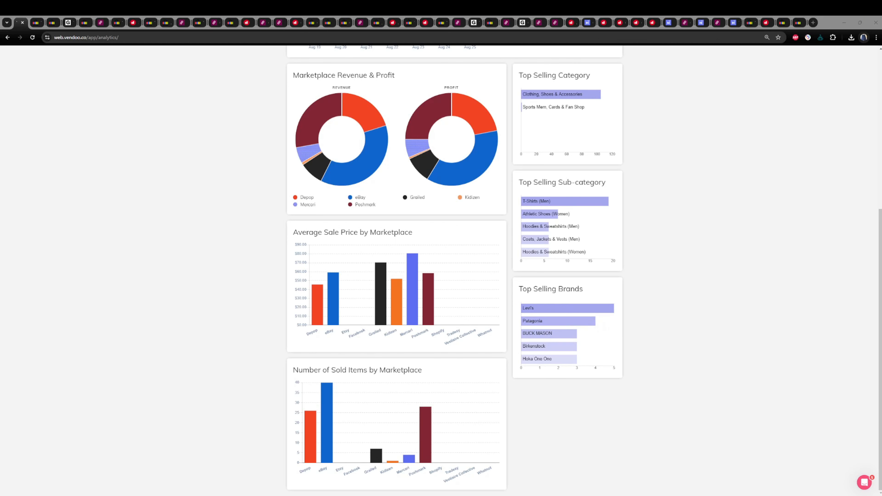
mouse_move(537, 359)
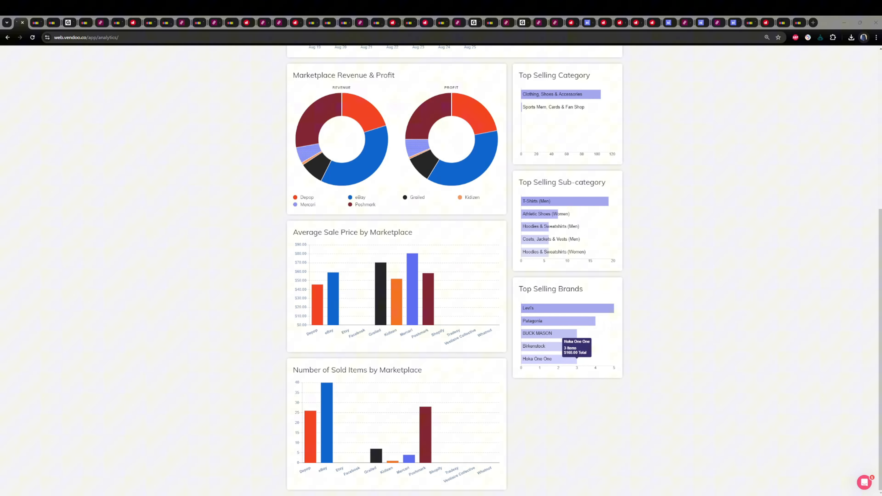
mouse_move(344, 146)
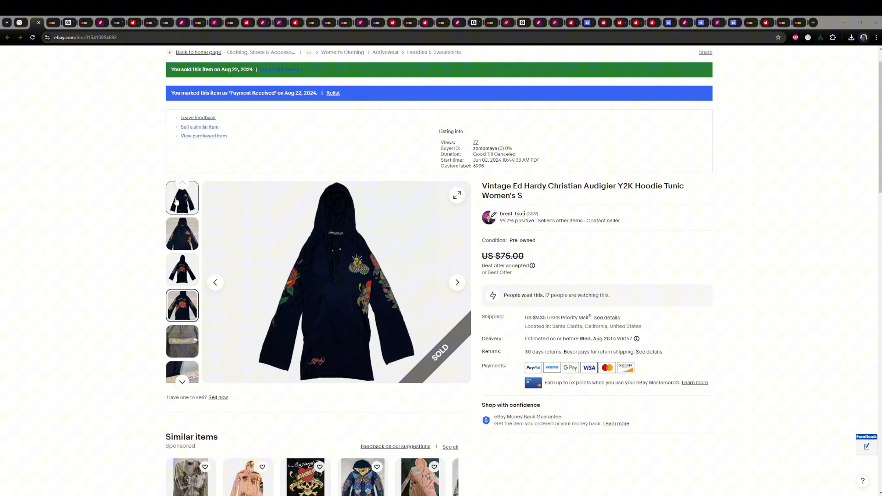
Flip through additional photos of the sold Vintage Ed Hardy Y2K hoodie.
left_click(182, 233)
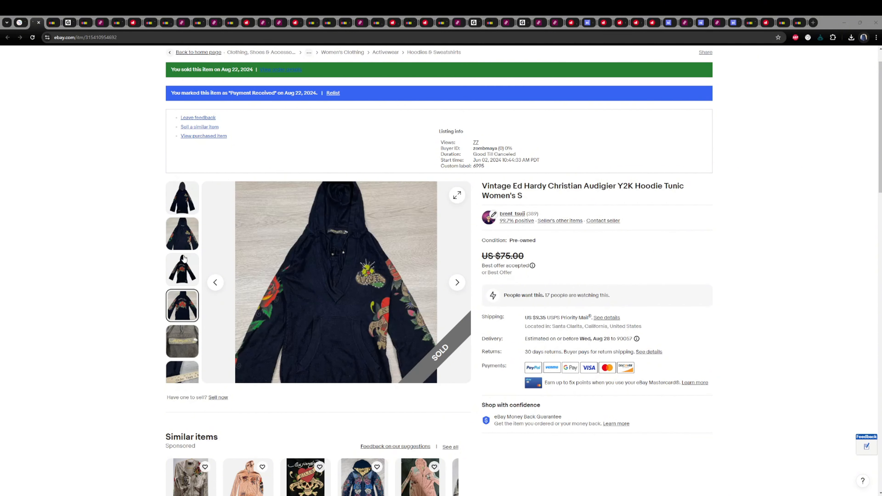
left_click(456, 281)
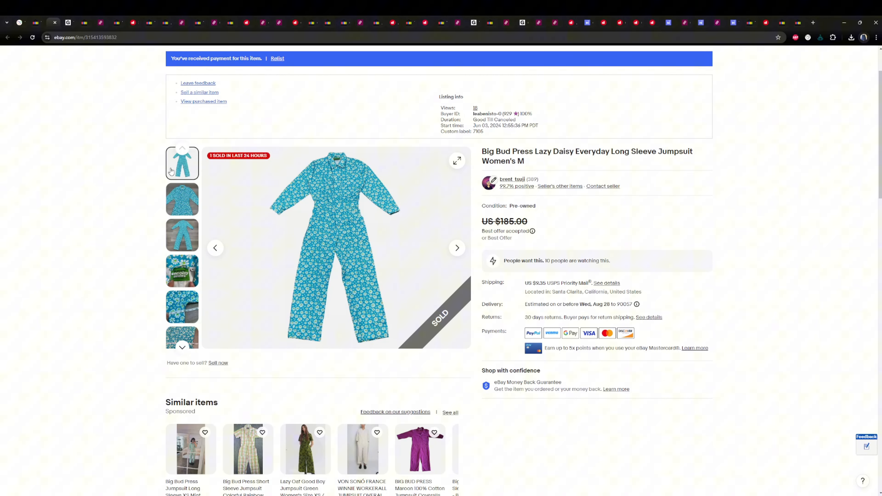
View the jumpsuit's close-up, back-view and Big Bud Press brand label photos.
left_click(182, 199)
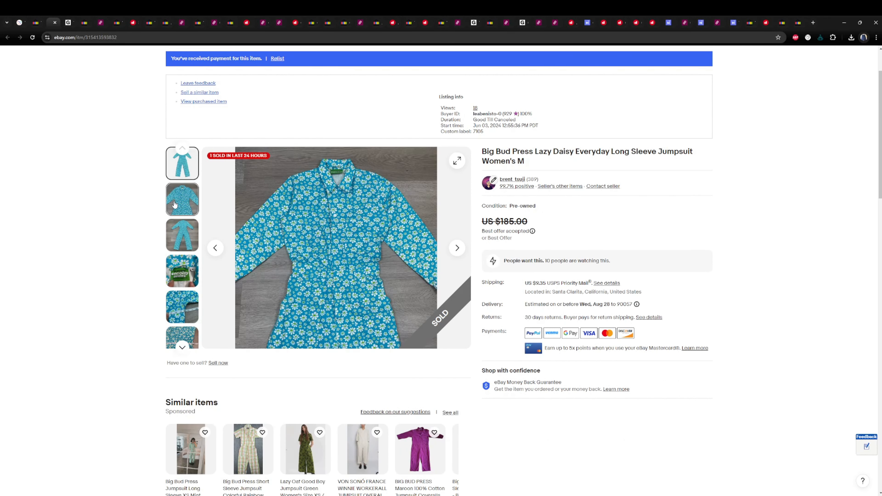
left_click(182, 235)
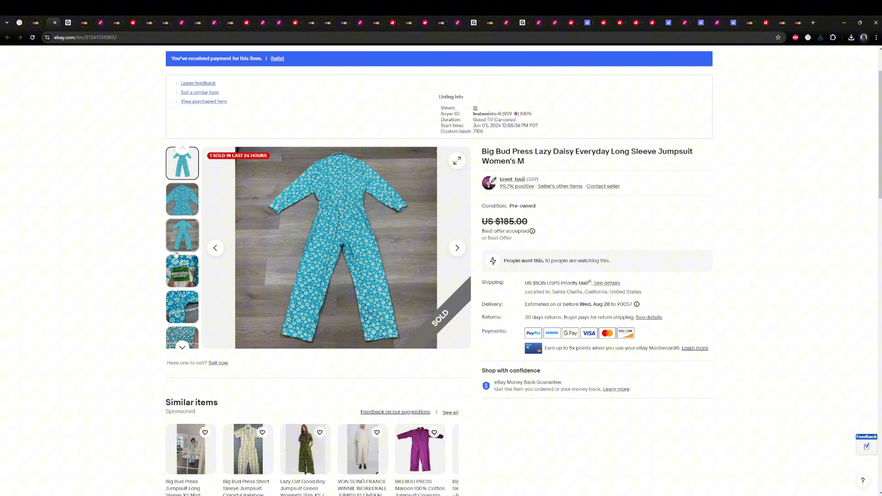
left_click(182, 270)
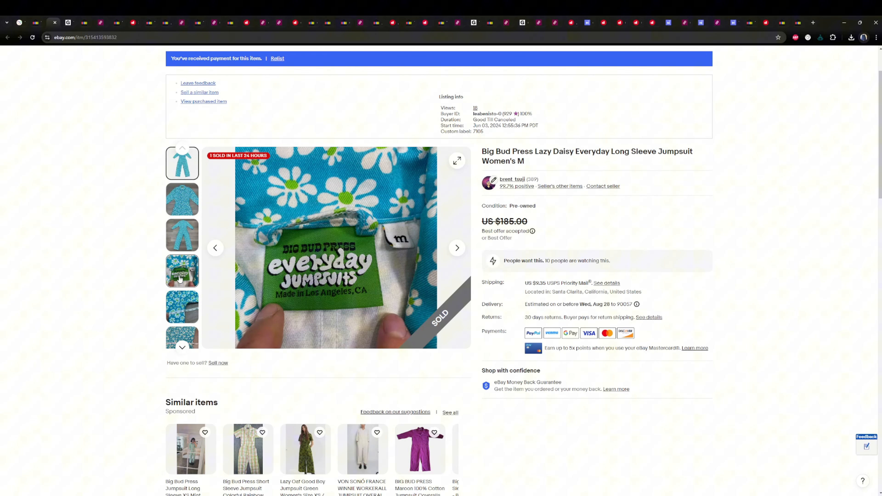
left_click(182, 199)
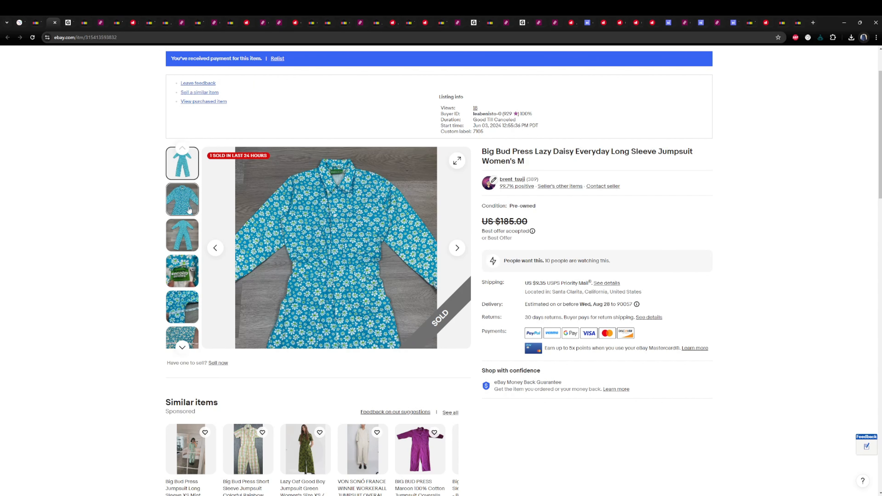
View the measurement and 7105 inventory tag photos, then move on to the Grailed clogs listing.
left_click(182, 306)
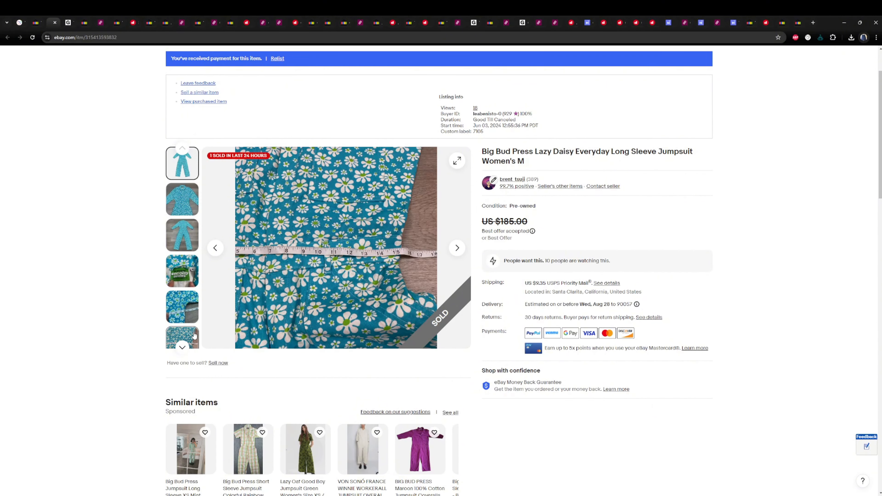
left_click(182, 347)
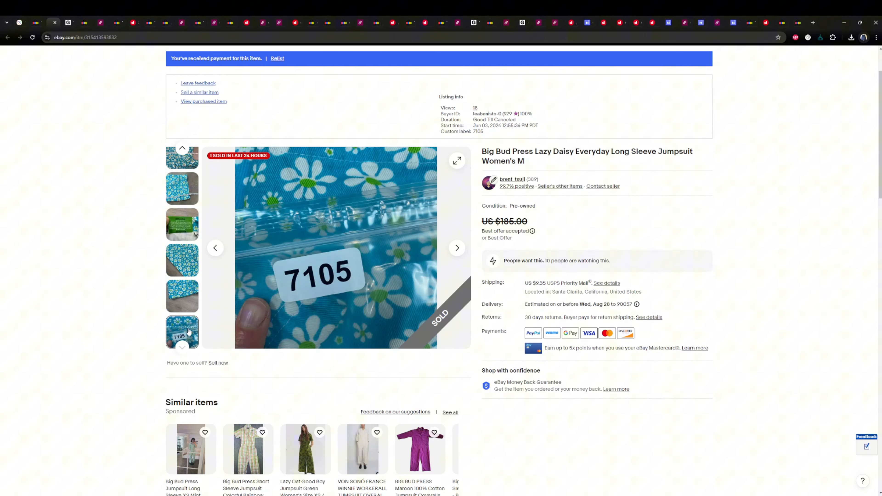
left_click(182, 260)
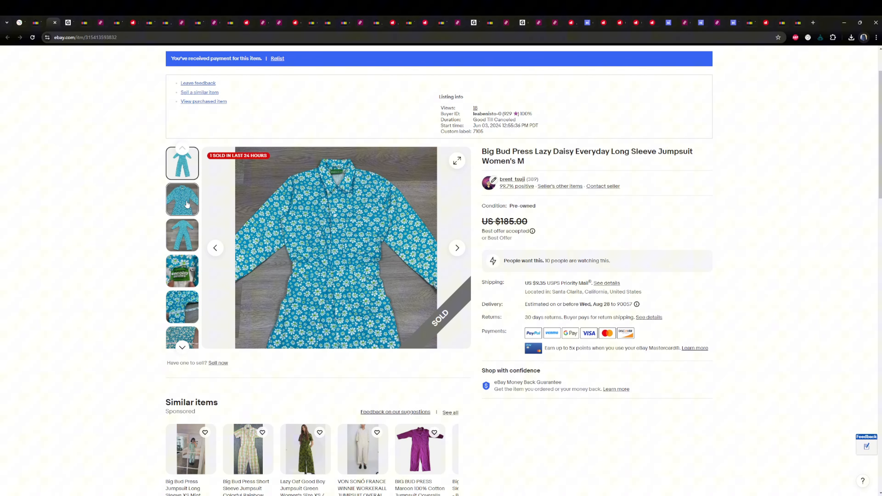
left_click(182, 163)
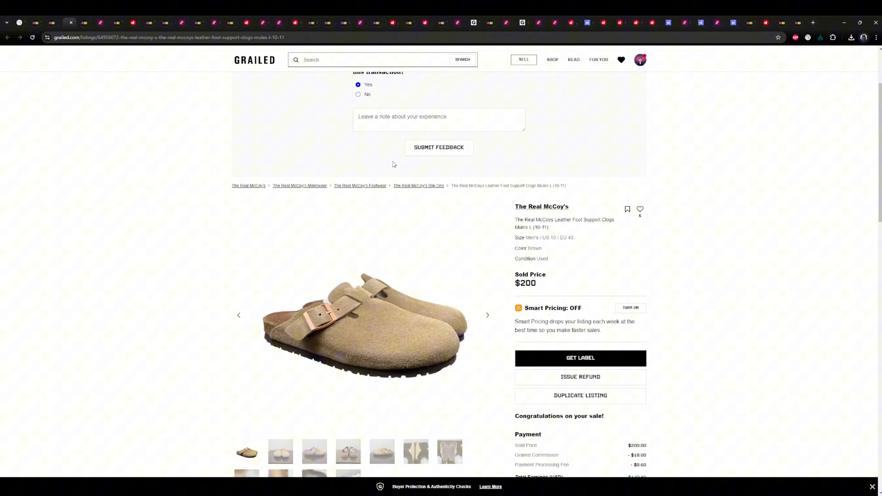
Look through The Real McCoy's clogs photos, including front view and leather insole.
scroll("down", 3)
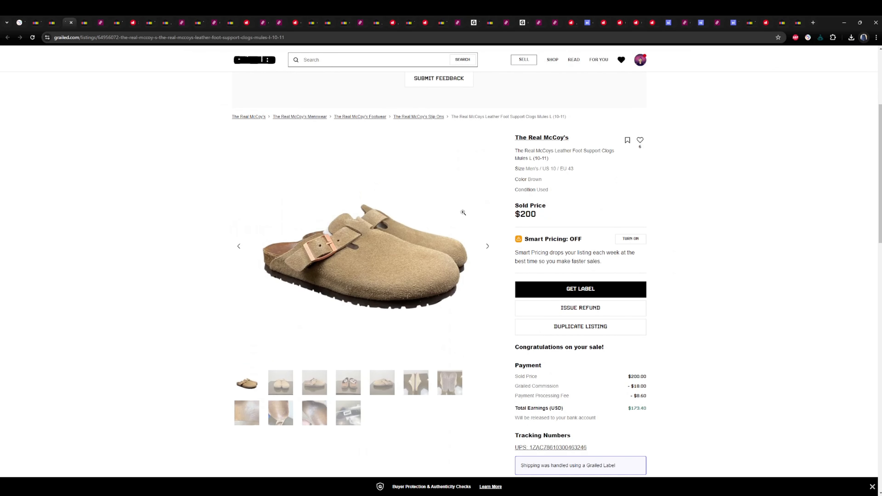
left_click(280, 382)
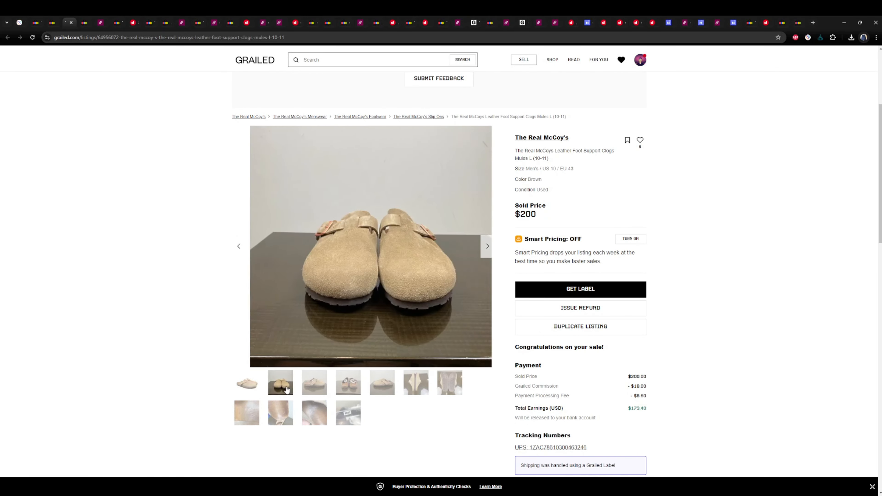
left_click(314, 383)
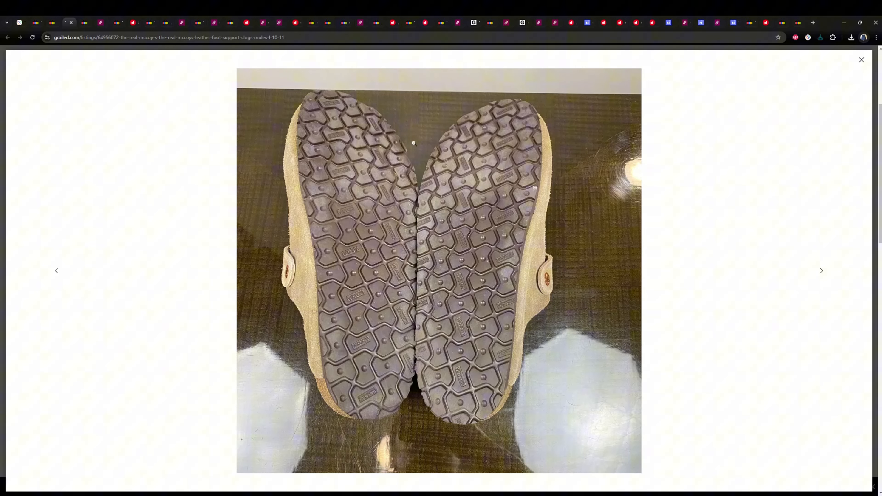
mouse_move(471, 232)
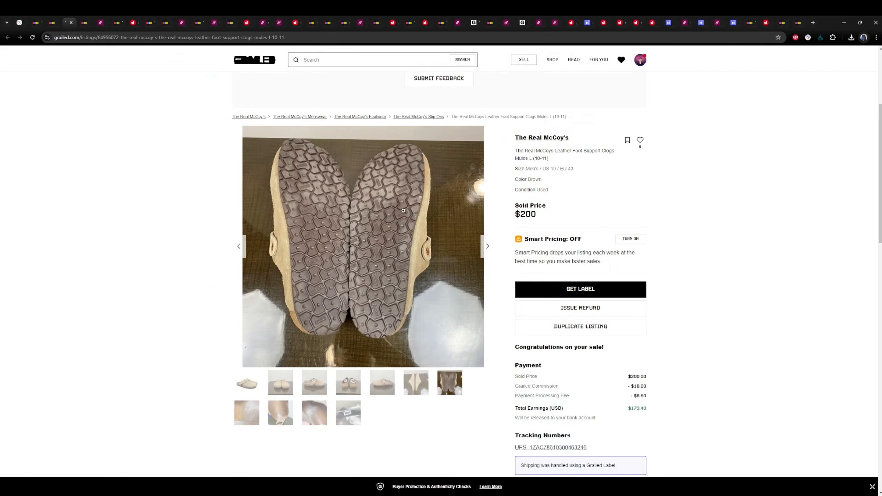
left_click(245, 413)
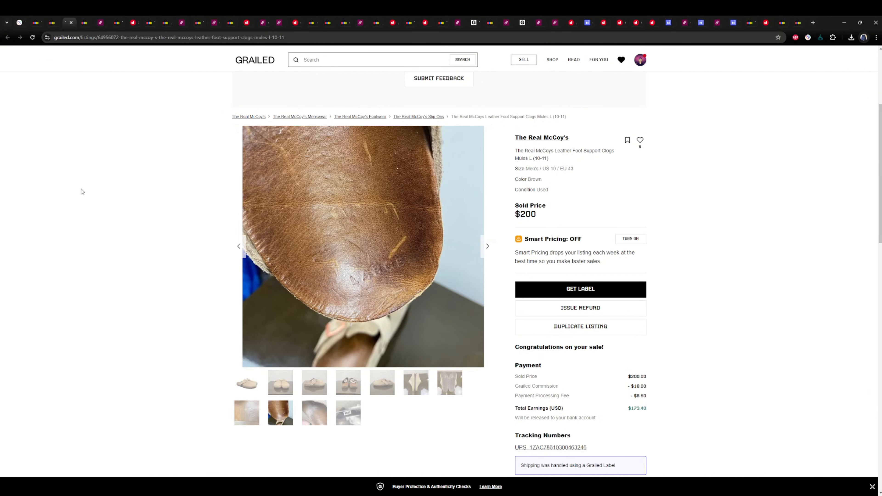
mouse_move(156, 70)
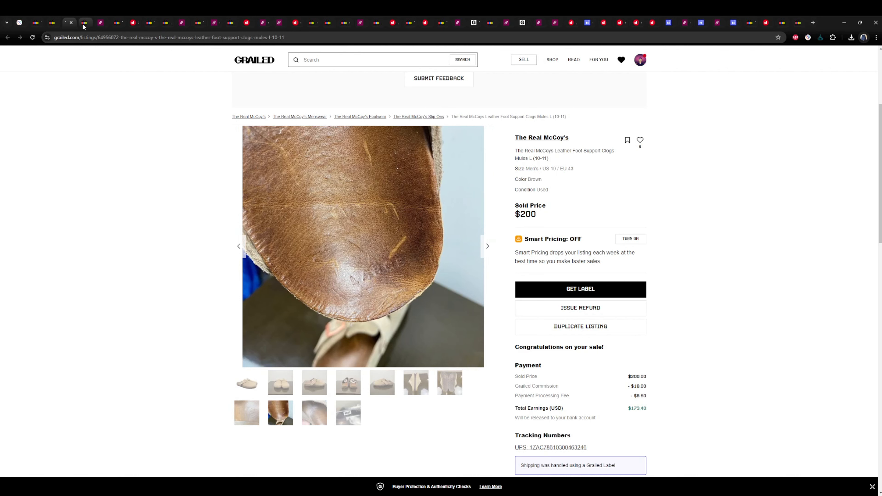
Browse the Birkenstock Harris chukka boots' front and side photos and the listing details.
left_click(84, 23)
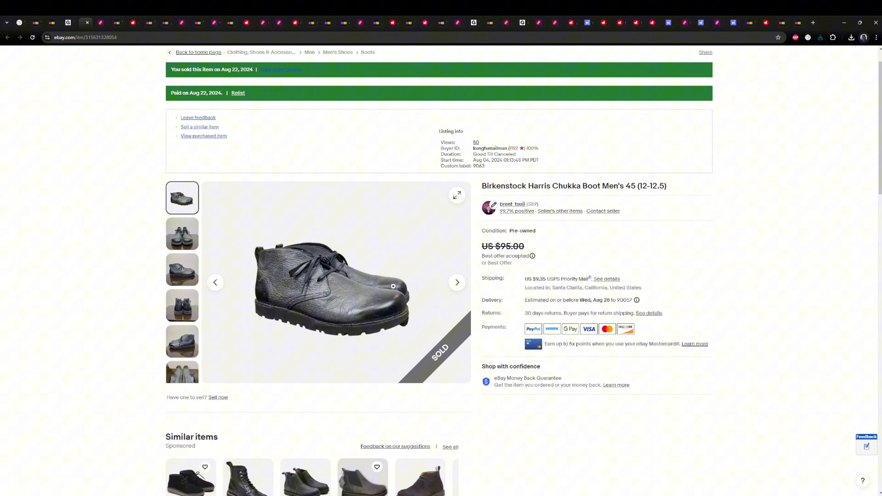
mouse_move(296, 251)
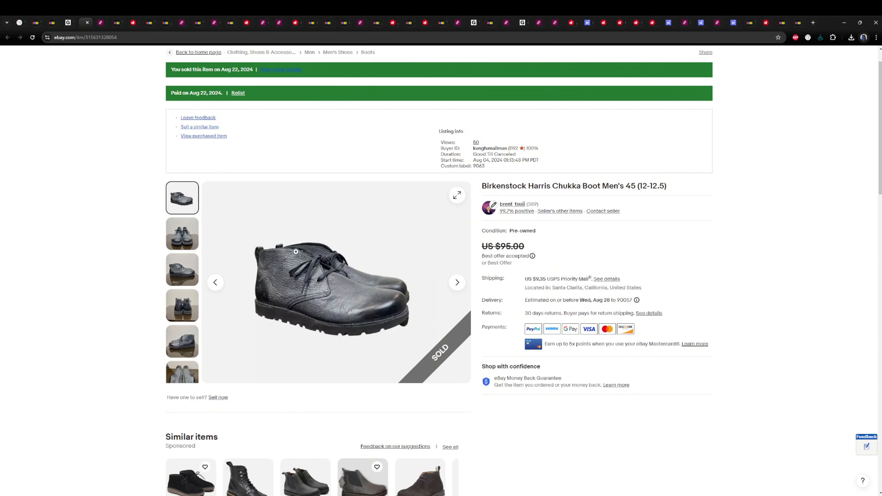
left_click(181, 233)
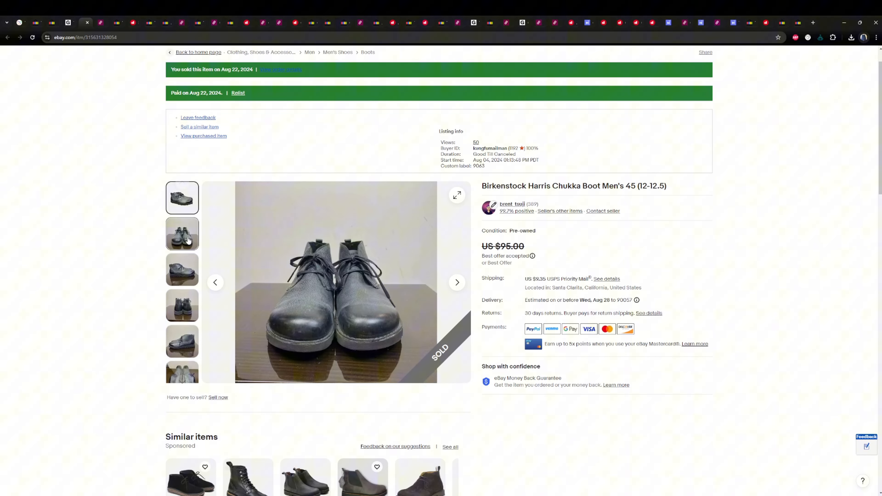
left_click(182, 342)
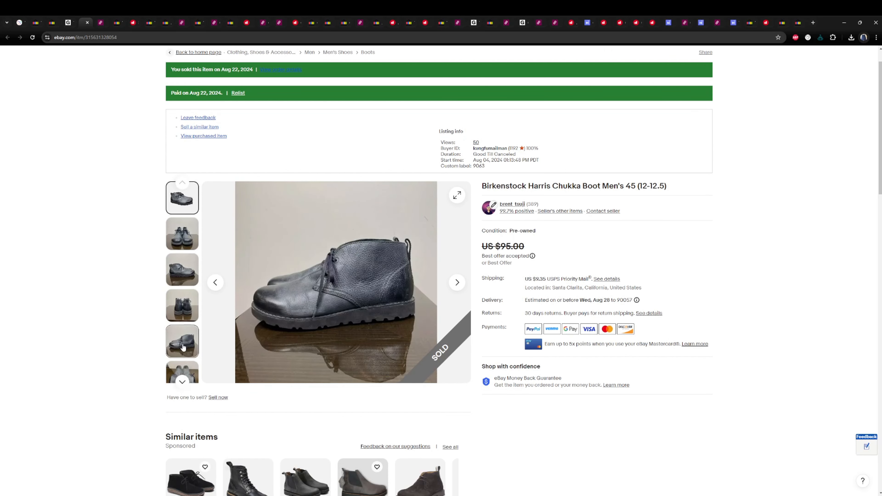
left_click(456, 282)
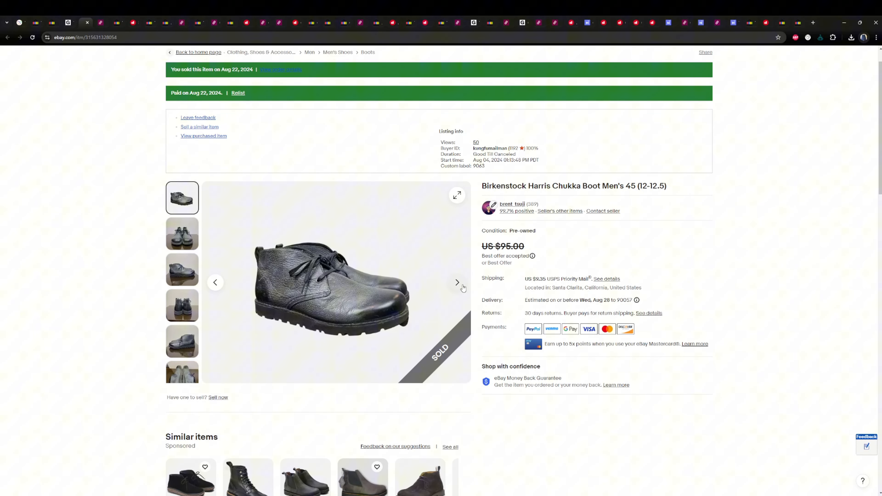
scroll("down", 3)
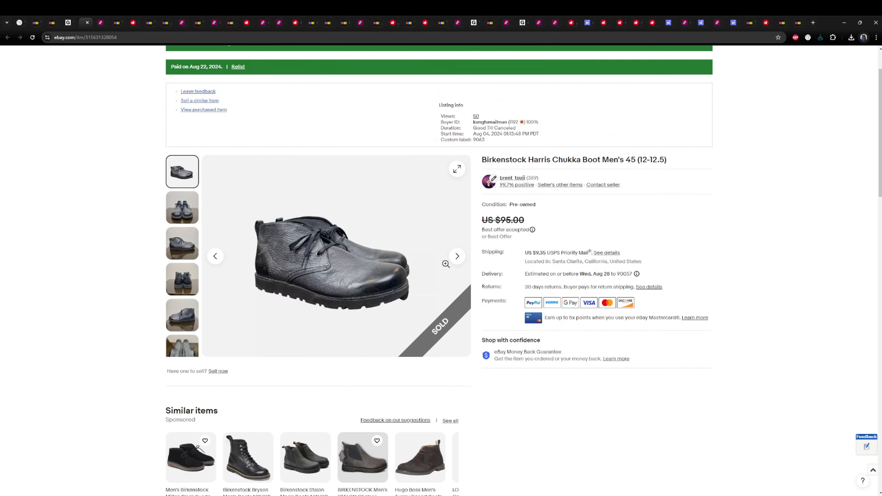
scroll("up", 3)
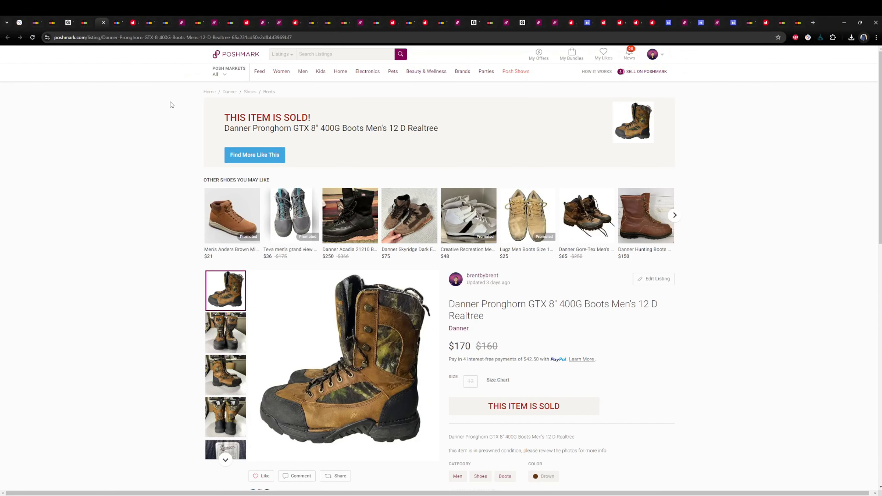
View the Danner Pronghorn boots' back-view photo and return to the main photo.
scroll("down", 3)
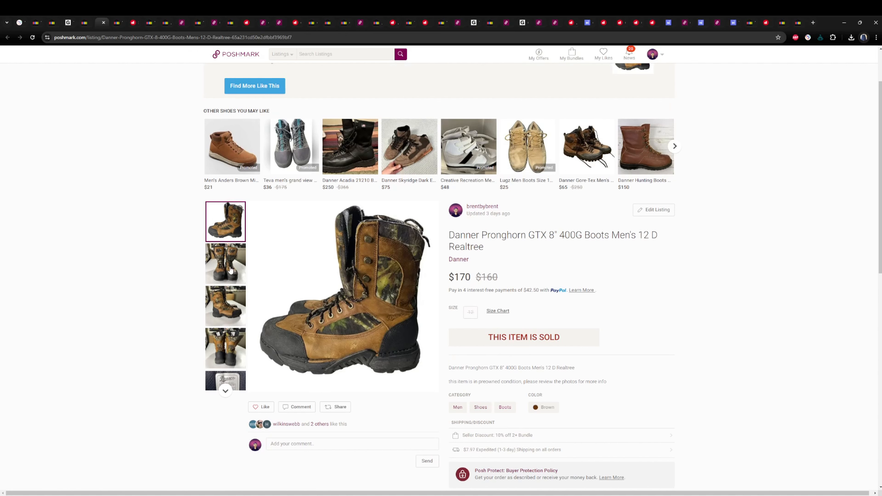
mouse_move(567, 256)
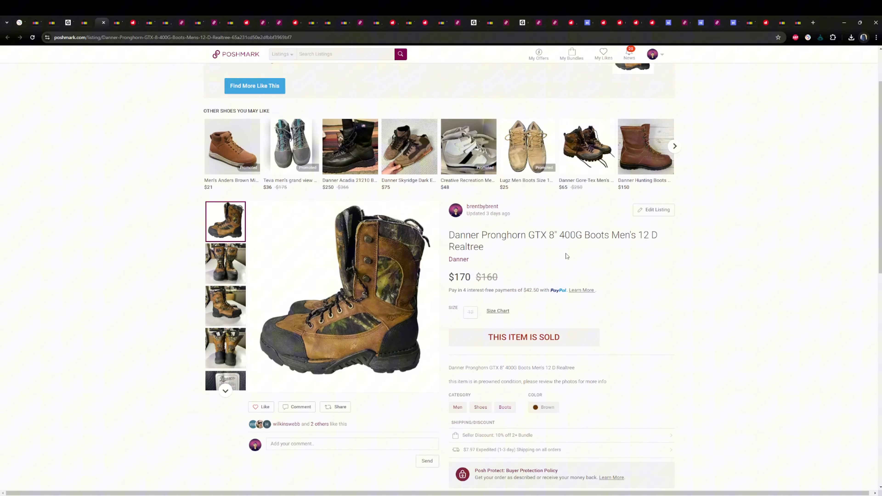
left_click(225, 348)
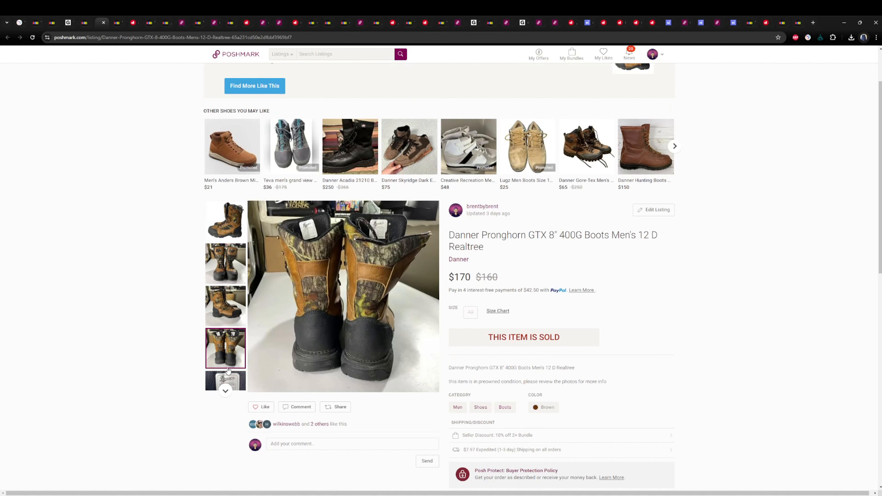
left_click(225, 285)
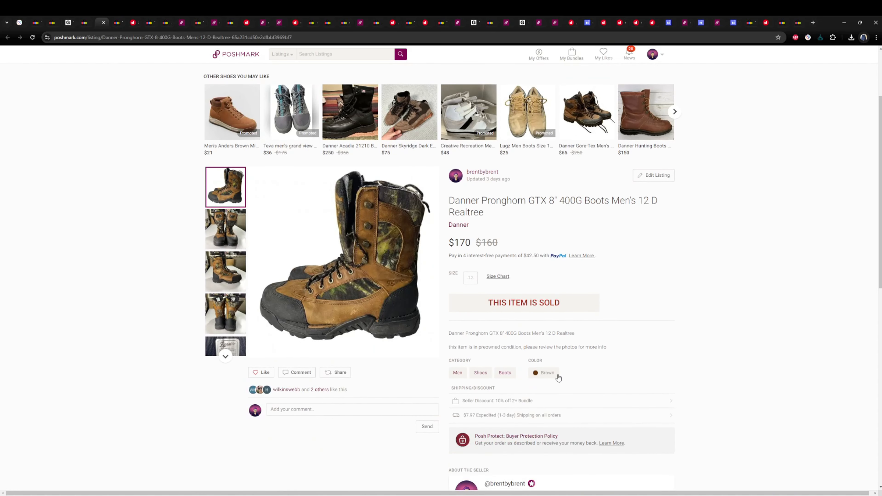
mouse_move(119, 33)
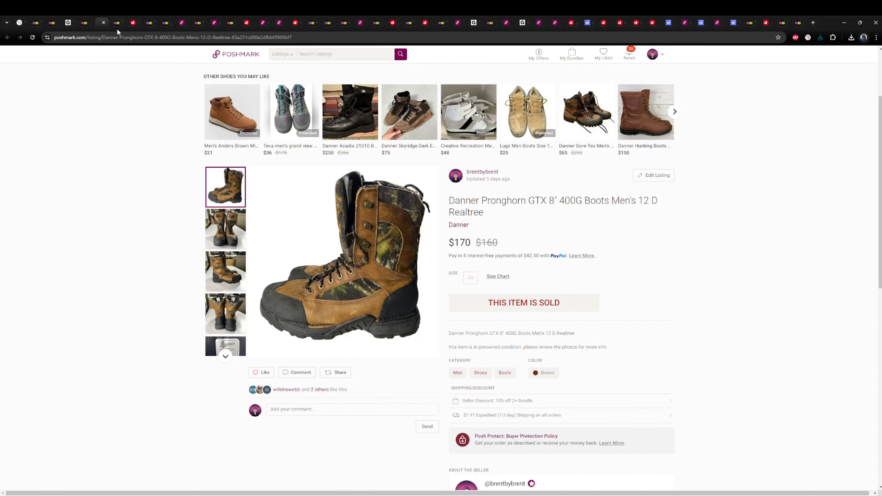
Look through the Lucky Brand sweatpants photos including the XS size tag, then move to Depop.
left_click(117, 23)
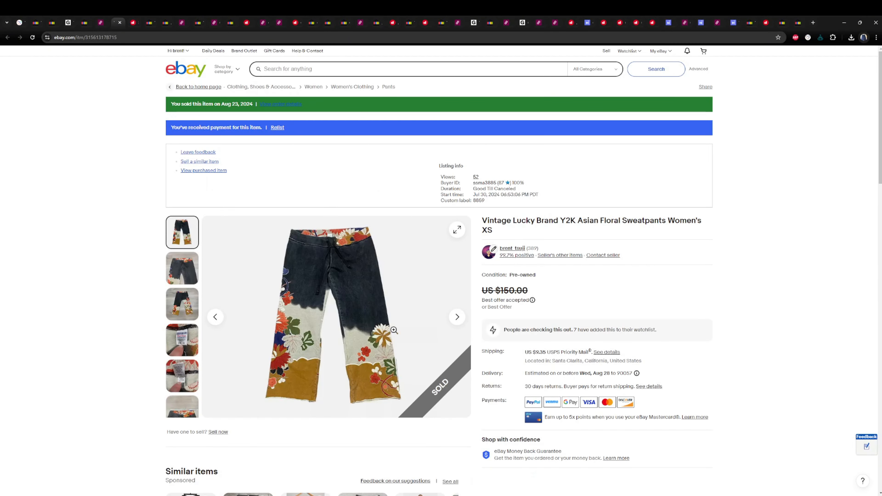
left_click(181, 268)
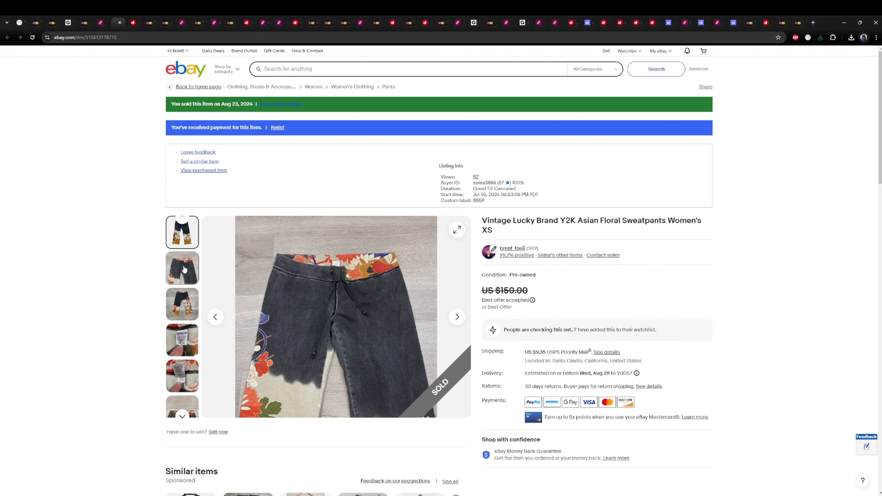
left_click(182, 340)
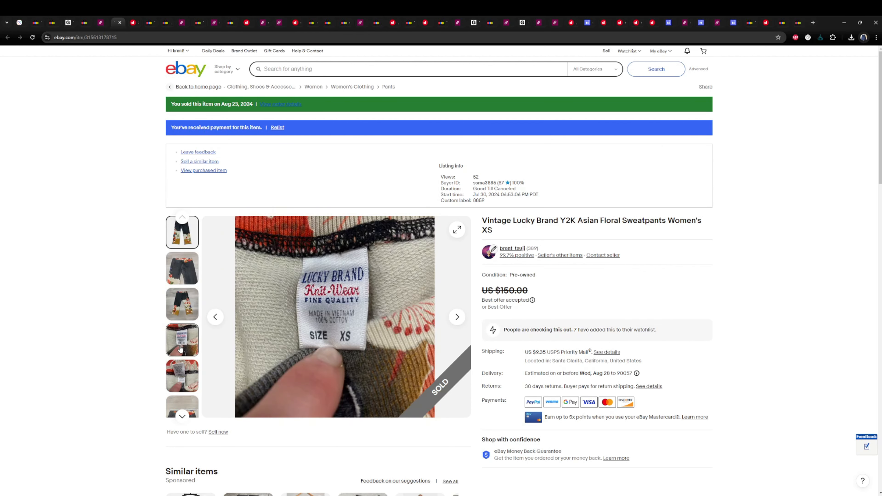
left_click(182, 303)
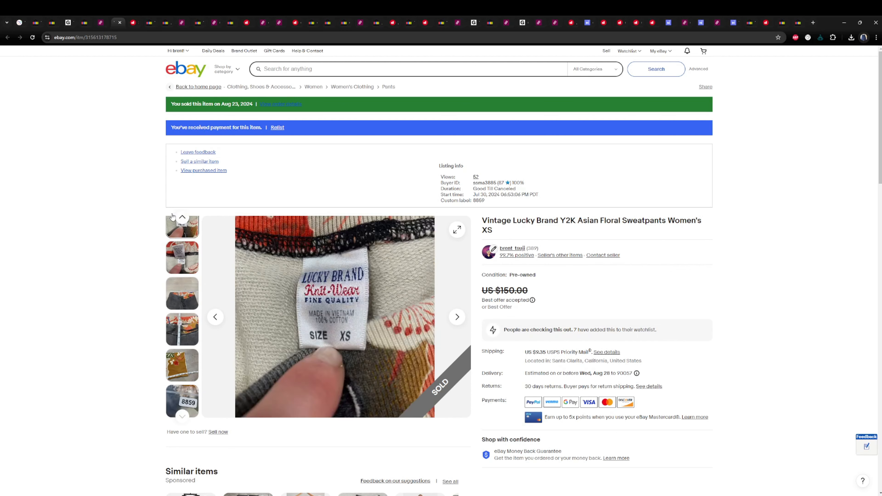
left_click(83, 37)
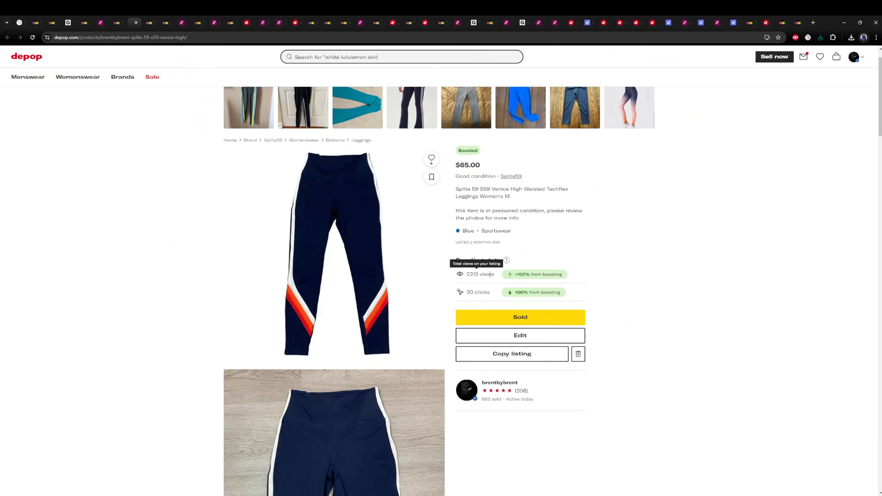
Scroll through the Splits59 leggings photos down to the size M care label and back up.
scroll("down", 3)
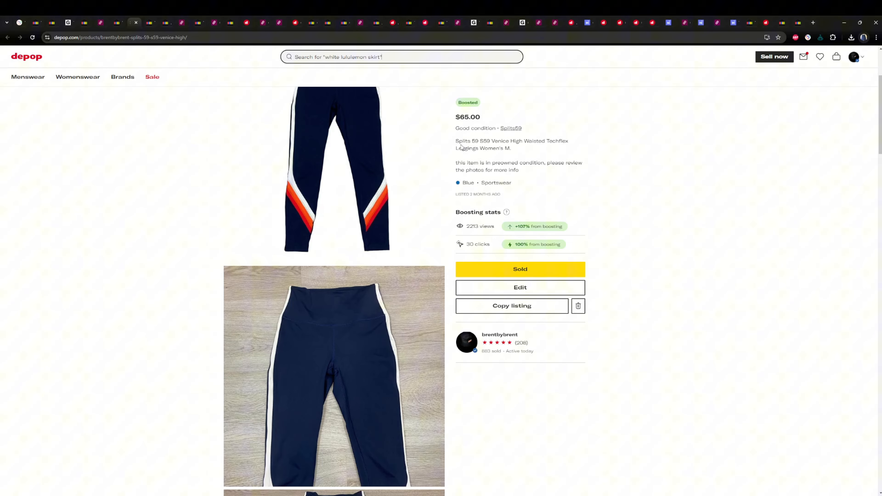
scroll("down", 3)
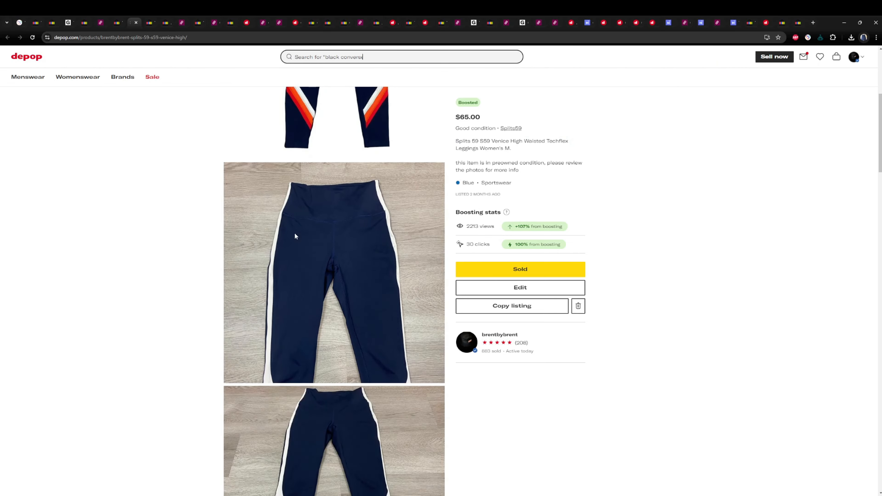
scroll("down", 3)
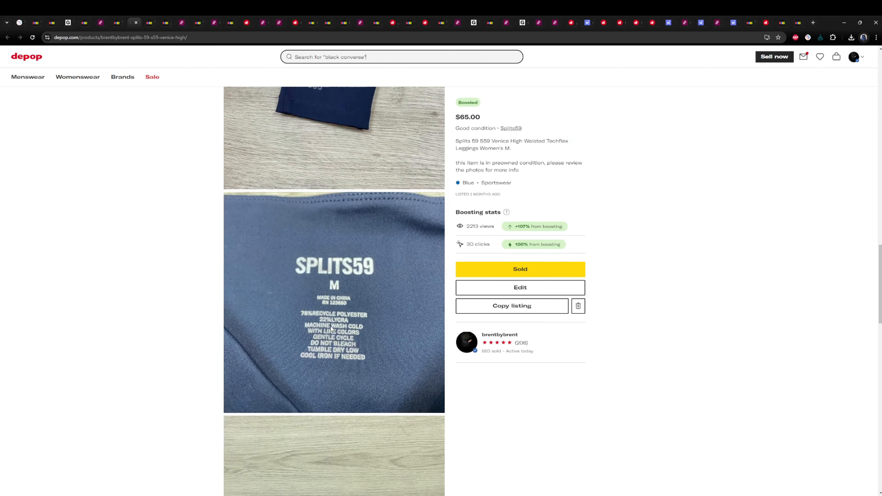
scroll("down", 3)
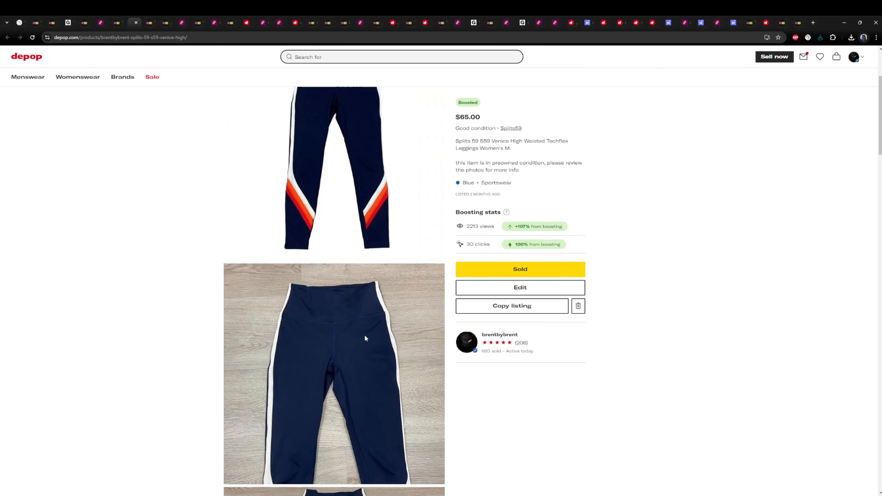
scroll("up", 3)
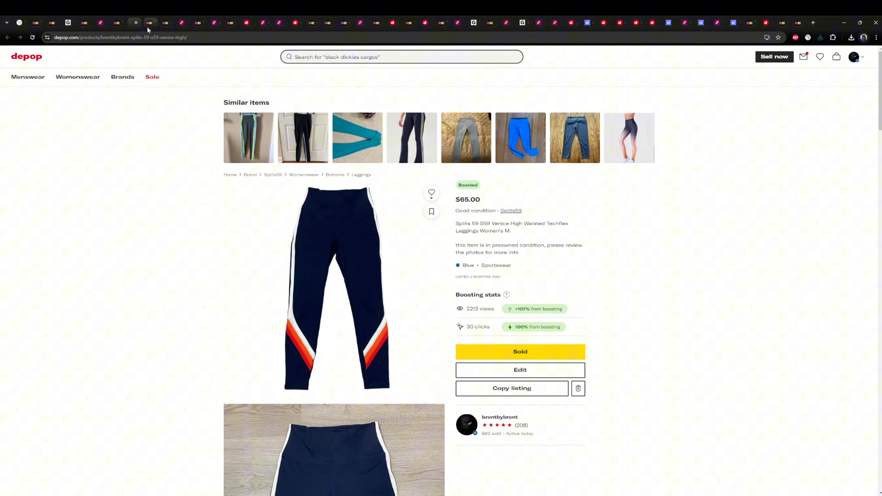
Cycle through the Levi's 501 black jeans photos including the size tag.
left_click(151, 22)
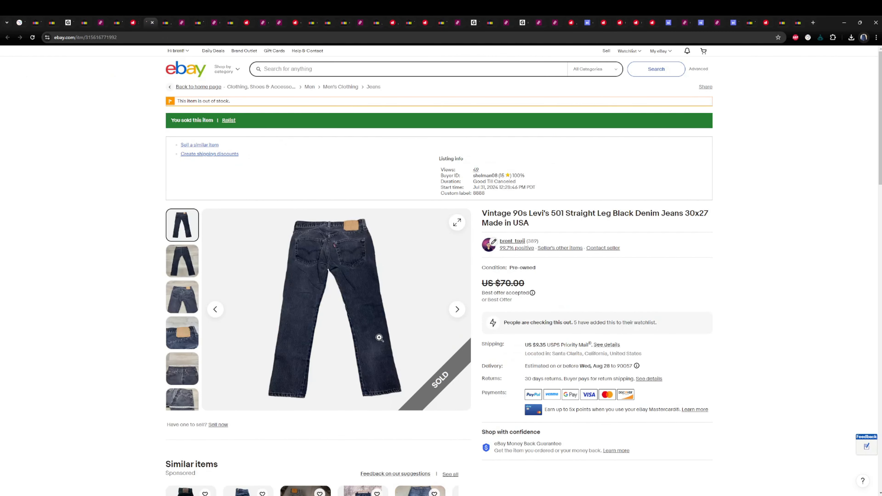
mouse_move(479, 240)
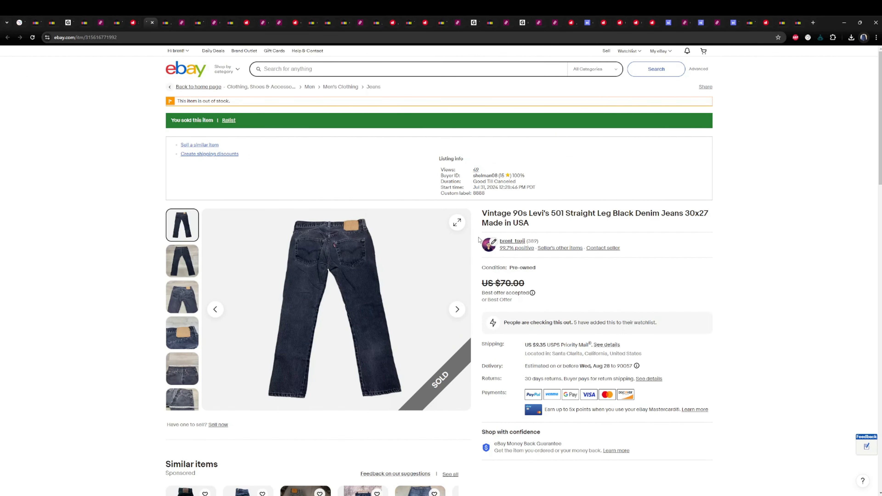
mouse_move(451, 320)
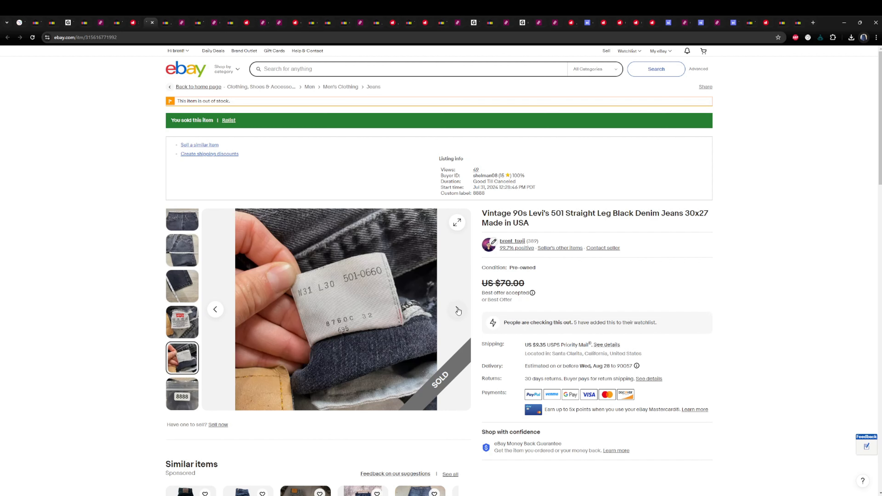
left_click(181, 225)
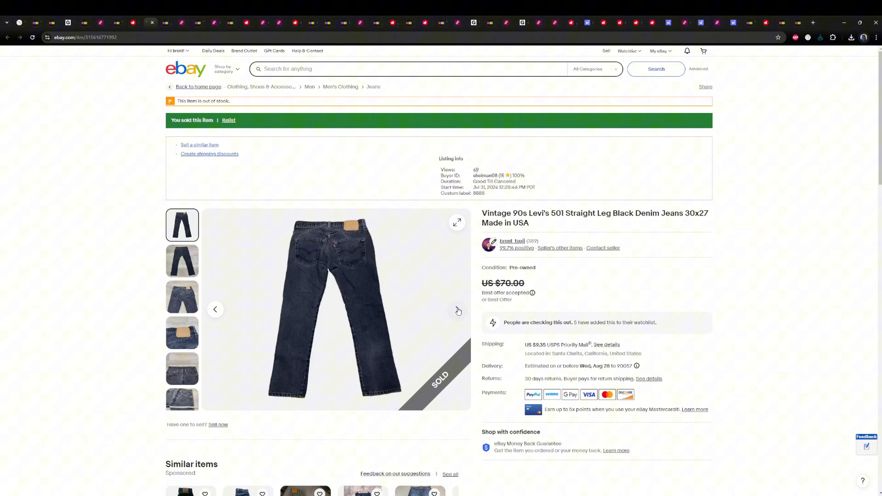
left_click(182, 333)
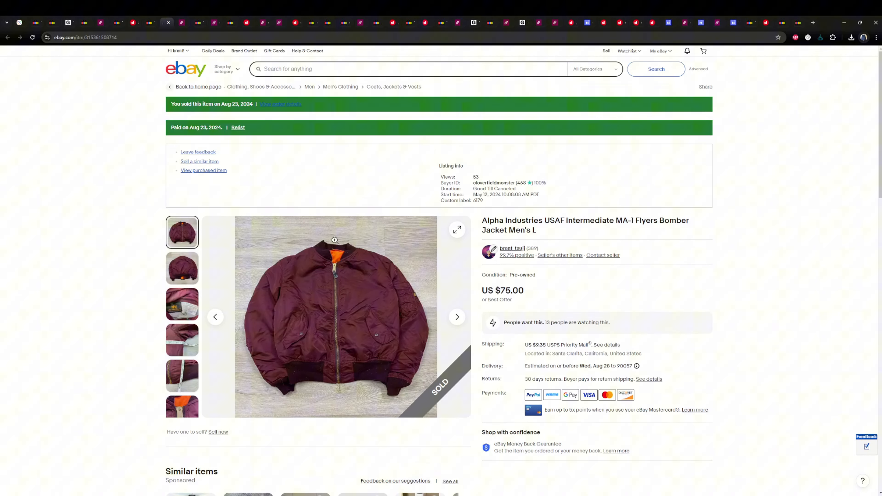
mouse_move(438, 329)
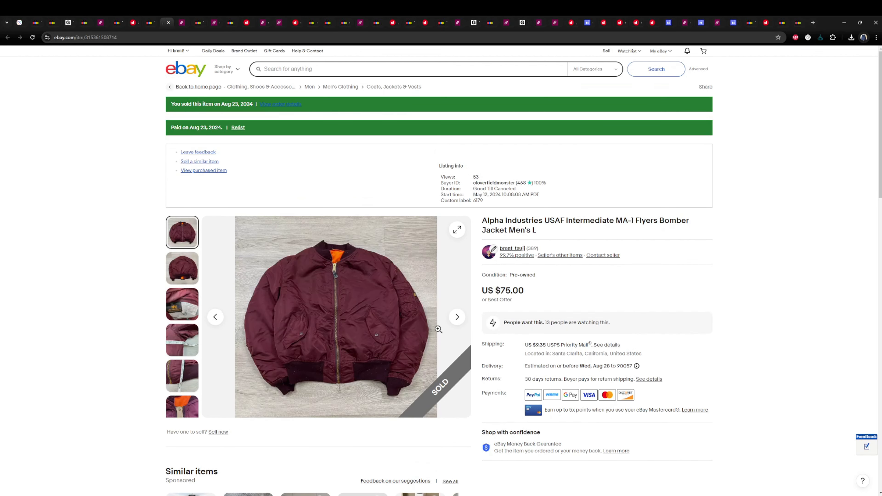
Flip through the MA-1 bomber jacket's inner label and zipper photos, then move to Poshmark.
left_click(182, 304)
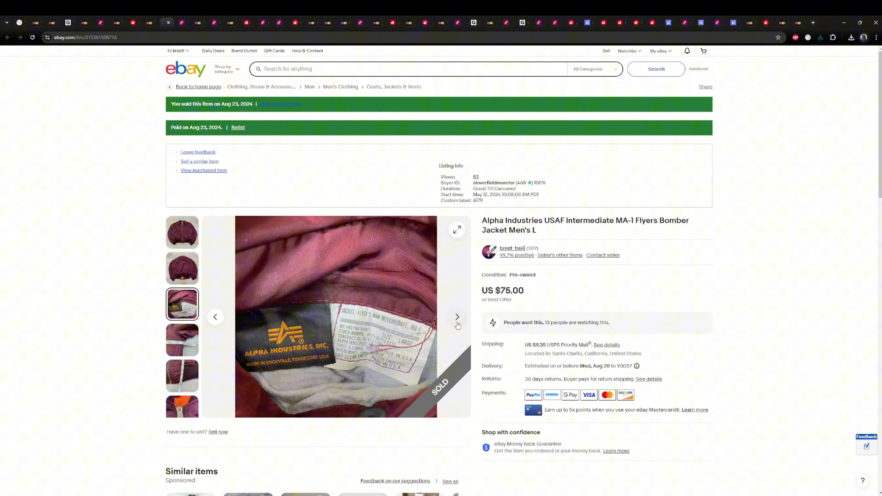
left_click(457, 317)
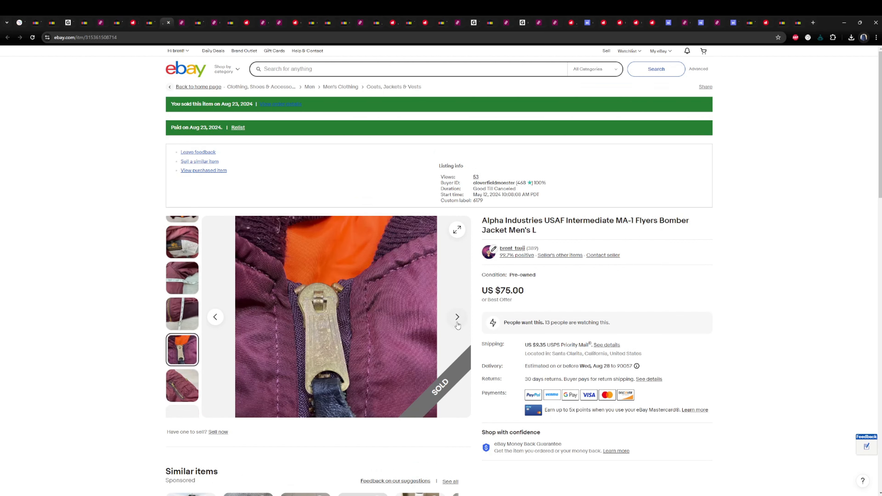
left_click(458, 317)
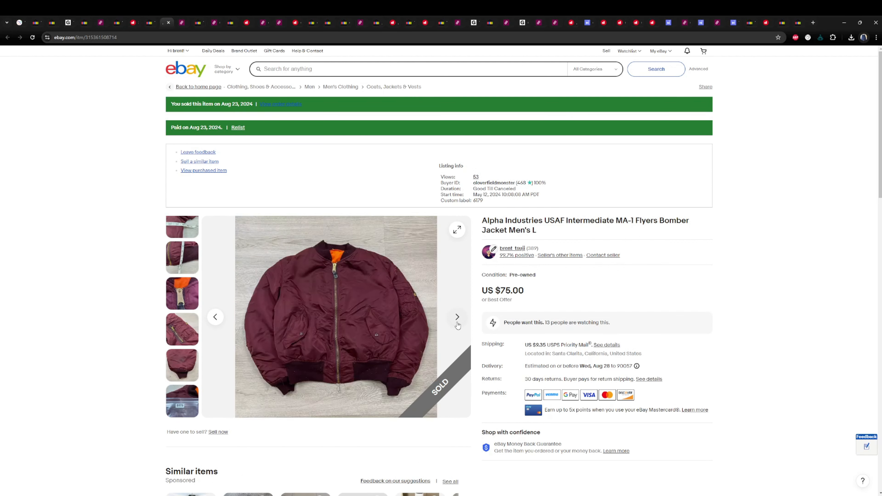
left_click(457, 316)
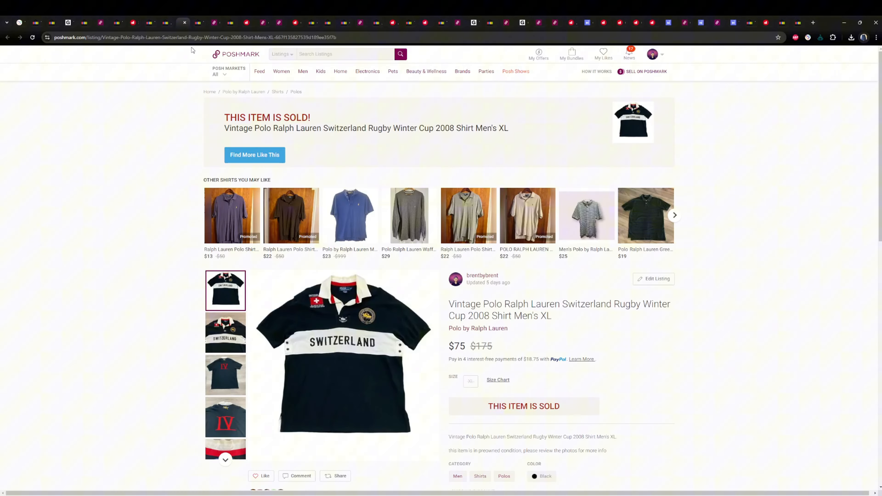
View the rugby shirt's collar close-up, red IV embroidery and ruler measurement photos.
scroll("down", 3)
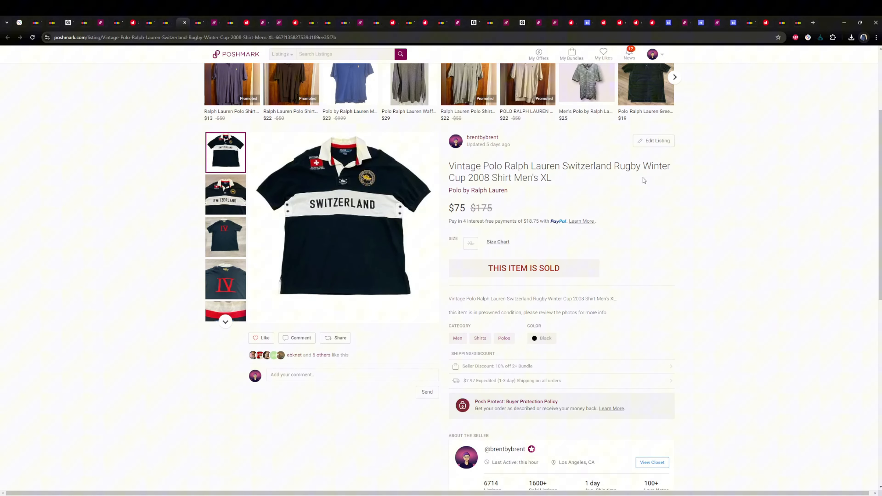
left_click(225, 194)
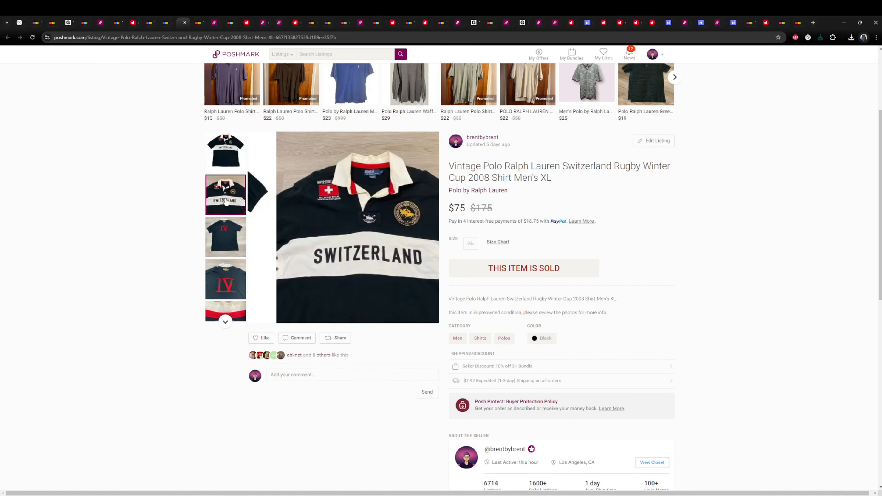
left_click(225, 280)
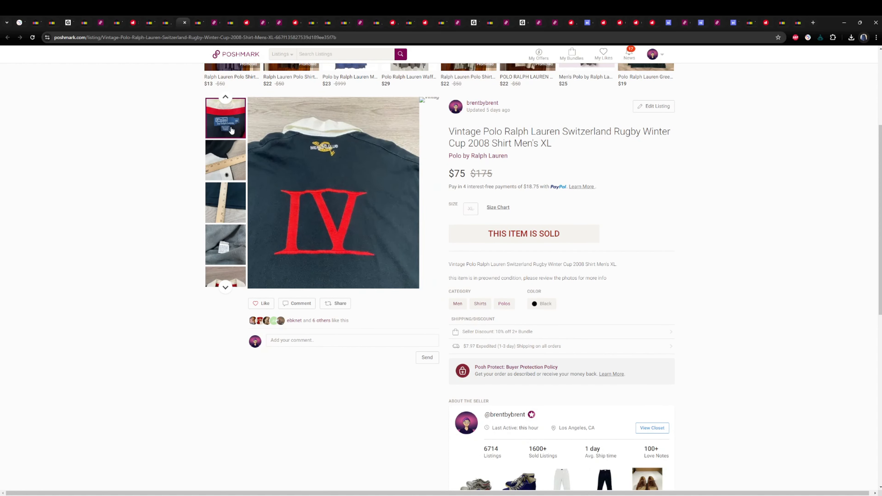
left_click(226, 202)
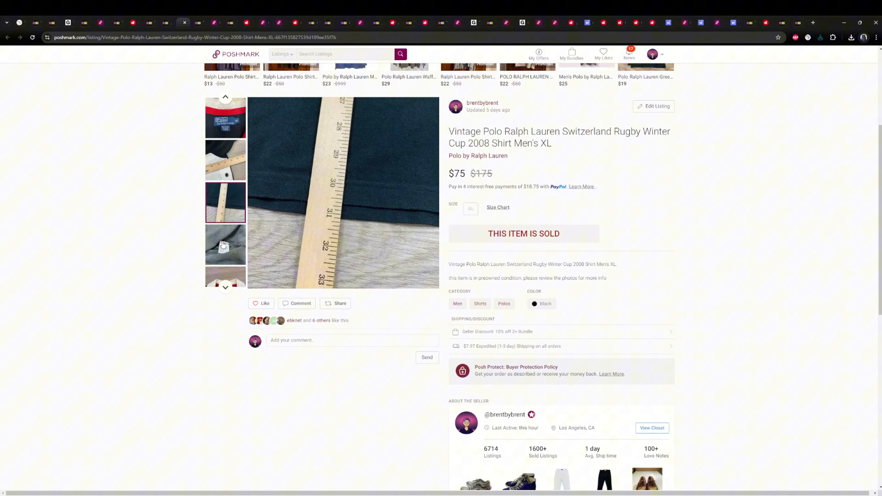
Scroll through the Switzerland rugby shirt's listing details and sale price.
scroll("up", 3)
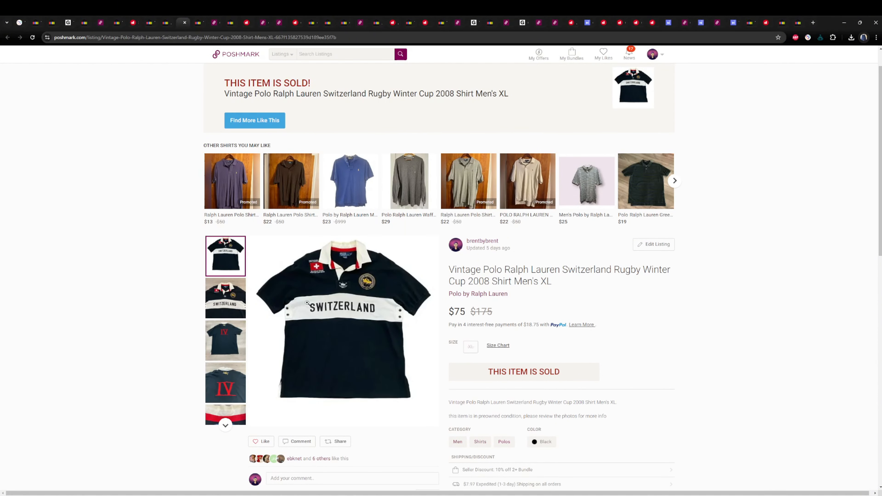
mouse_move(270, 233)
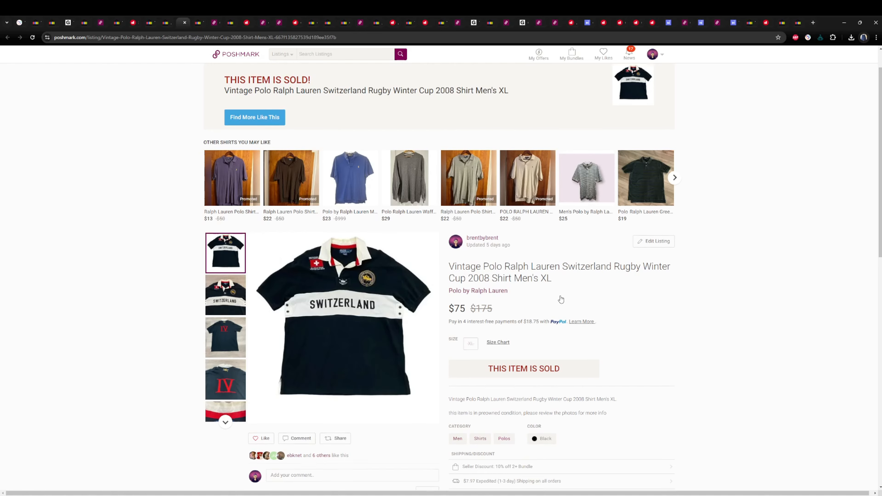
scroll("down", 3)
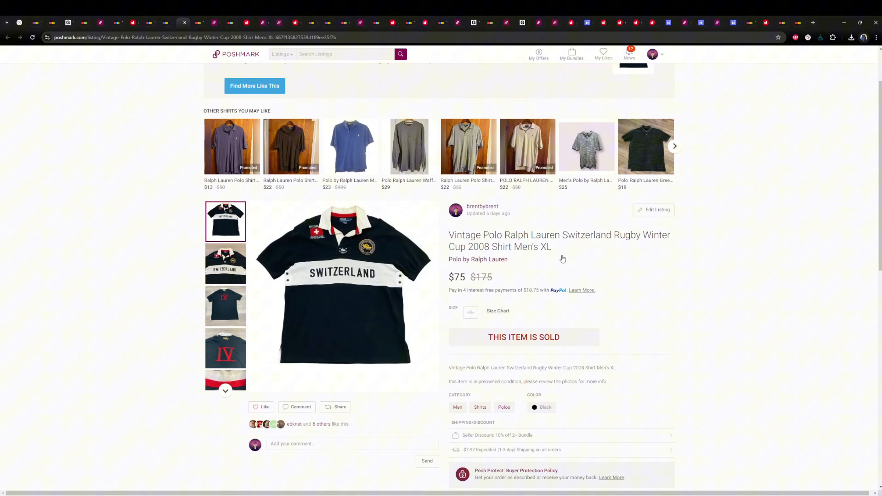
mouse_move(554, 304)
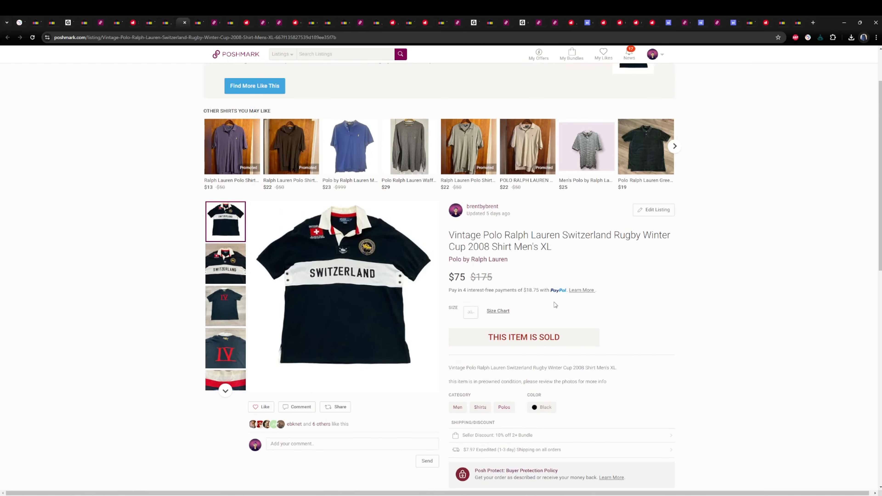
scroll("down", 3)
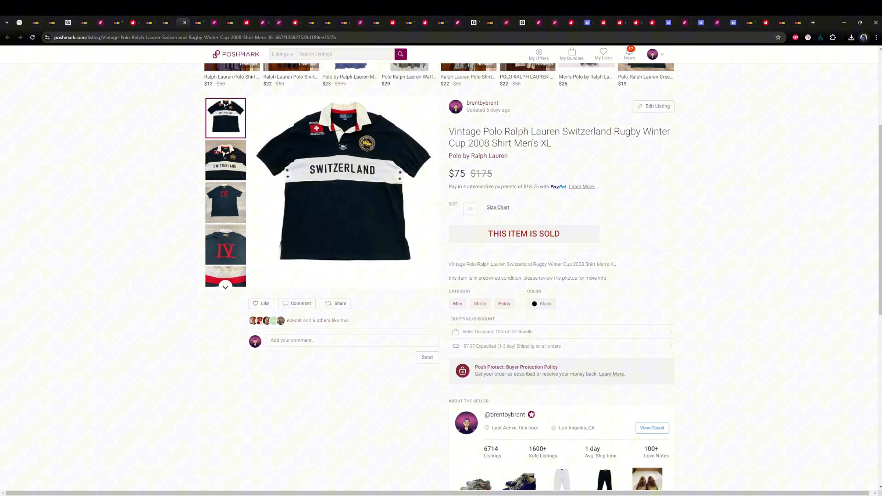
scroll("up", 3)
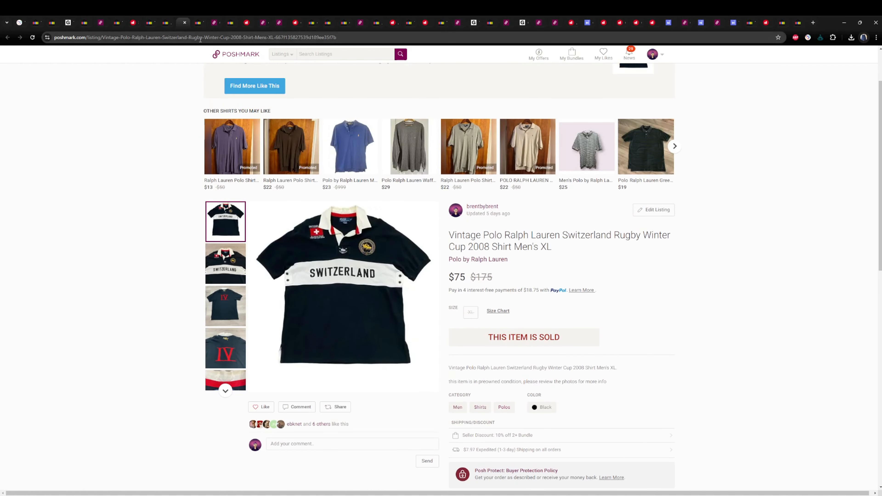
mouse_move(243, 48)
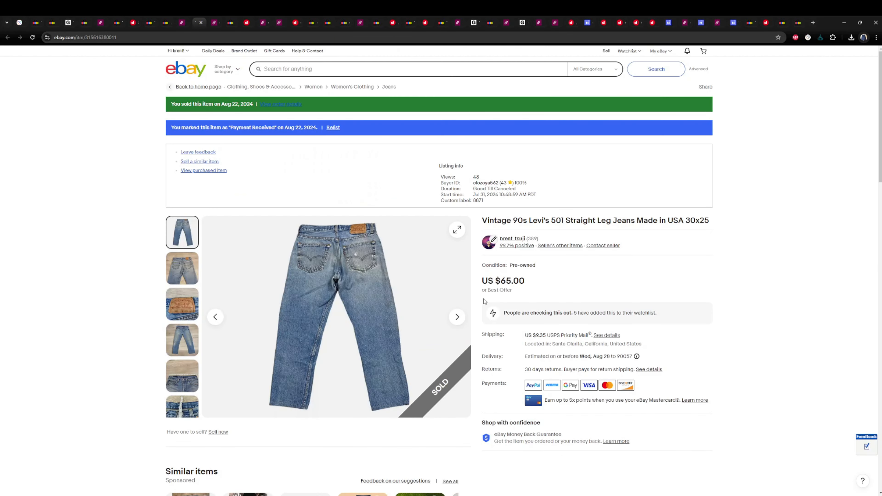
mouse_move(675, 253)
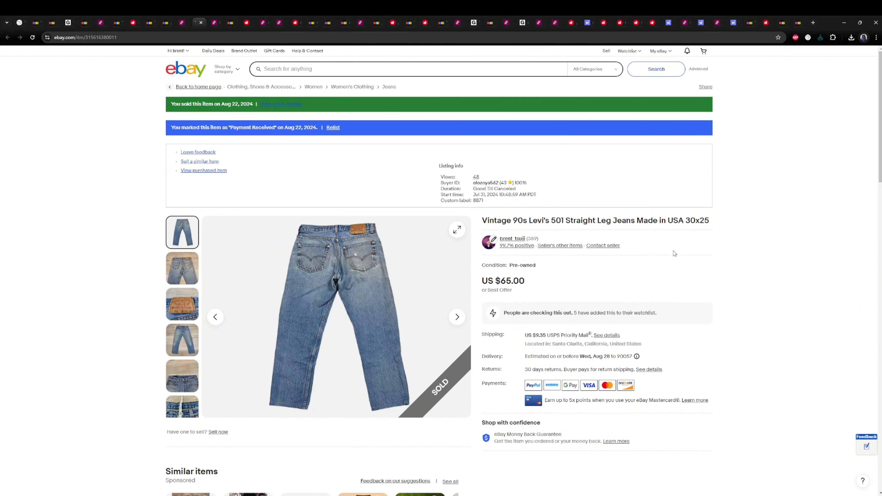
mouse_move(665, 260)
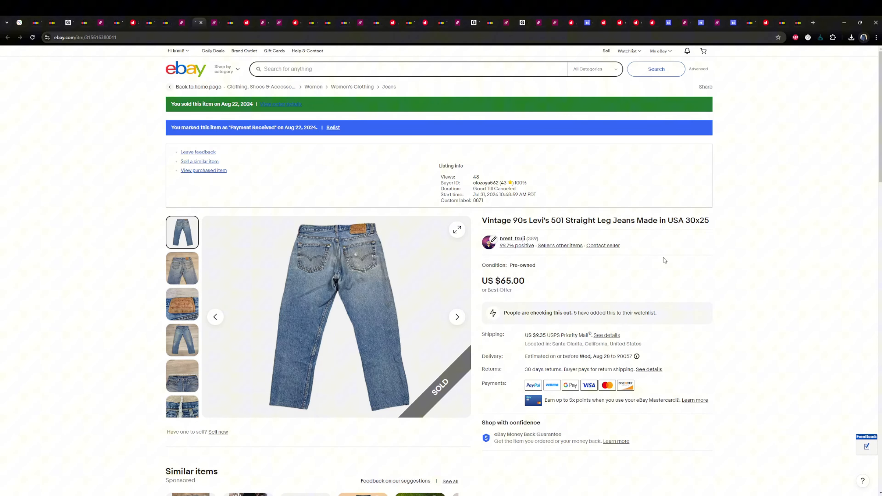
Browse the sold $65 Levi's 501 jeans photos, including the measurement shot.
left_click(456, 316)
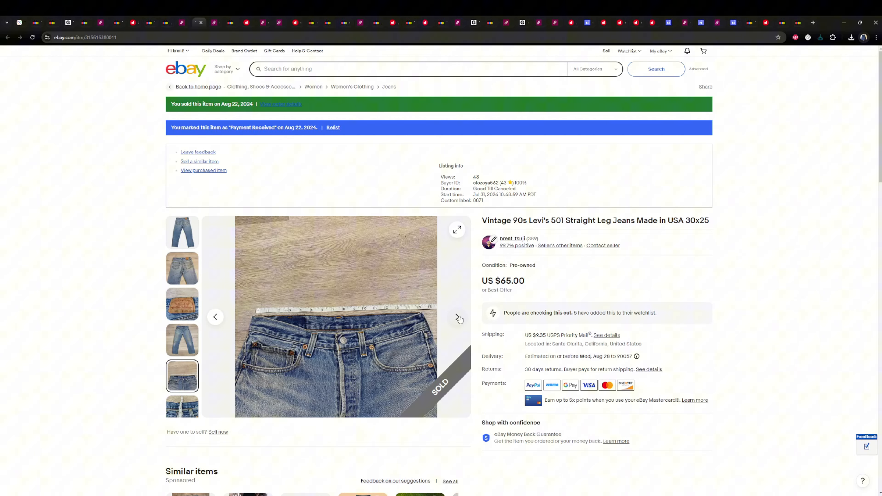
left_click(456, 317)
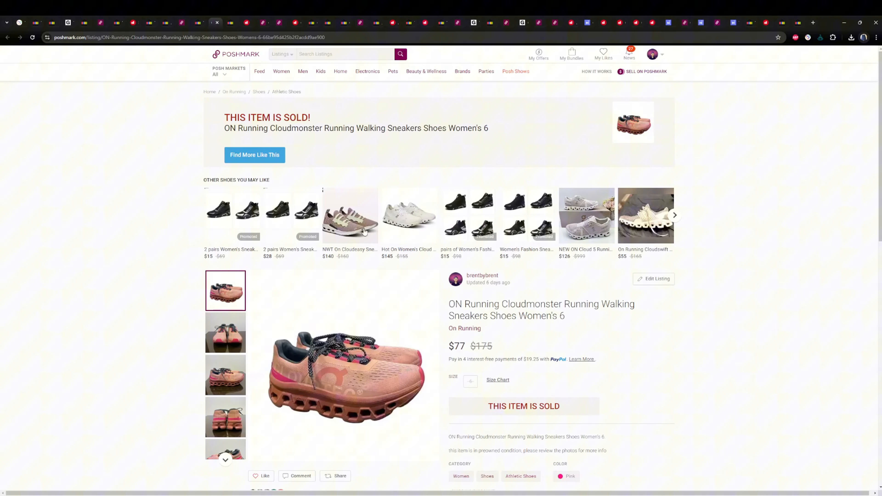
Flip through the $77 ON Cloudmonster sneakers photos — outsoles, insole label — and back to the first.
scroll("down", 3)
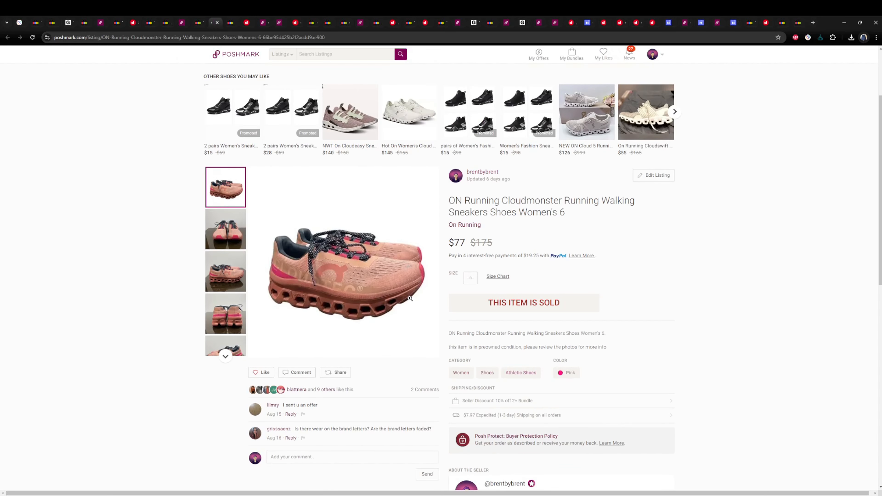
mouse_move(445, 242)
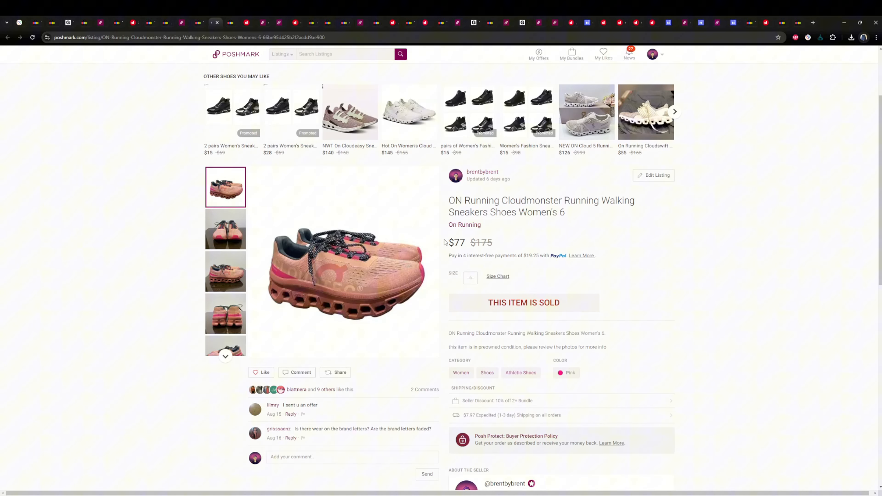
mouse_move(359, 314)
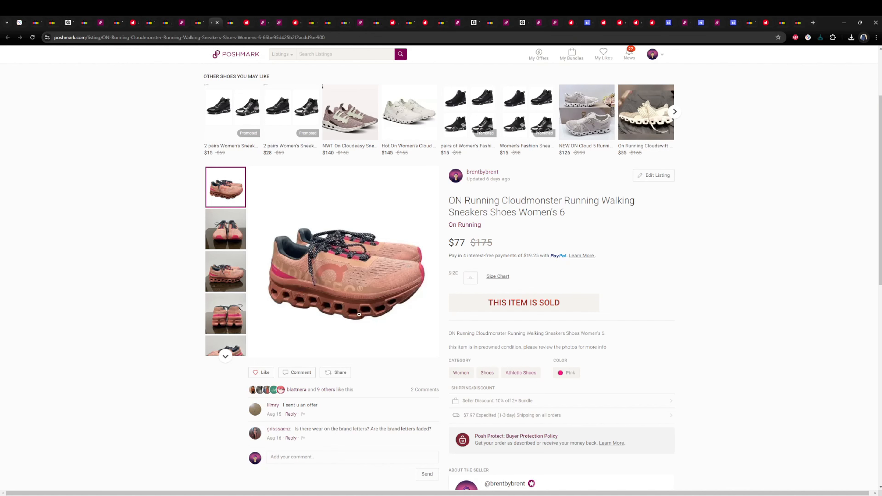
left_click(225, 271)
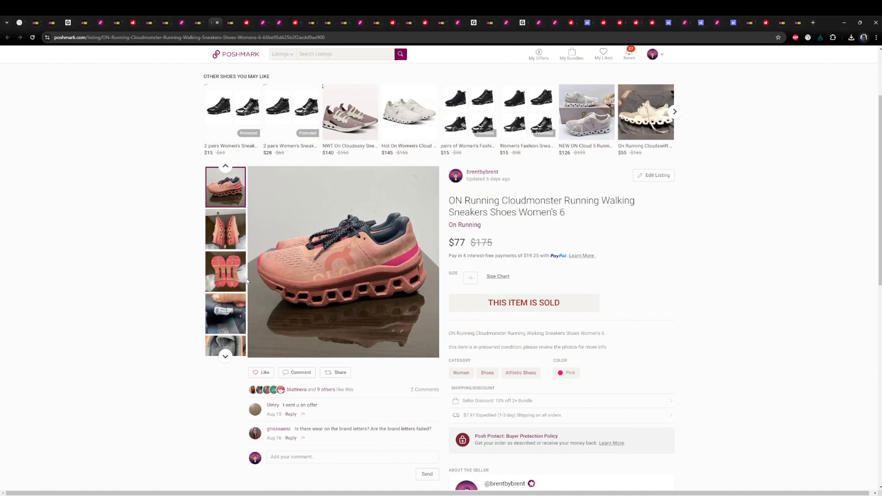
left_click(225, 271)
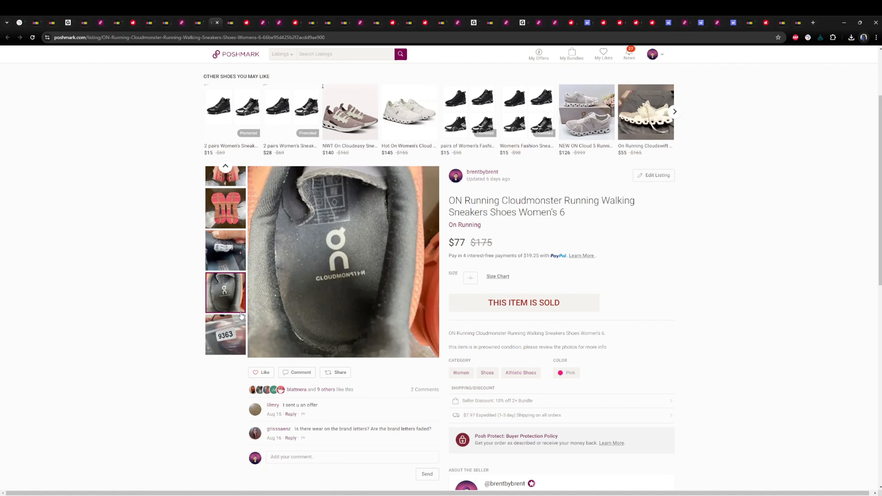
scroll("up", 3)
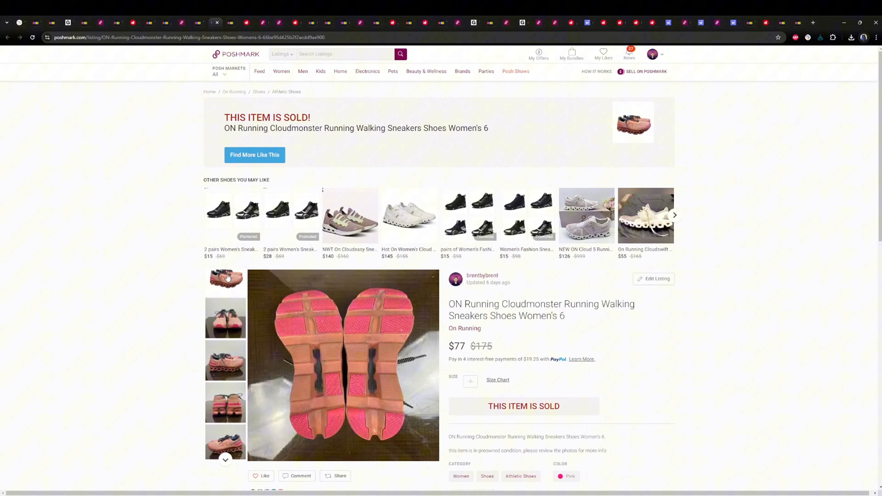
left_click(225, 291)
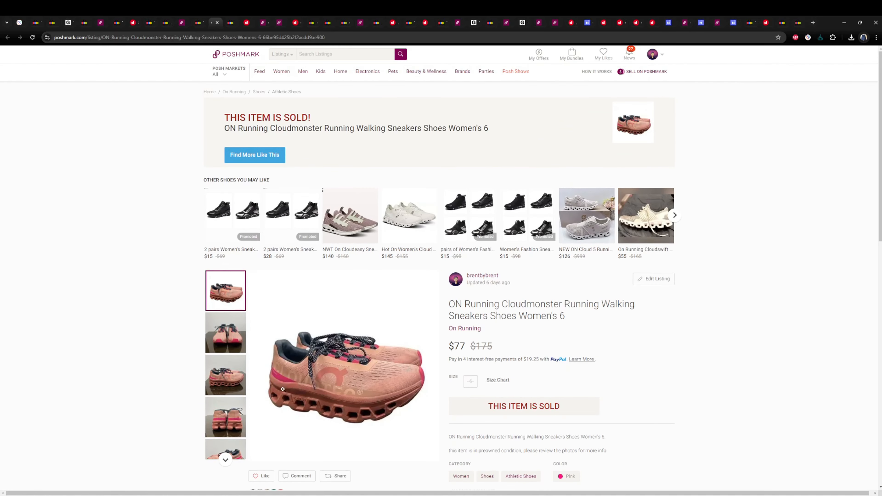
mouse_move(296, 256)
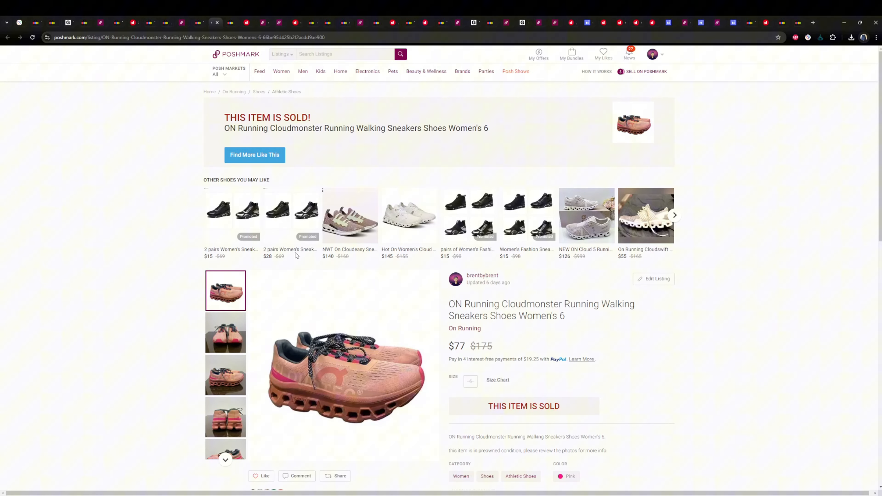
View the Chan Ho Park Dodgers tee's front graphic, tag, and back photos, ending on the full front.
left_click(84, 37)
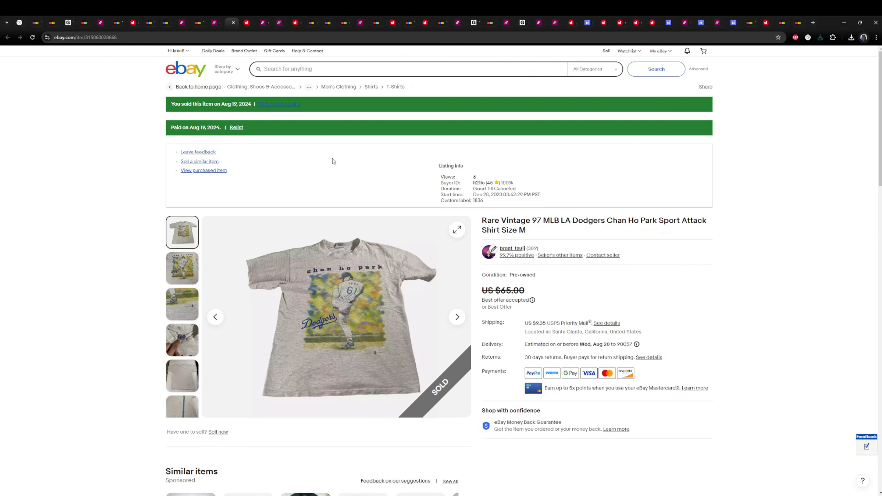
scroll("down", 3)
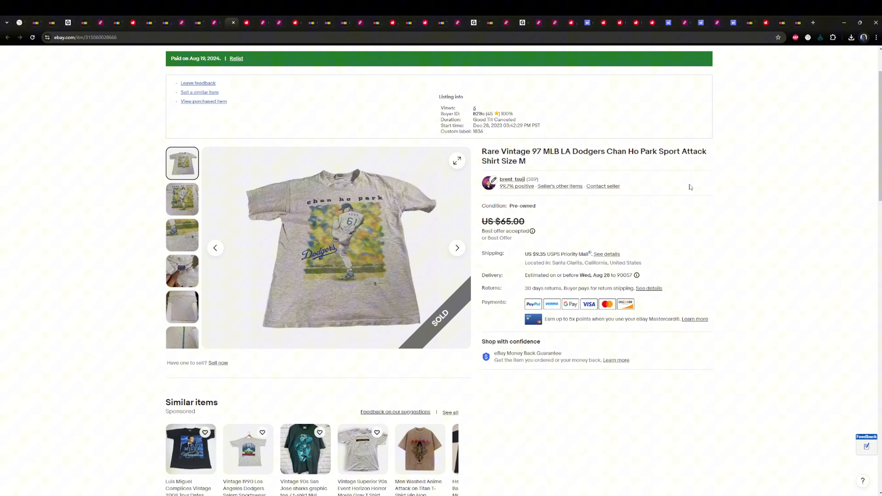
mouse_move(445, 263)
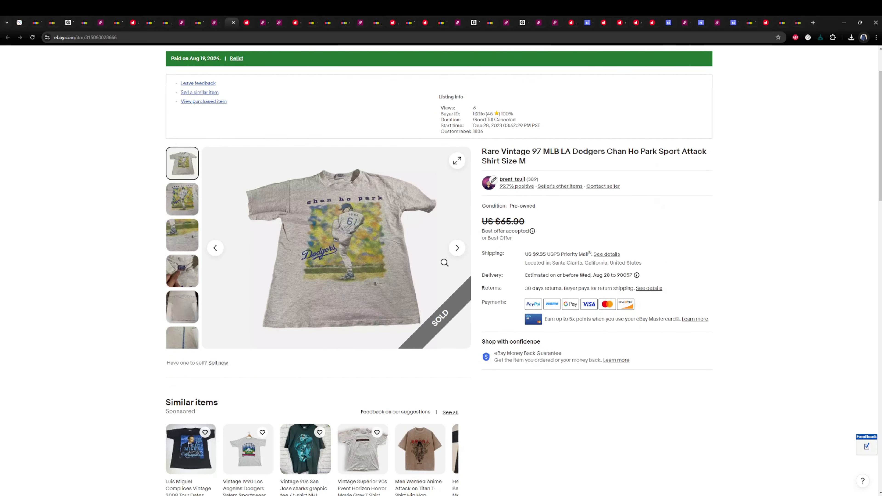
left_click(182, 199)
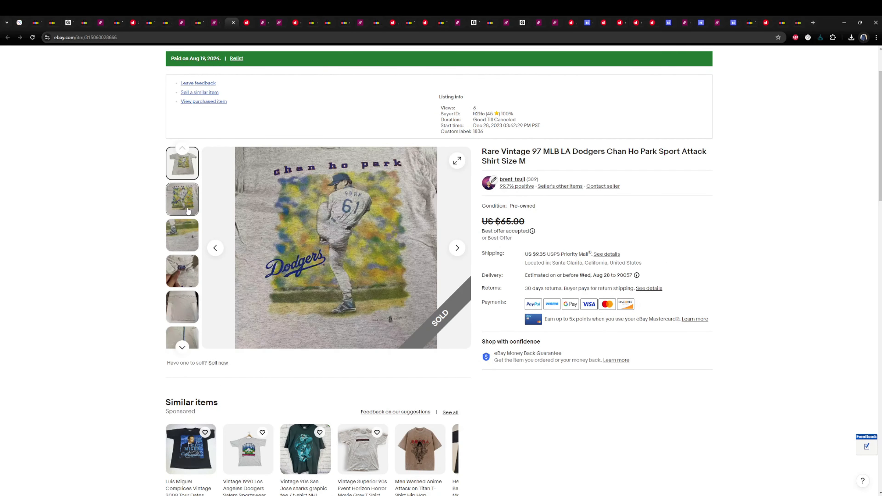
left_click(181, 270)
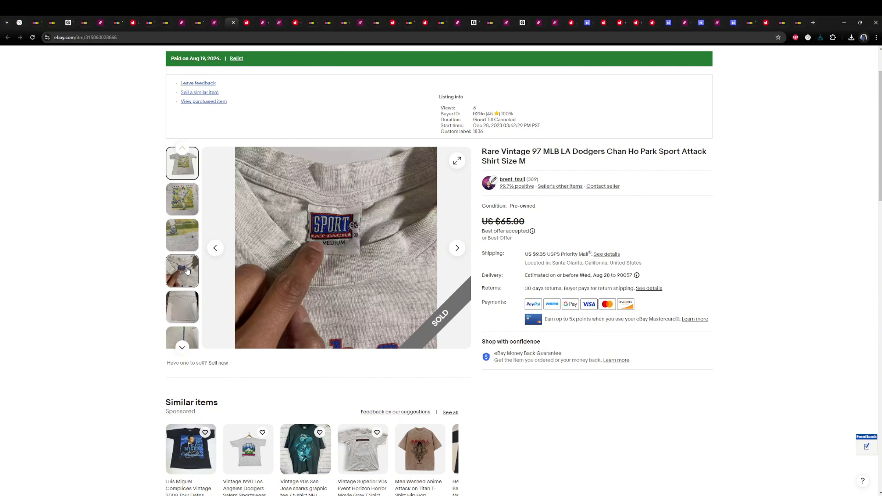
left_click(181, 307)
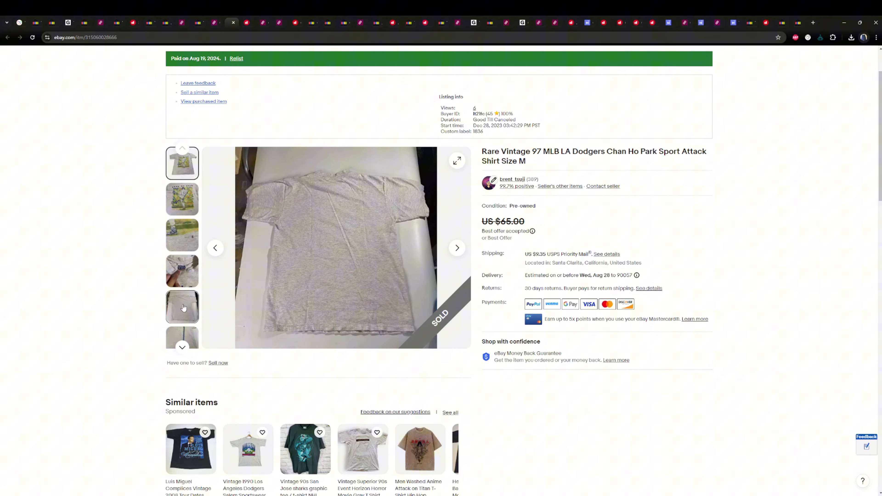
left_click(182, 199)
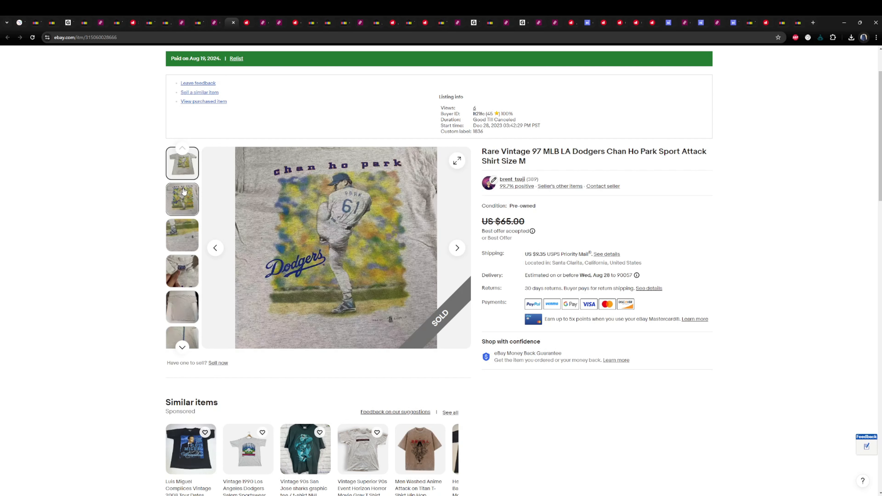
left_click(181, 163)
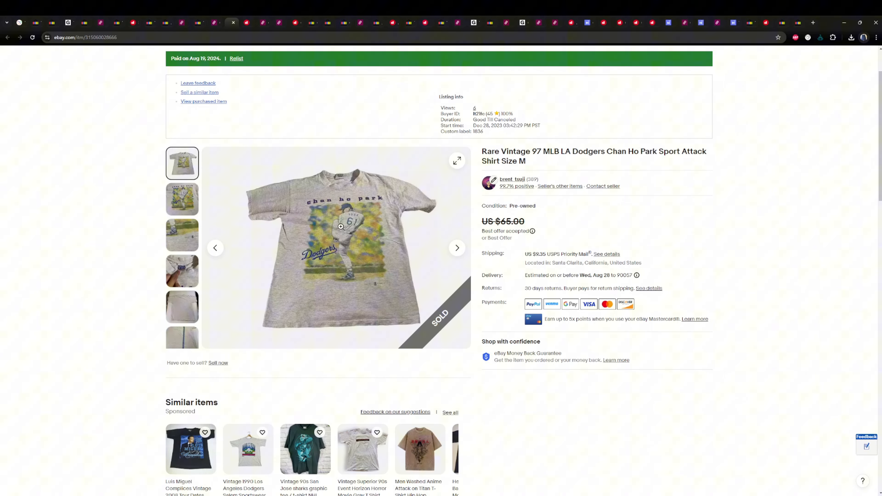
mouse_move(368, 326)
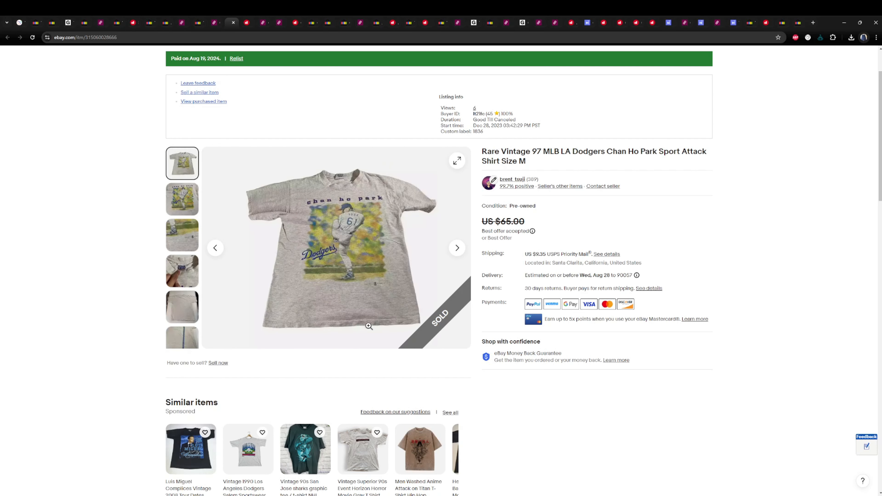
mouse_move(169, 49)
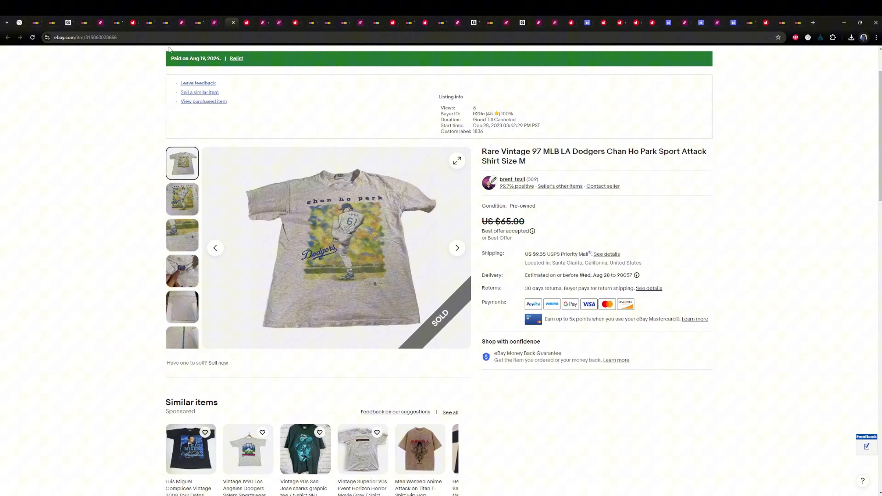
mouse_move(355, 296)
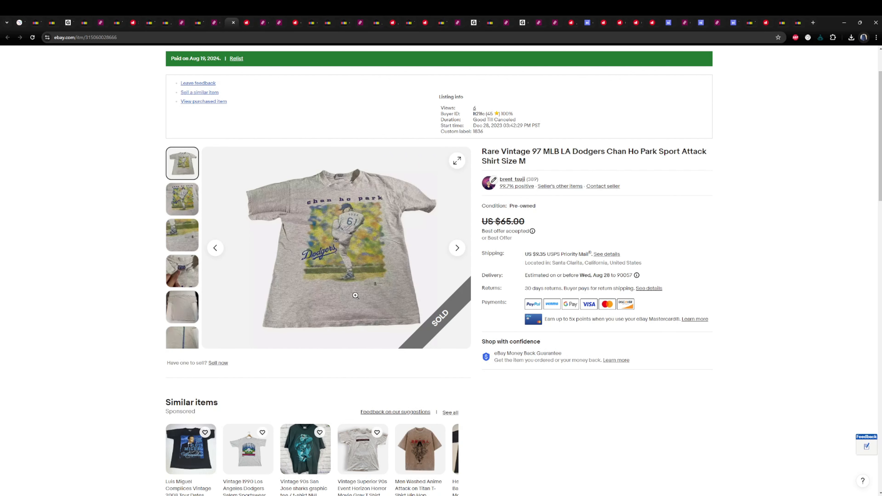
mouse_move(223, 32)
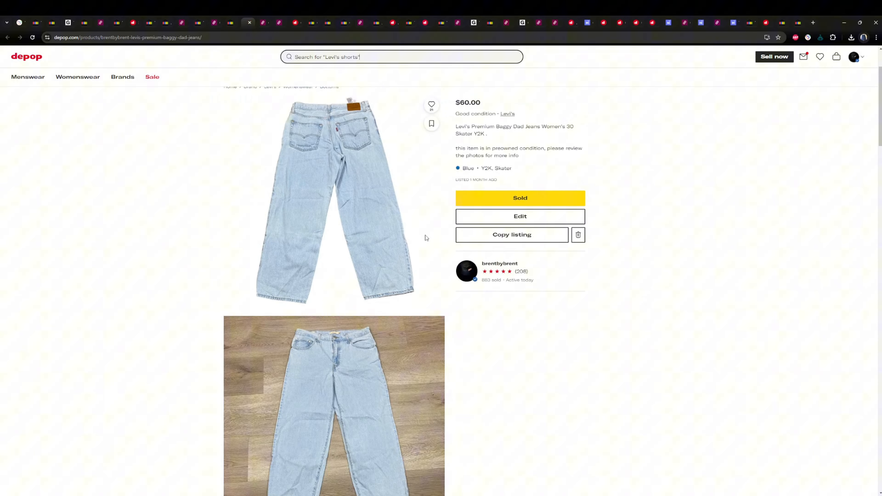
Scroll through all photos of the sold $60 Depop Levi's baggy dad jeans listing.
scroll("down", 3)
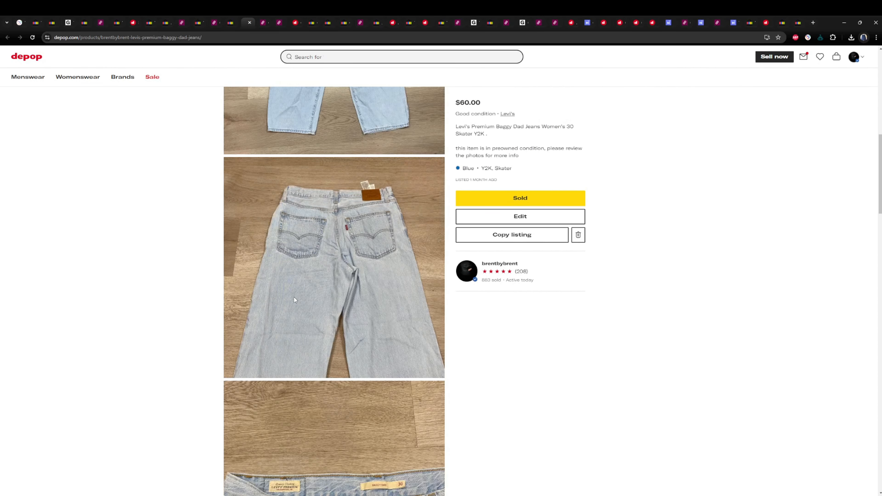
scroll("down", 3)
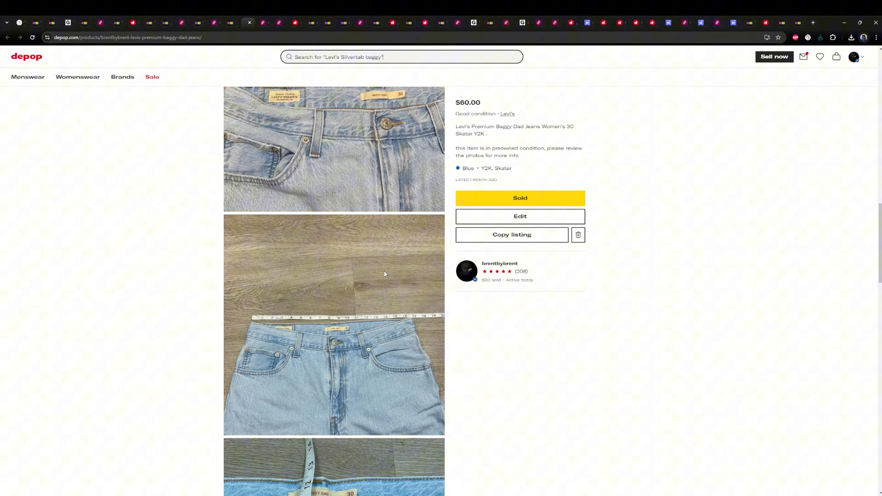
scroll("down", 3)
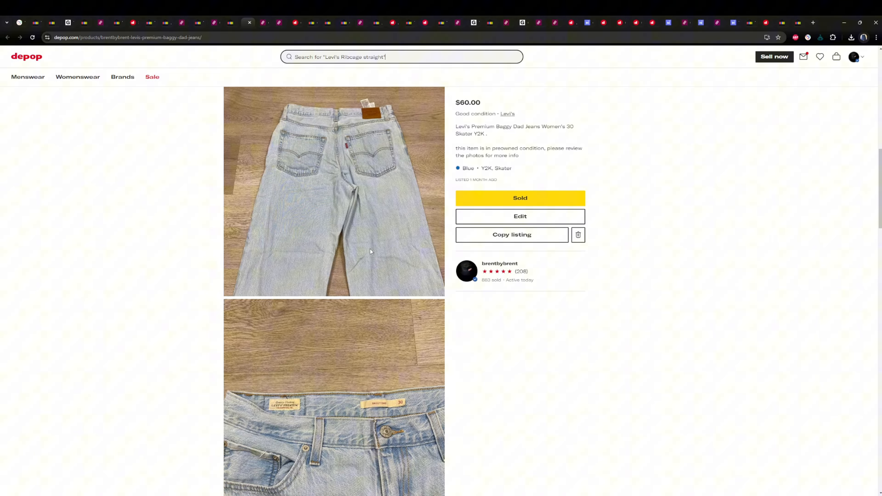
scroll("down", 3)
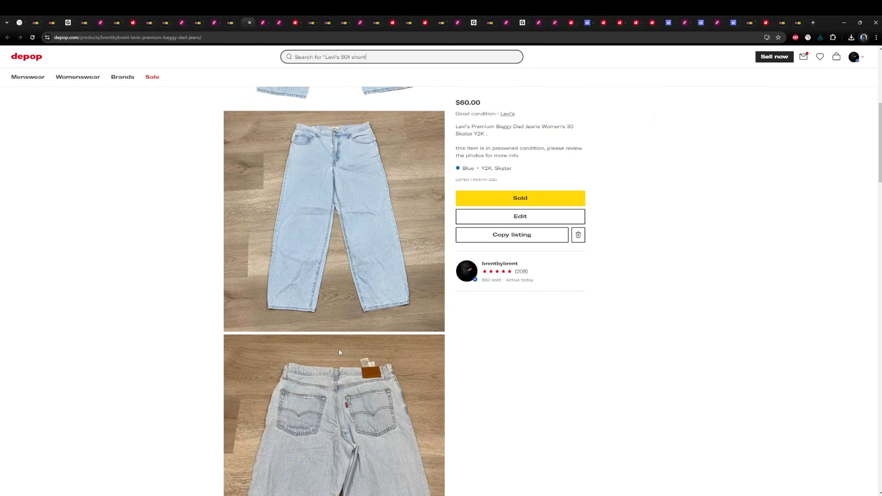
scroll("down", 3)
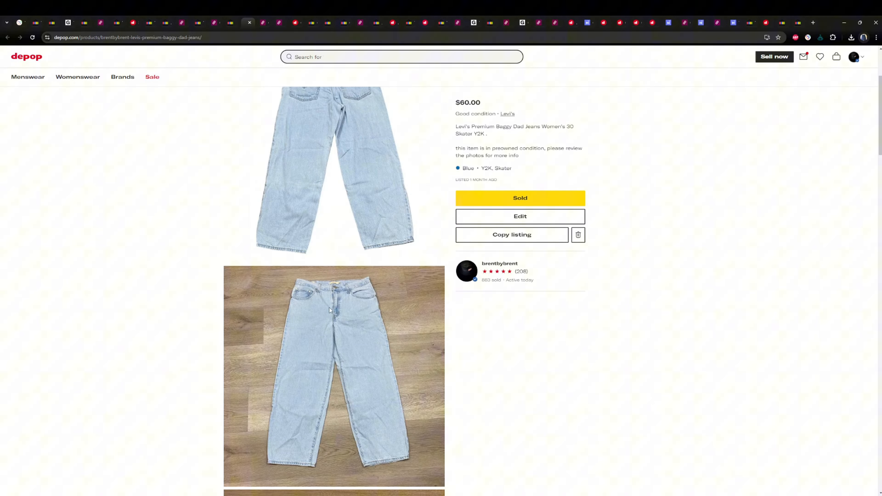
scroll("up", 3)
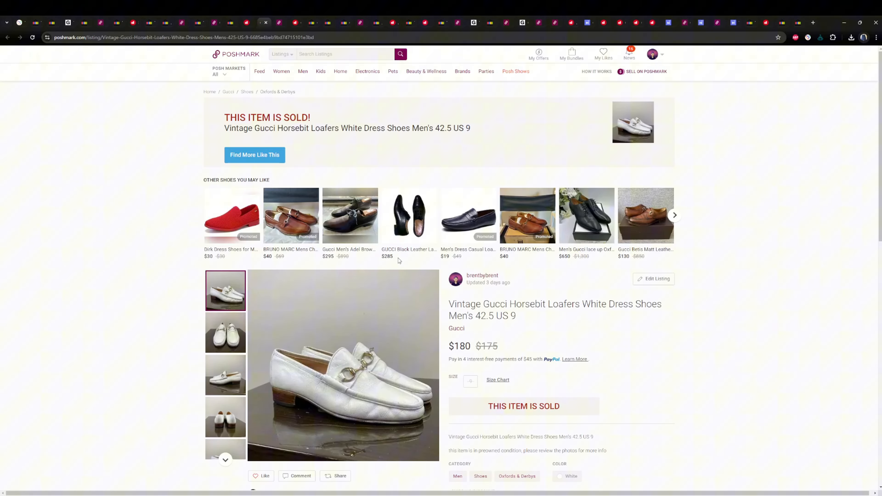
View the sole photo of the $180 vintage white Gucci horsebit loafers.
scroll("down", 3)
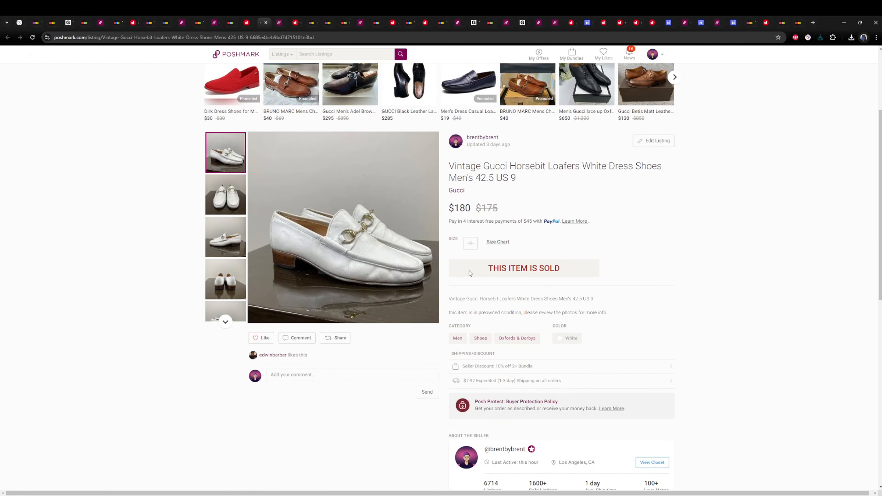
left_click(225, 236)
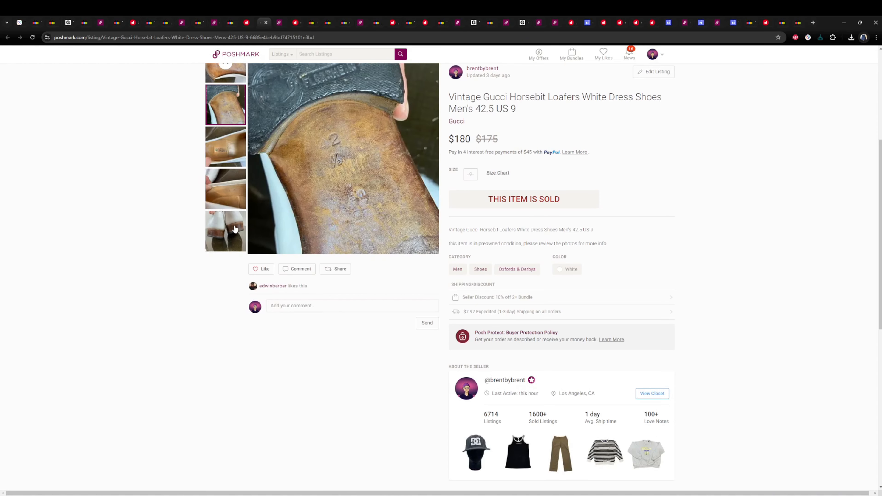
scroll("up", 3)
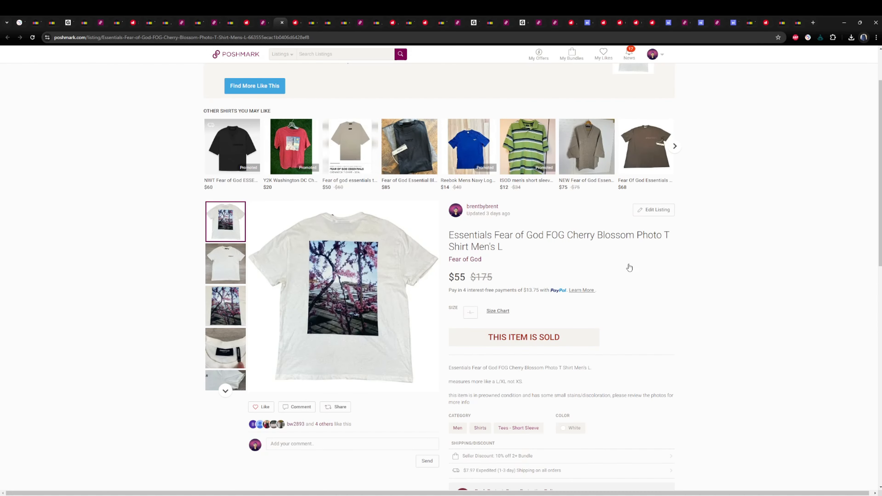
mouse_move(103, 275)
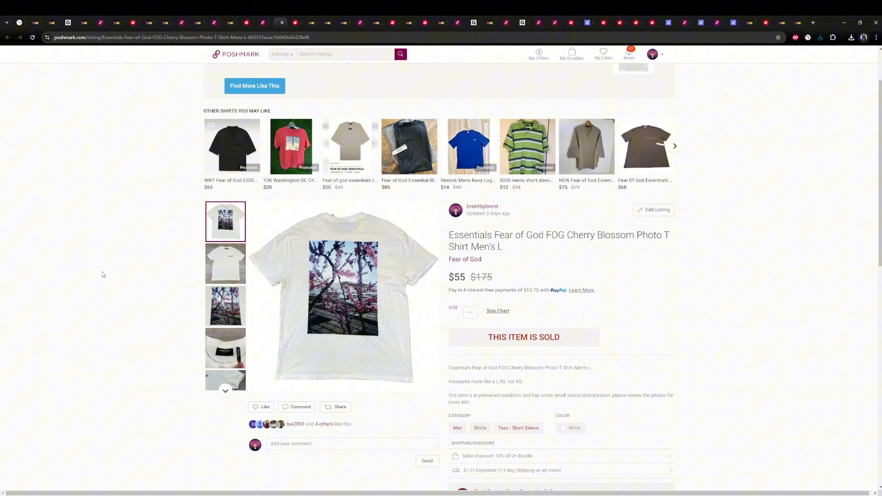
mouse_move(357, 298)
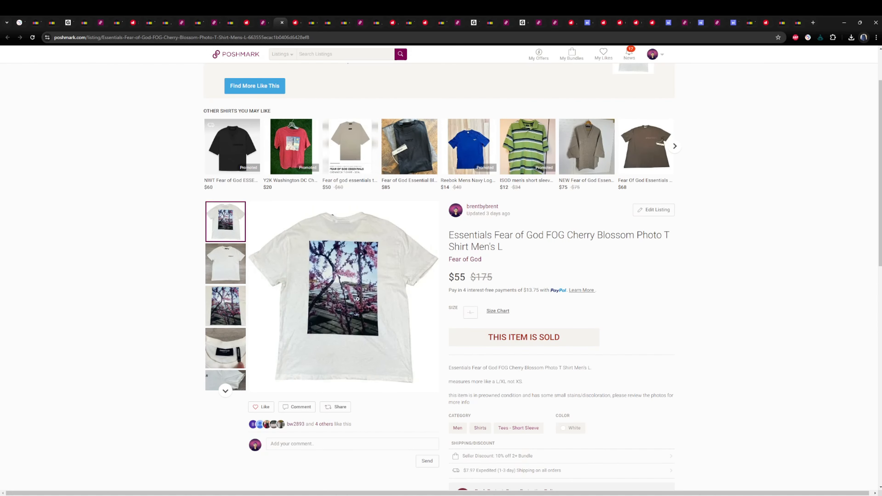
mouse_move(233, 399)
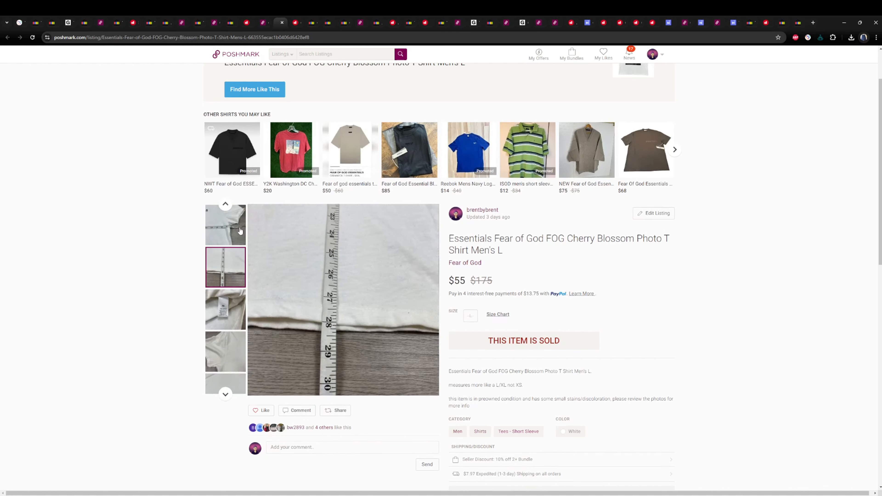
Finish reviewing the Fear of God tee's measurement photo and move to the Converse sneakers listing.
scroll("up", 3)
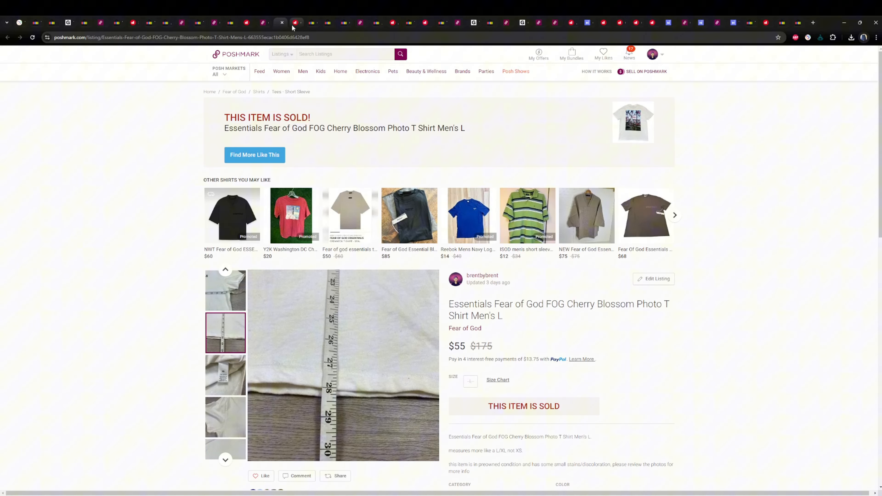
left_click(296, 23)
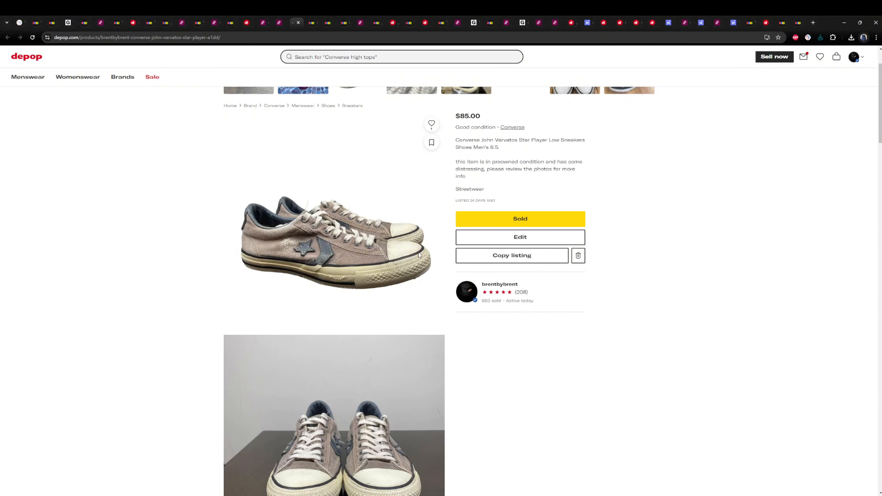
Scroll through the $85 Converse John Varvatos sneakers photos, including outsoles, and back up.
scroll("down", 3)
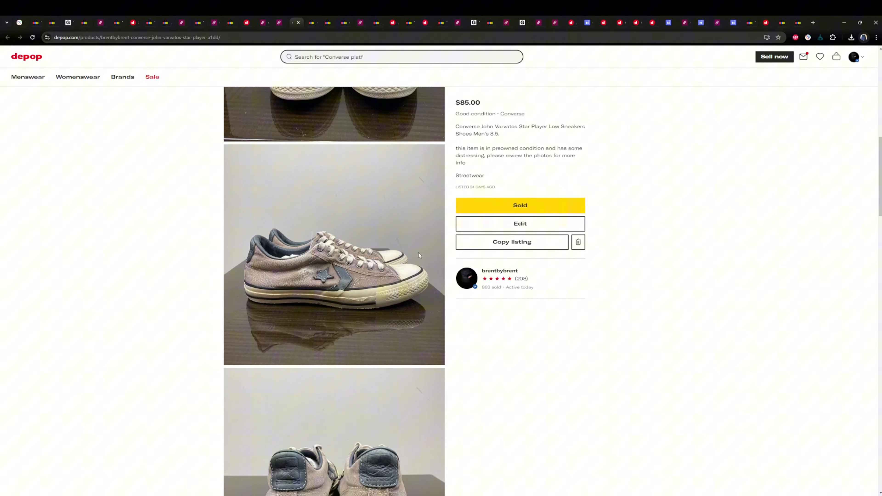
scroll("down", 3)
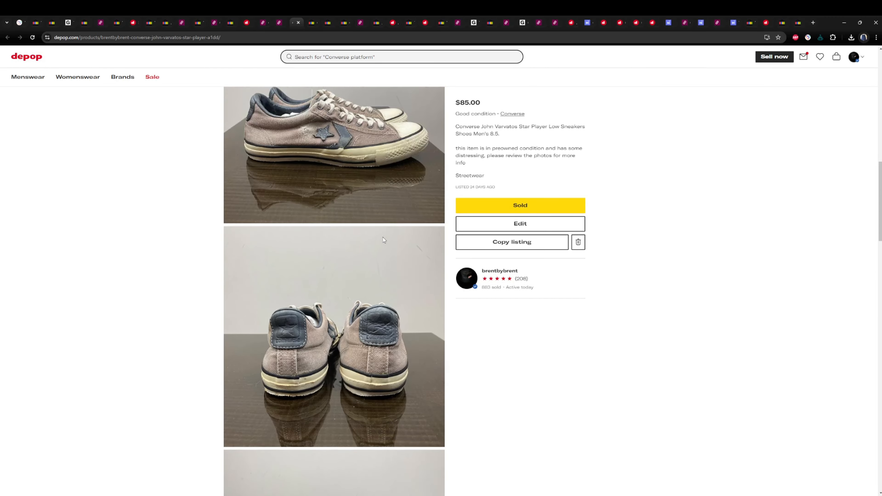
scroll("down", 3)
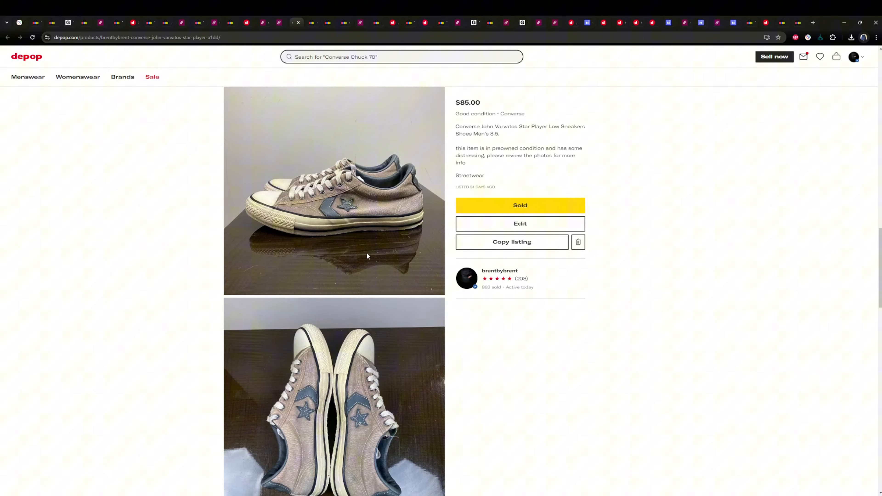
scroll("down", 3)
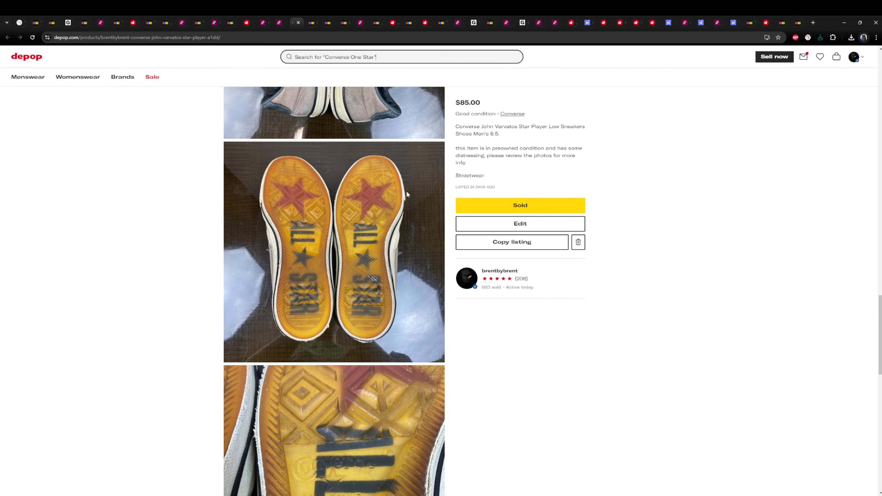
scroll("down", 3)
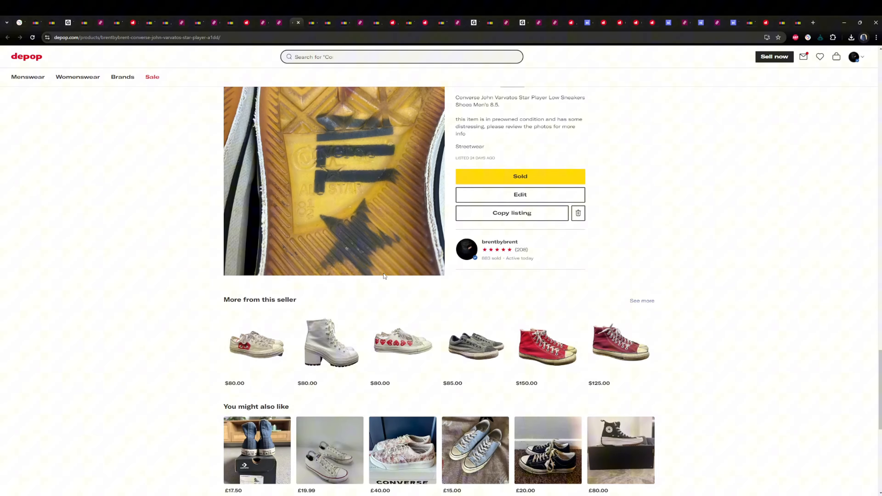
scroll("up", 3)
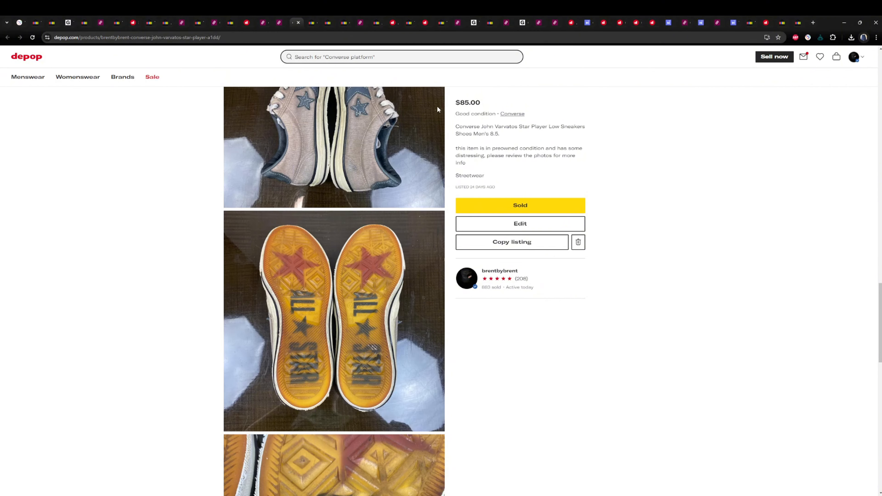
scroll("up", 3)
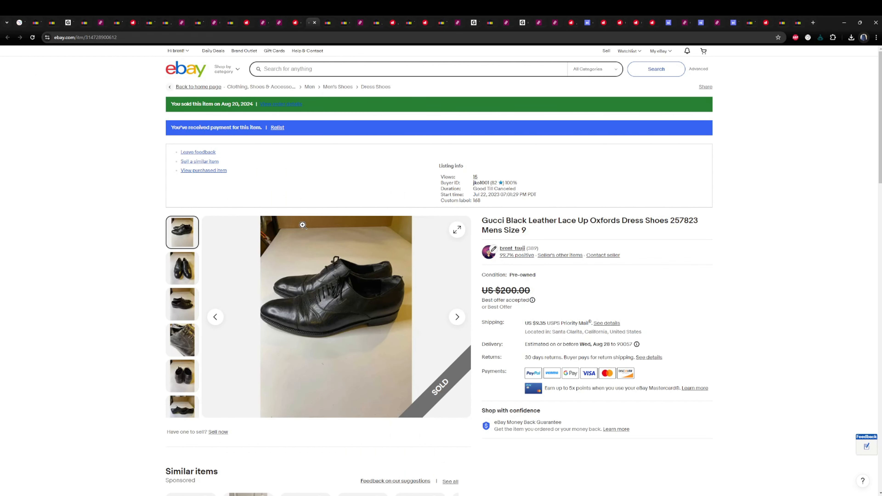
Flip through the Gucci leather oxfords photos, including the inventory tag reading 168.
left_click(182, 268)
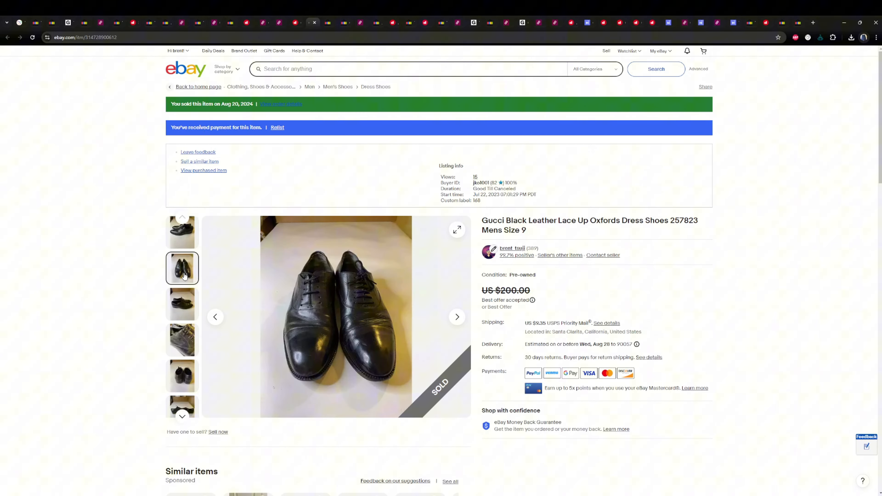
left_click(181, 375)
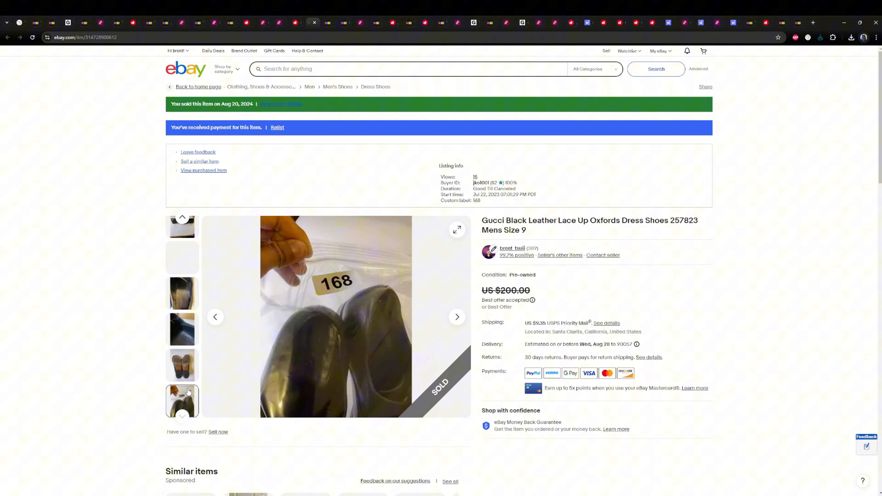
left_click(182, 293)
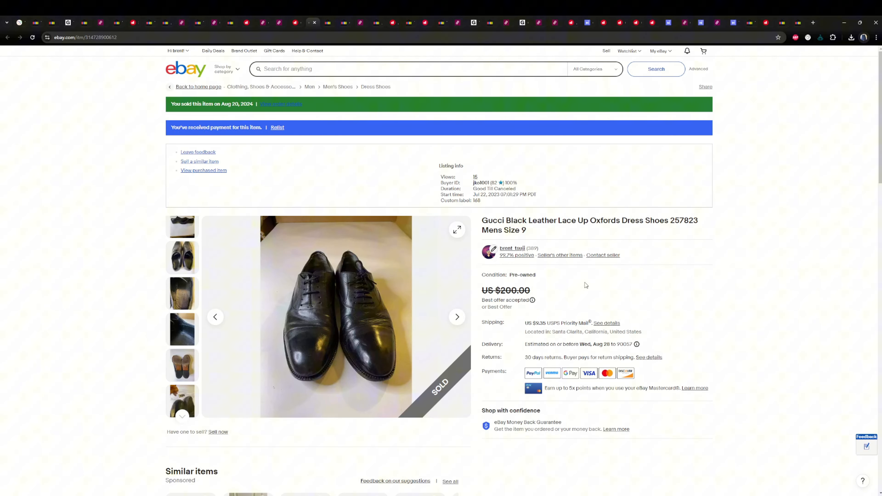
mouse_move(286, 56)
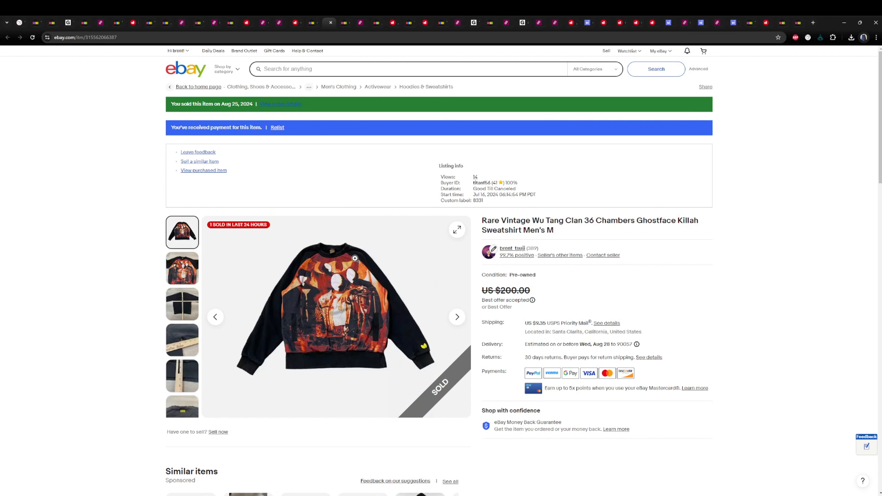
mouse_move(250, 290)
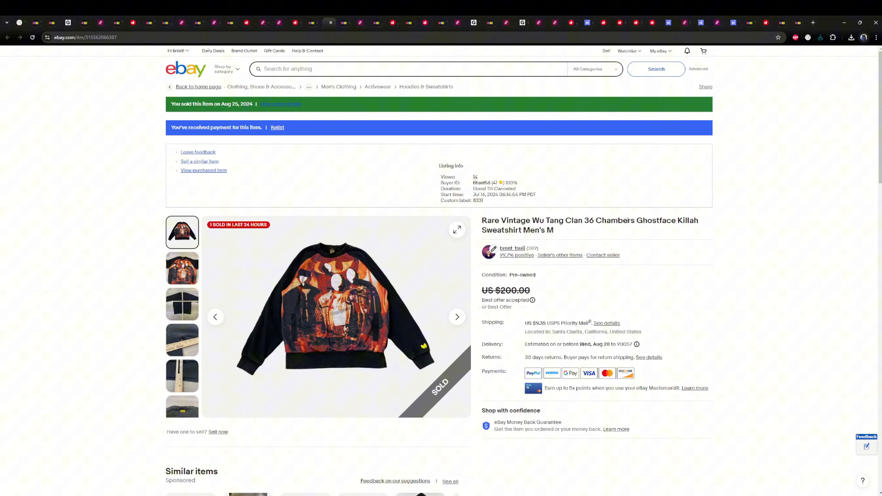
mouse_move(143, 255)
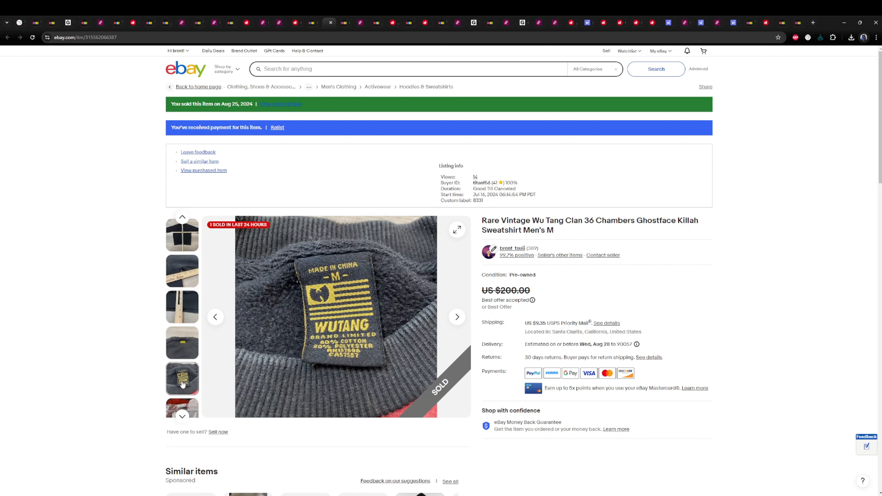
Scroll down the Wu Tang Clan 36 Chambers sweatshirt listing to its details.
scroll("down", 3)
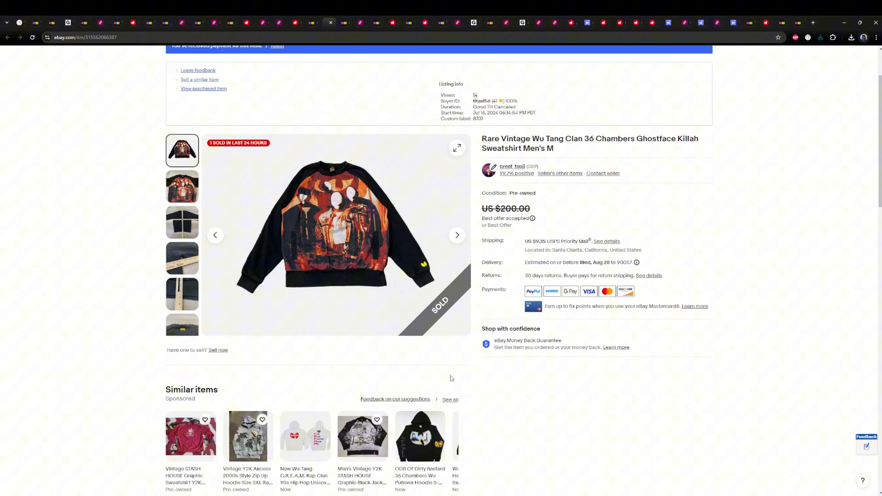
scroll("down", 3)
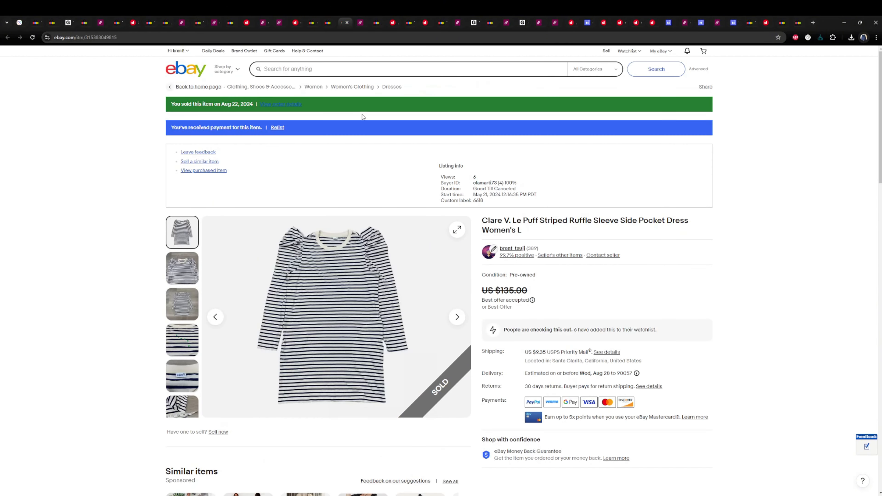
mouse_move(610, 277)
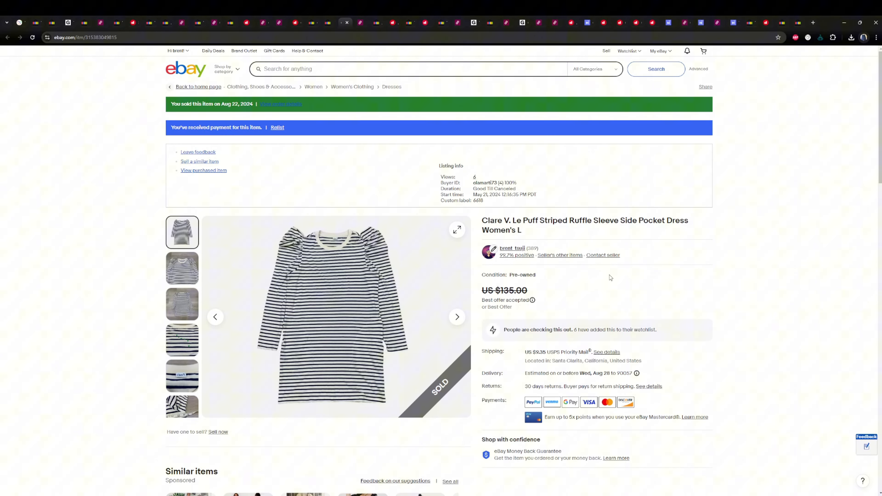
mouse_move(456, 317)
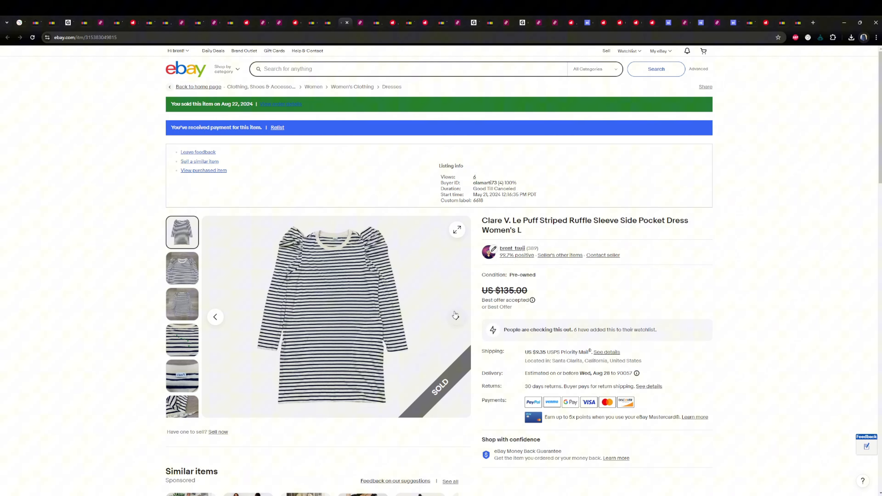
Flip through the Clare V. striped dress photos to the Made in Los Angeles size L label.
left_click(182, 268)
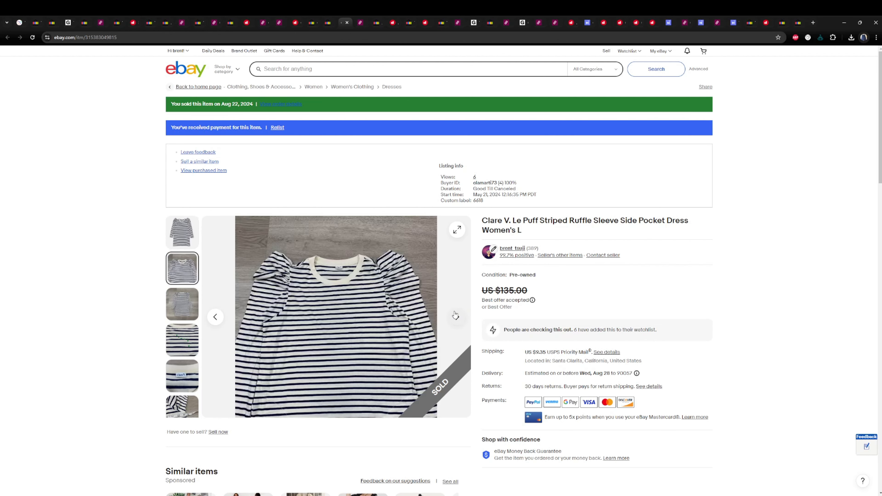
left_click(181, 376)
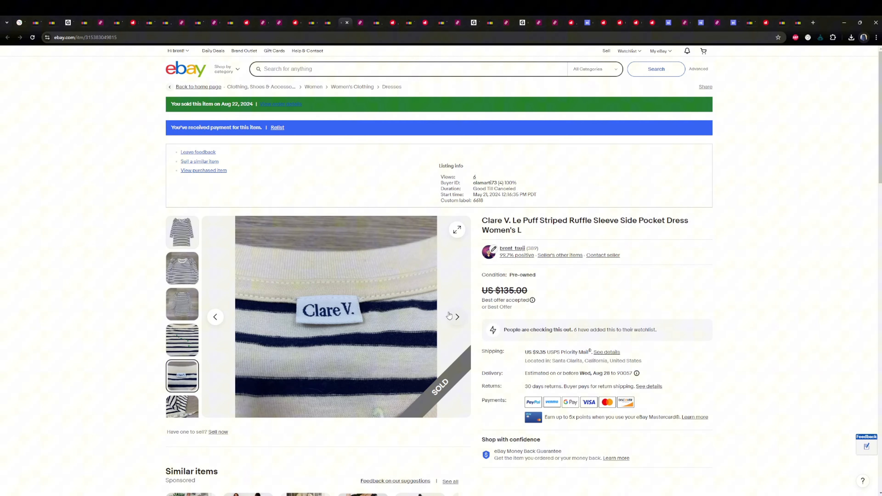
left_click(456, 316)
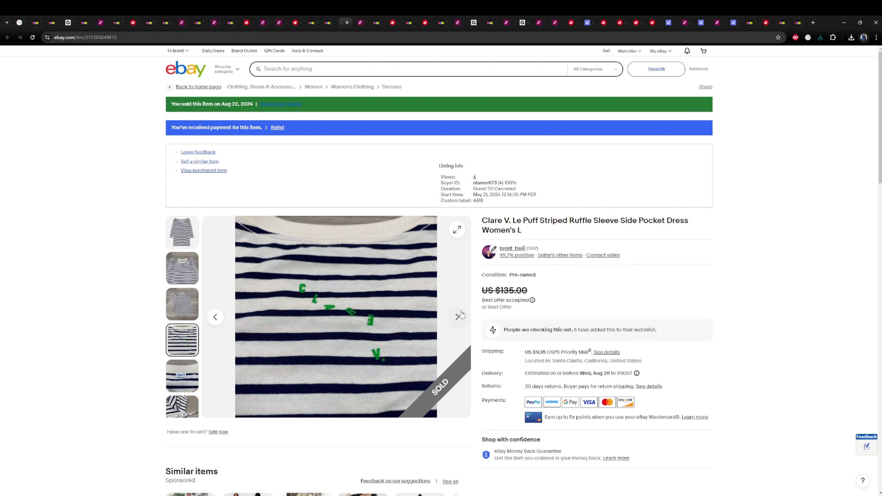
left_click(457, 316)
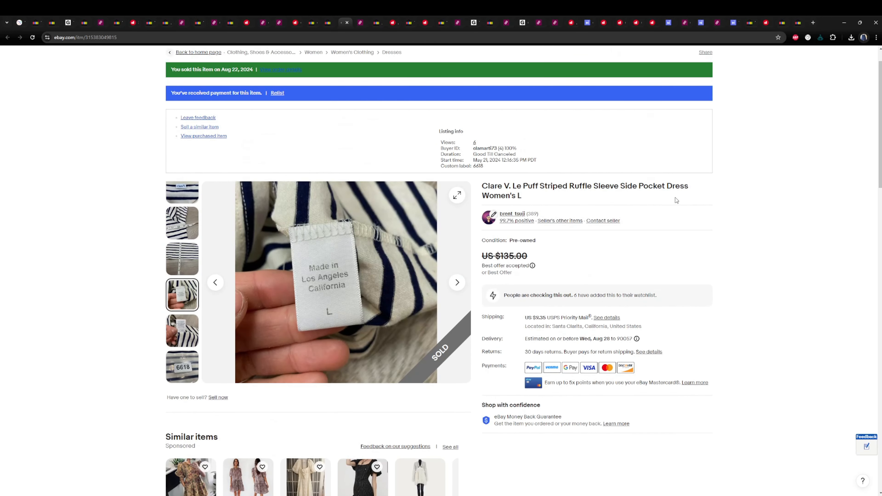
mouse_move(672, 205)
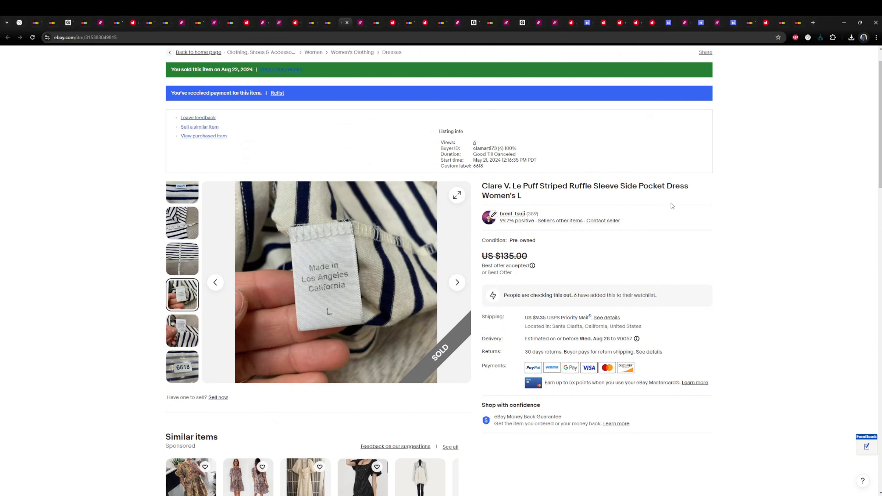
mouse_move(609, 244)
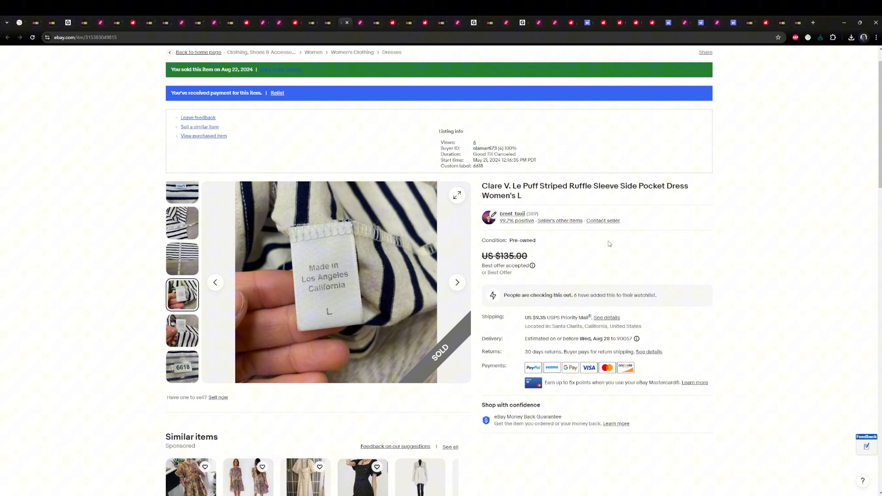
mouse_move(710, 231)
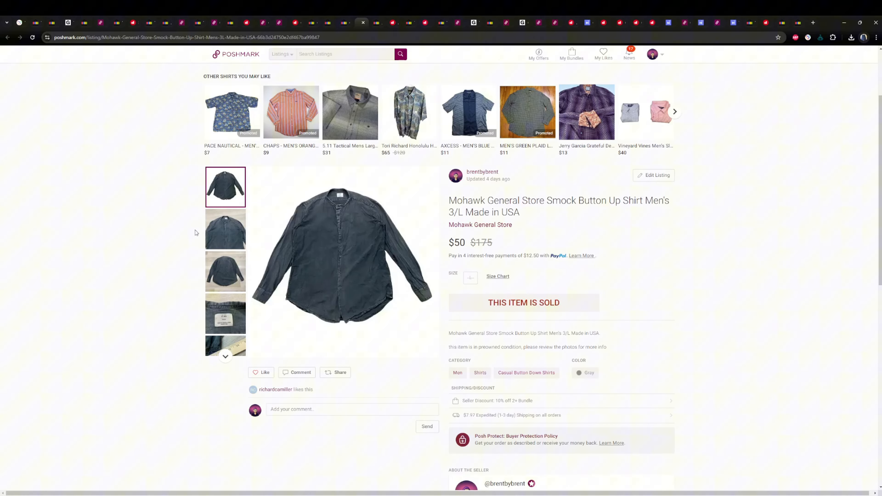
mouse_move(228, 248)
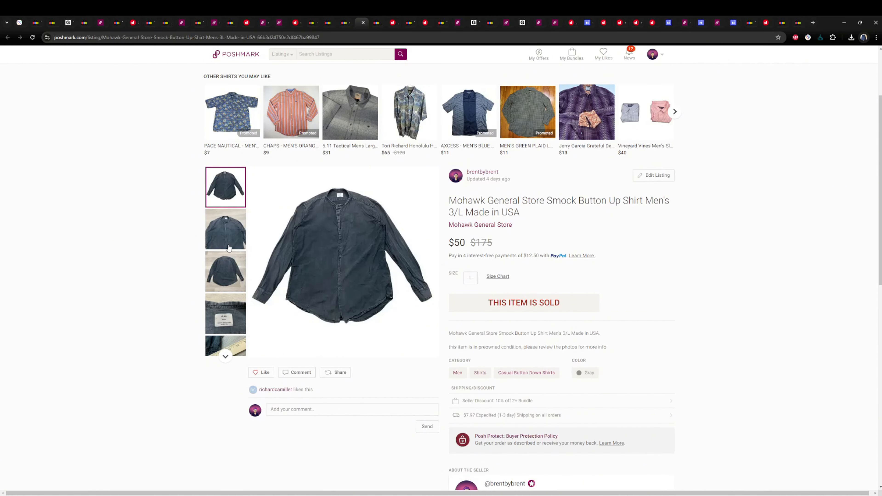
Browse the $50 Mohawk smock shirt photos: label, second, first and another view.
left_click(225, 313)
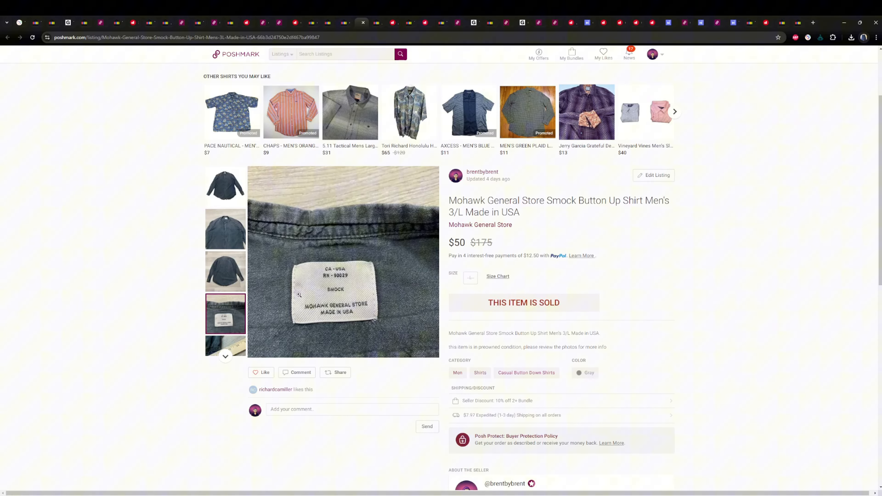
mouse_move(320, 296)
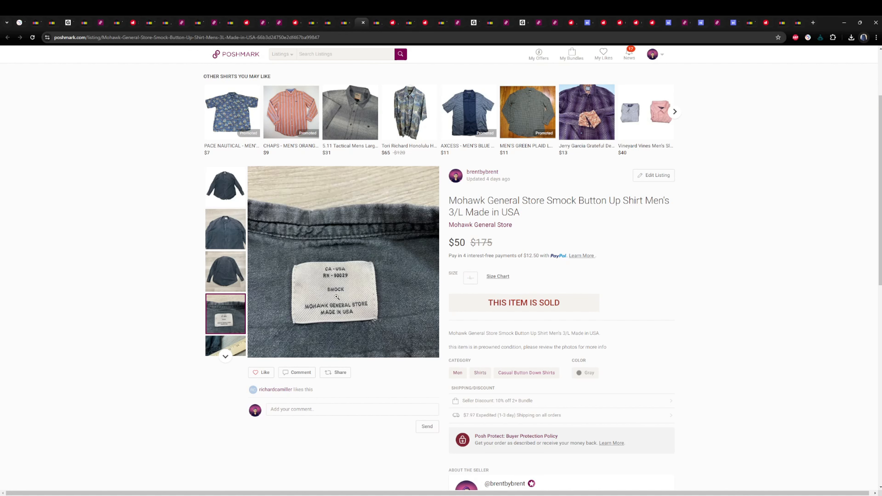
left_click(225, 230)
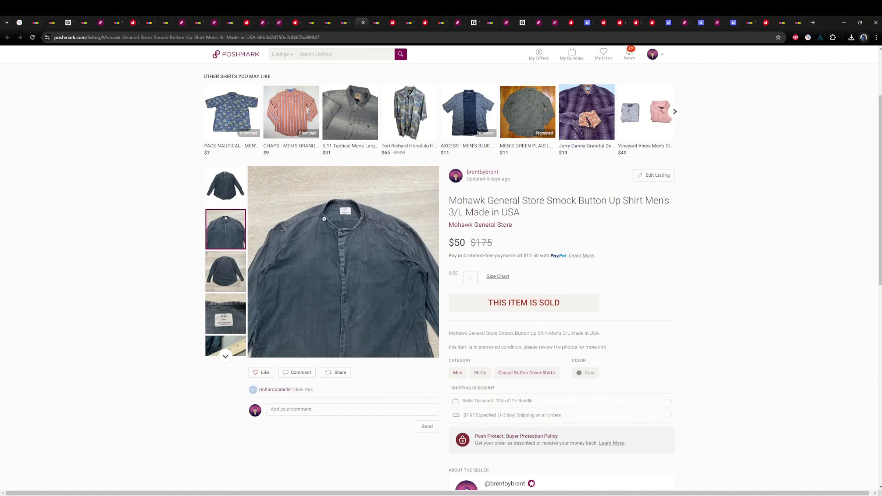
left_click(225, 187)
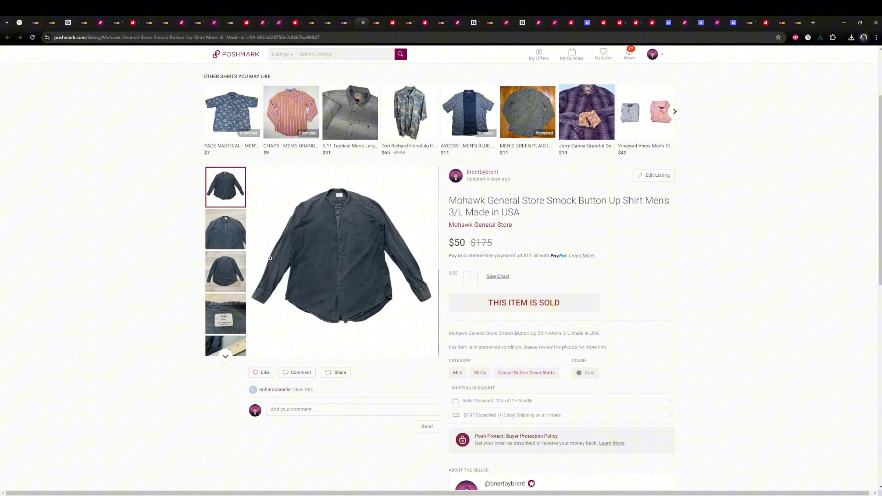
left_click(225, 271)
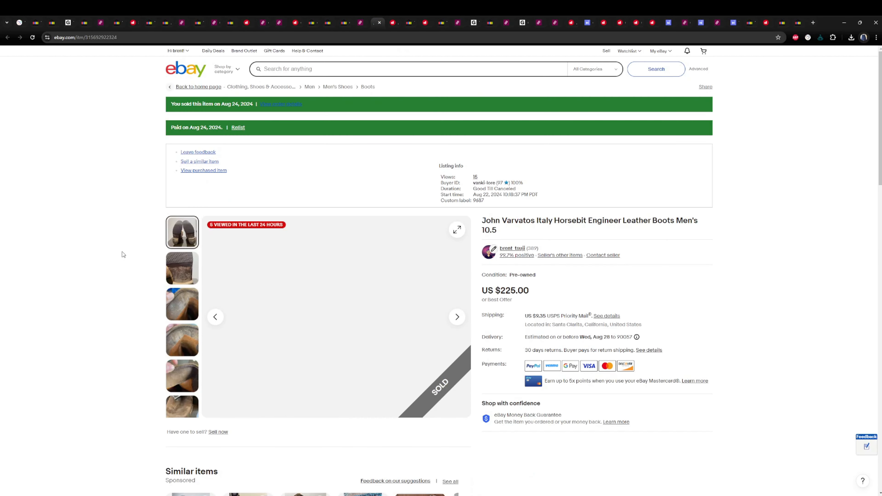
View the John Varvatos boots' sole photo and the front view.
left_click(182, 407)
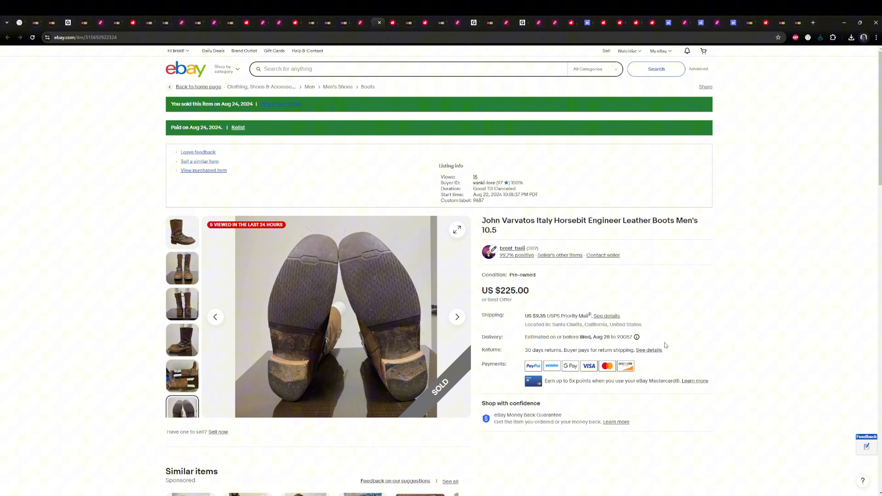
scroll("down", 3)
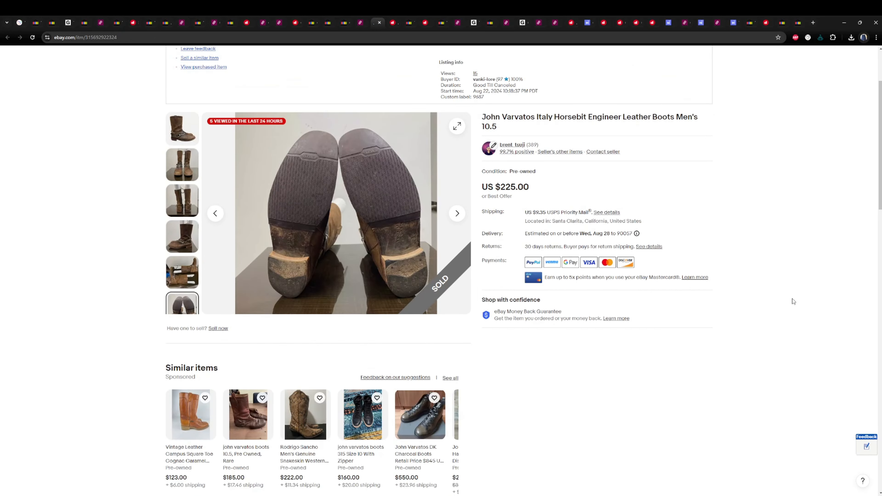
scroll("up", 3)
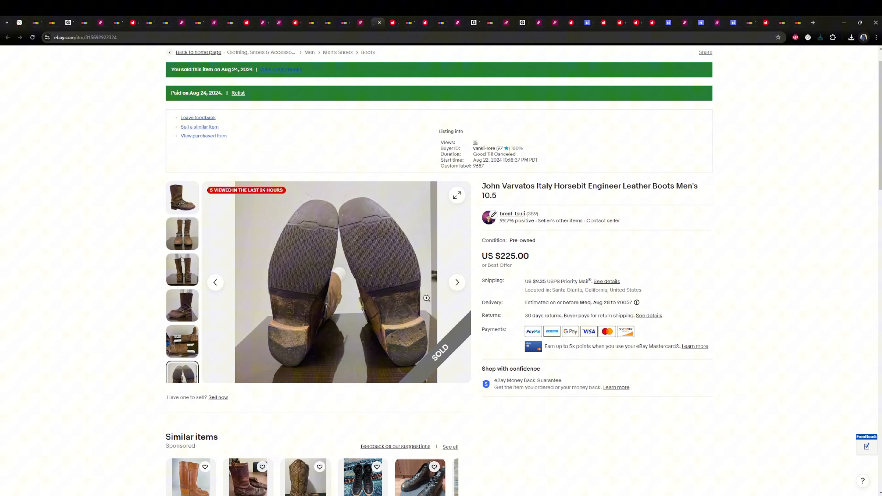
mouse_move(355, 221)
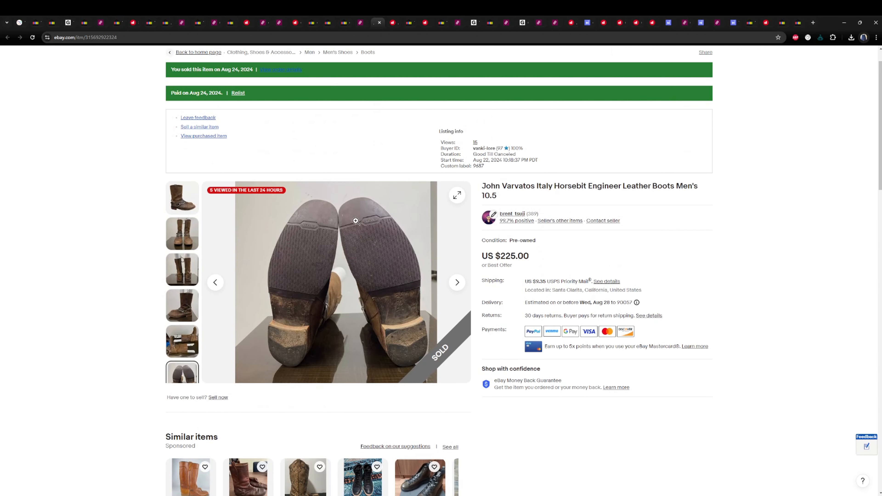
mouse_move(353, 359)
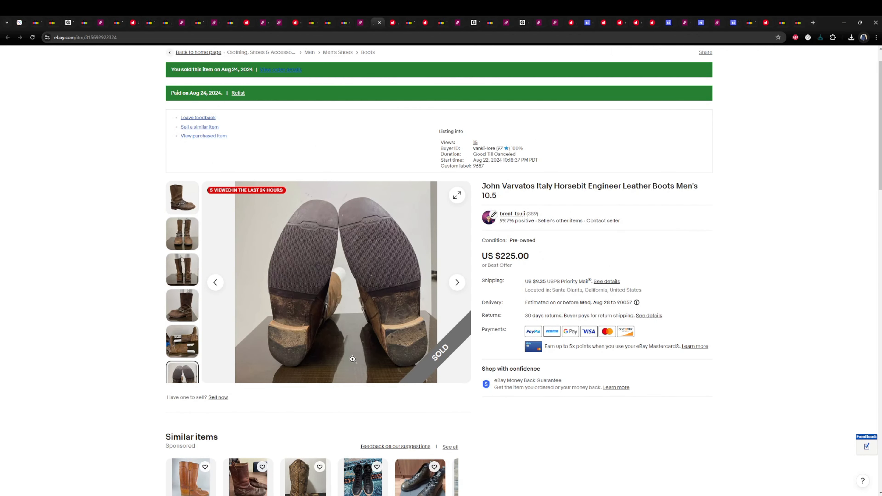
mouse_move(478, 270)
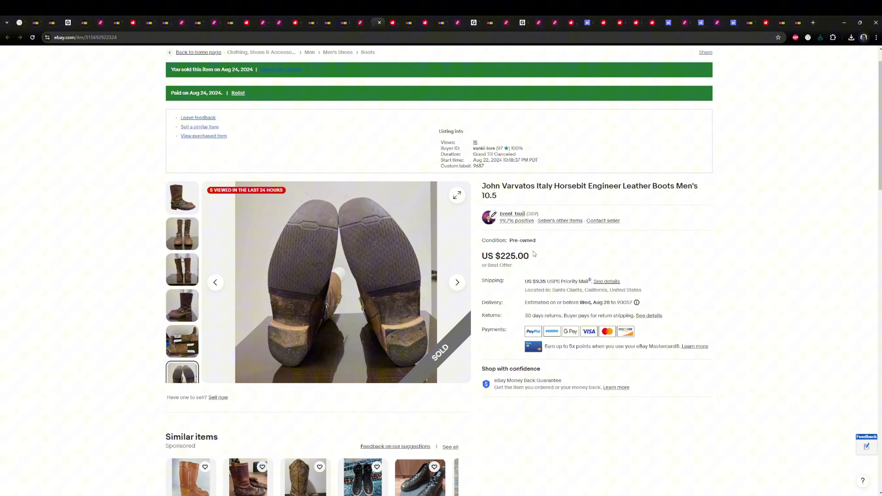
mouse_move(426, 251)
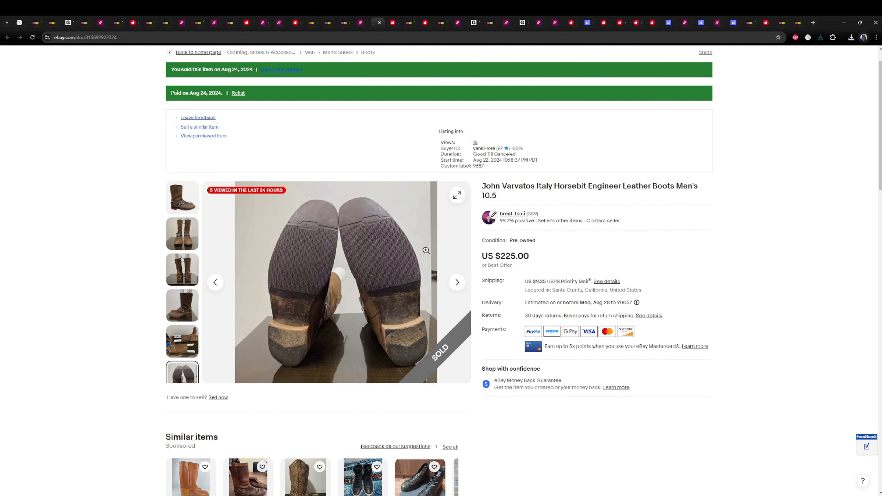
mouse_move(263, 257)
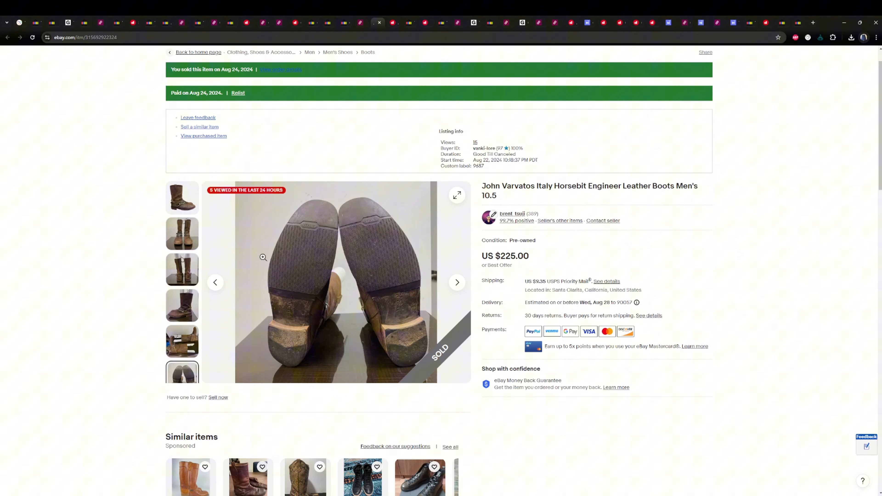
left_click(182, 233)
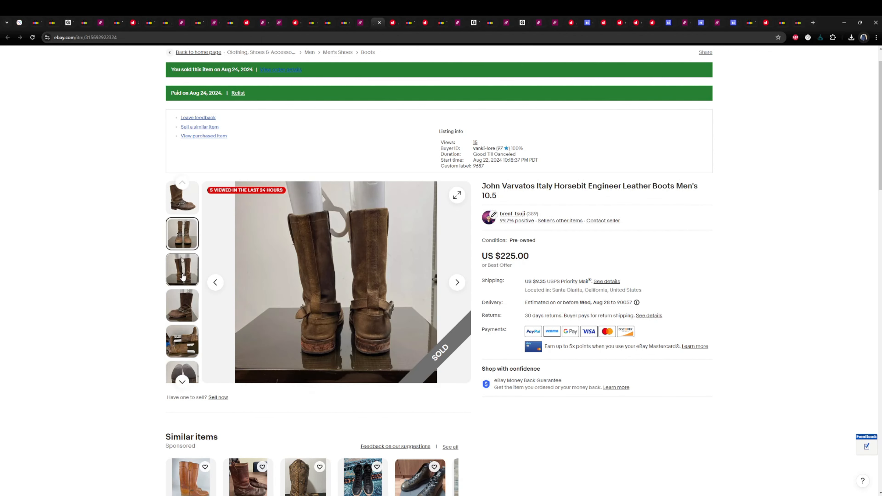
Step through the next boot photos, the pair lying down with shapers, and the sole-edge close-up.
left_click(182, 305)
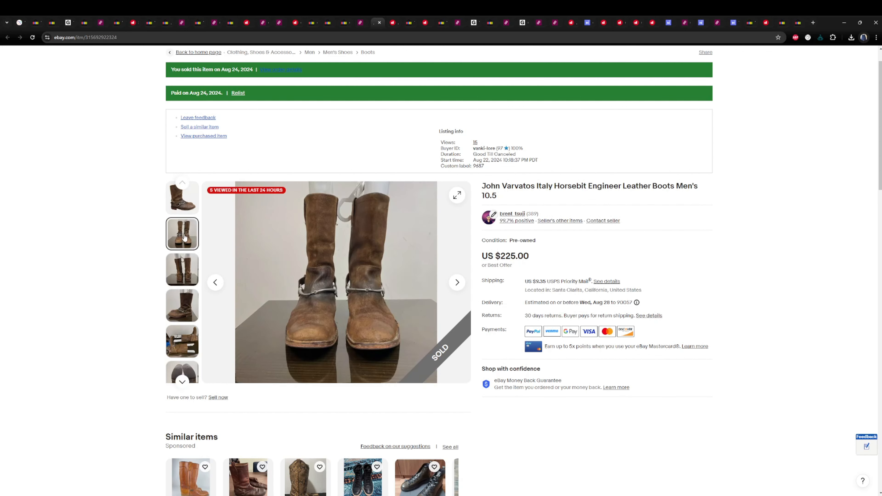
left_click(182, 341)
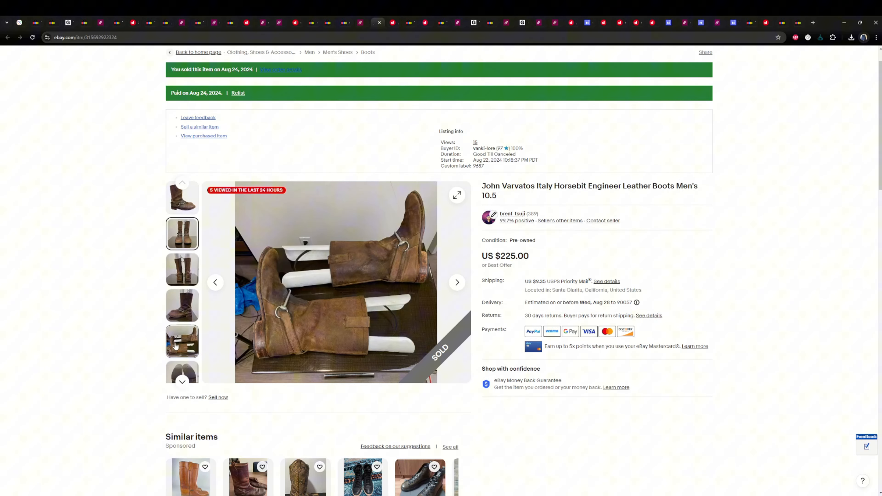
left_click(182, 343)
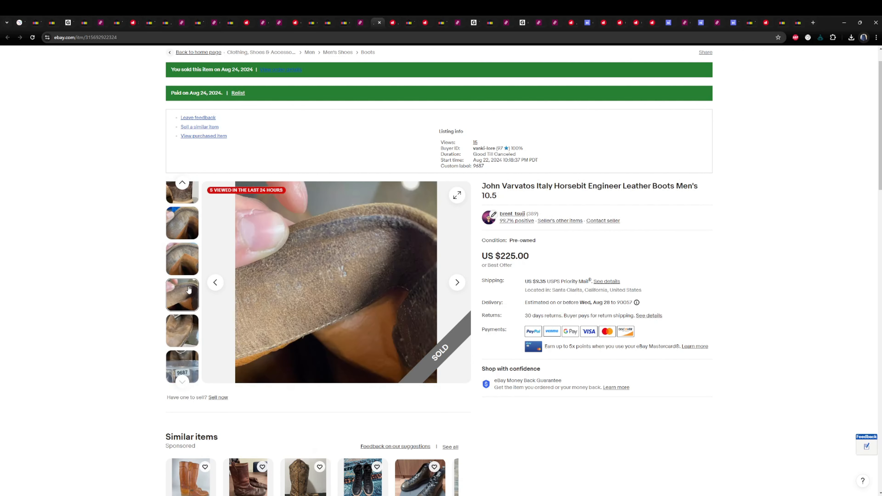
scroll("up", 3)
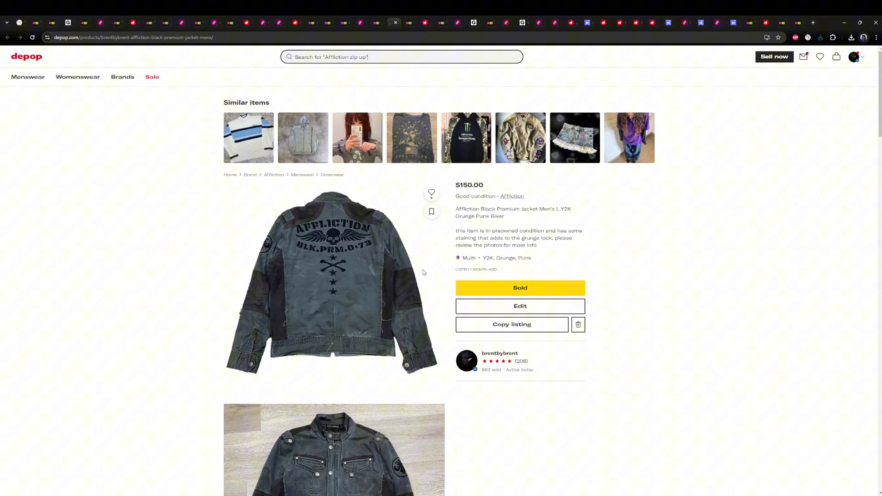
Scroll the $150 Affliction jacket photos down to the Black Premium size L label and back up.
scroll("down", 3)
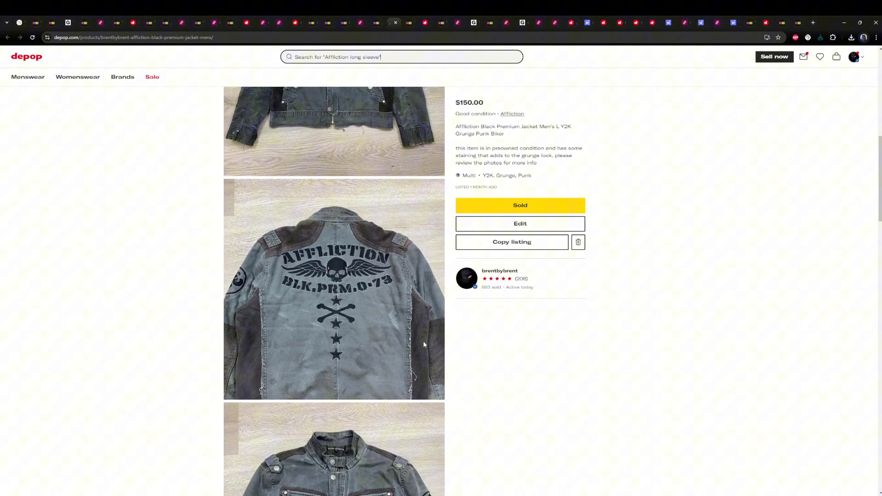
scroll("down", 3)
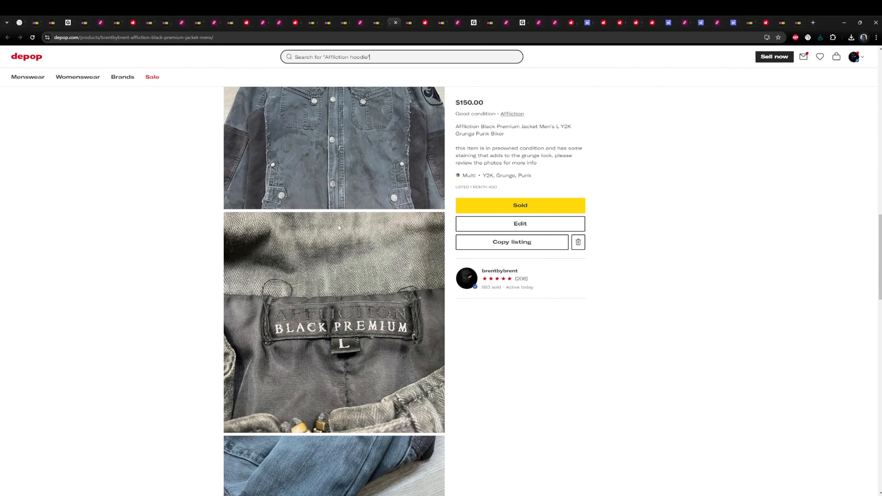
scroll("up", 3)
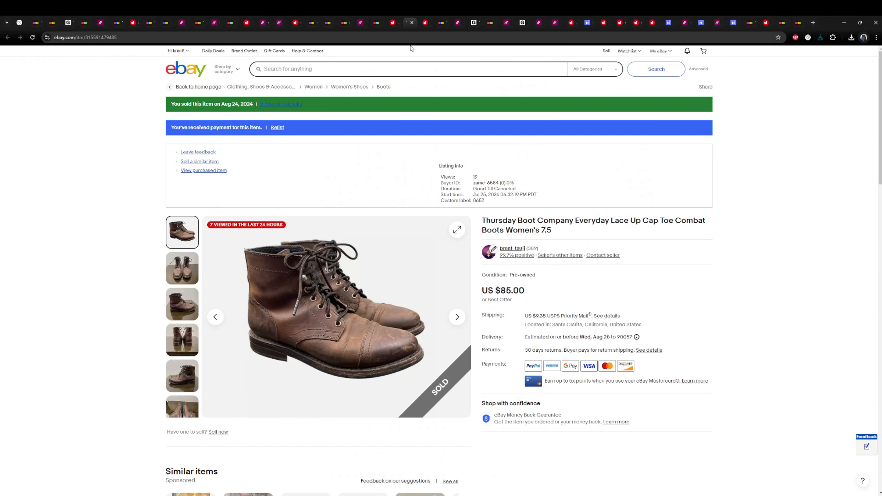
View the soles of the $85 Thursday combat boots, then bring up the Depop Birkenstock clogs listing.
scroll("down", 3)
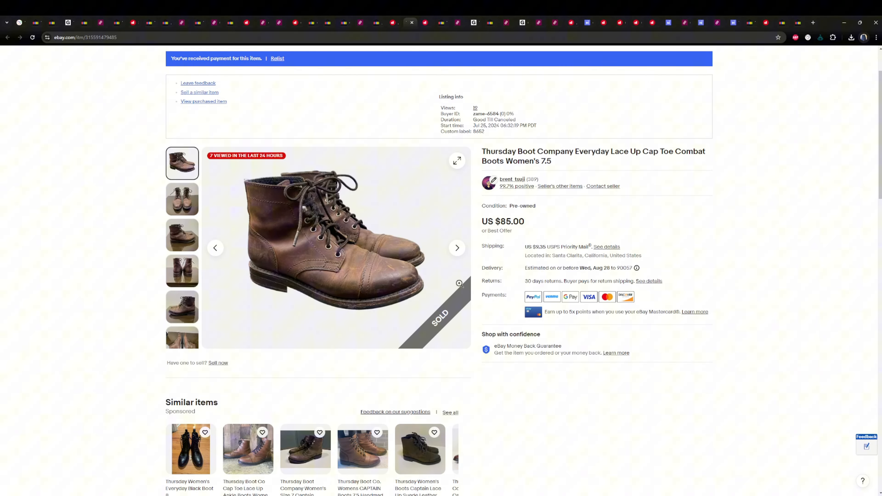
mouse_move(457, 248)
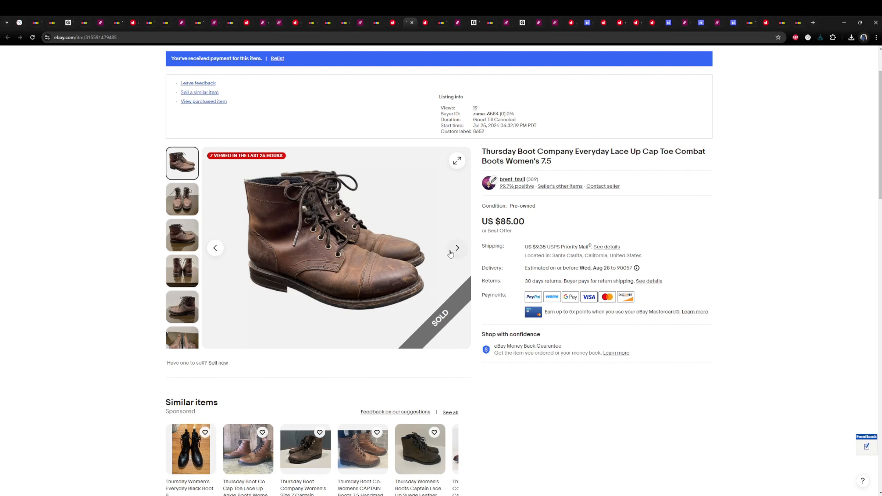
mouse_move(538, 172)
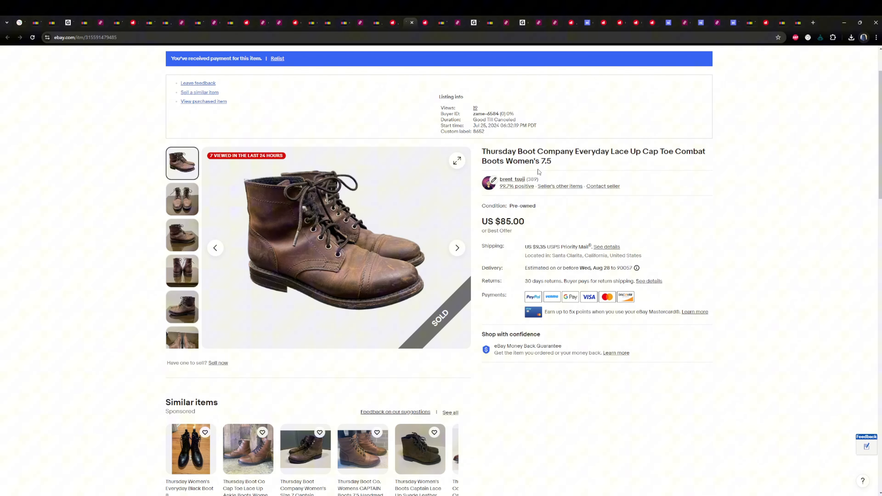
left_click(456, 247)
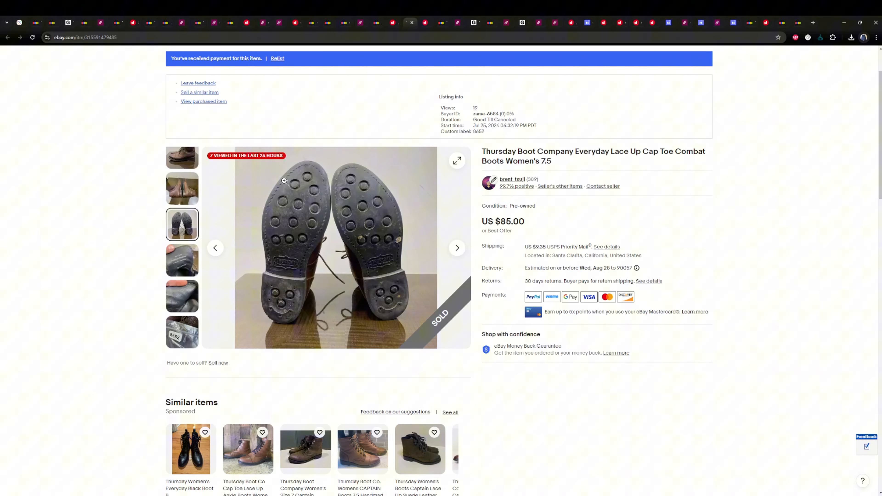
mouse_move(288, 273)
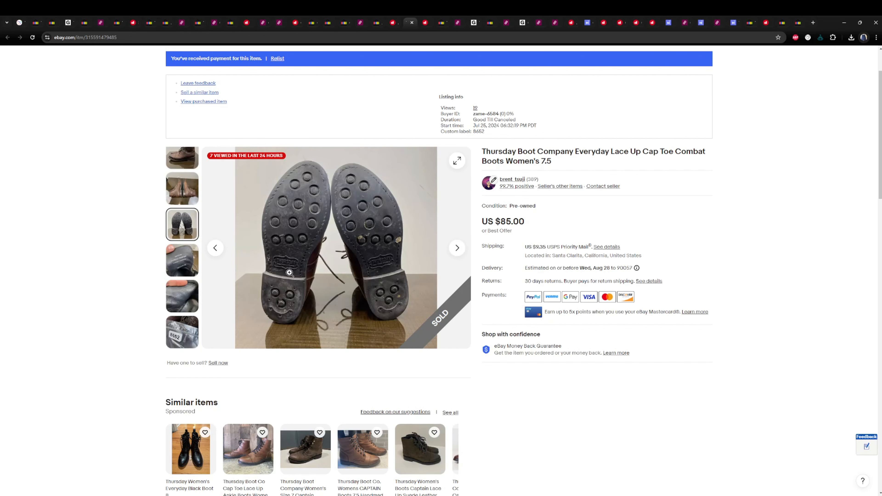
left_click(182, 260)
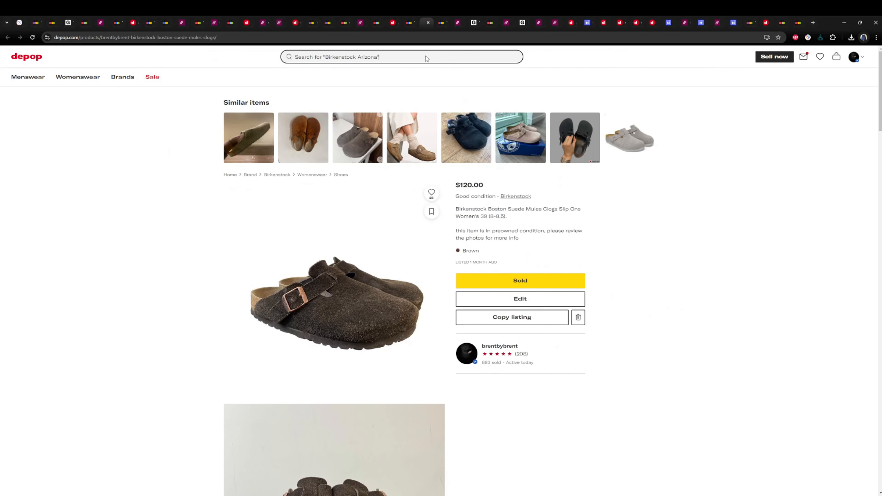
Scroll down through the $120 Birkenstock Boston clogs' side and sole photos.
scroll("down", 3)
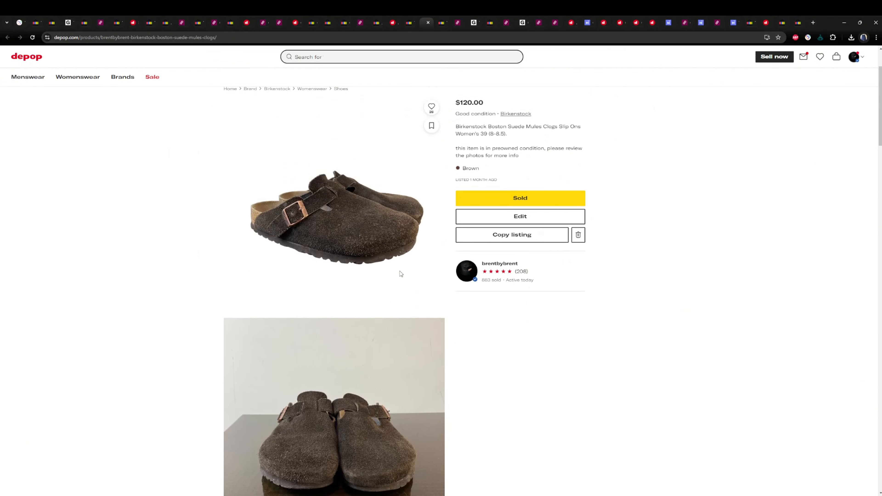
scroll("down", 3)
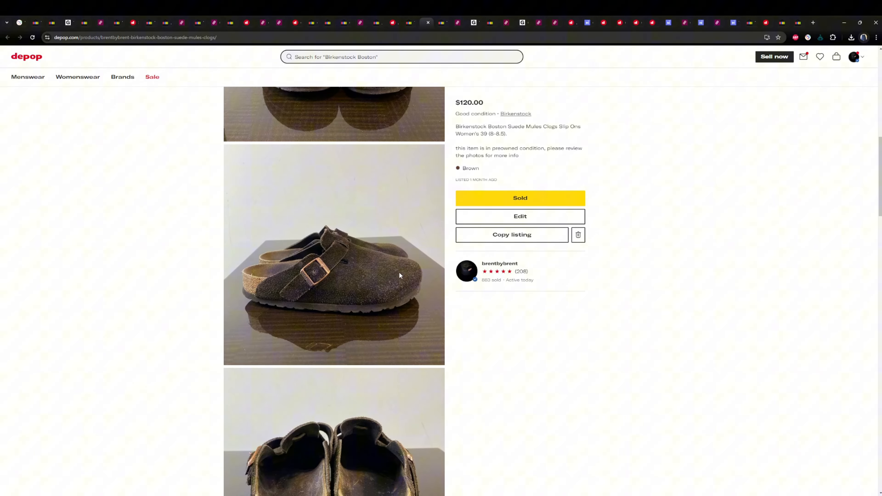
scroll("down", 3)
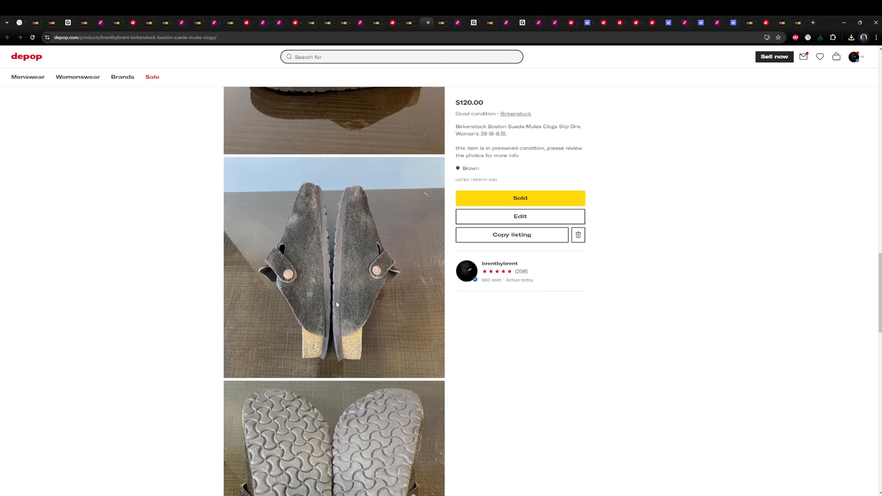
scroll("down", 3)
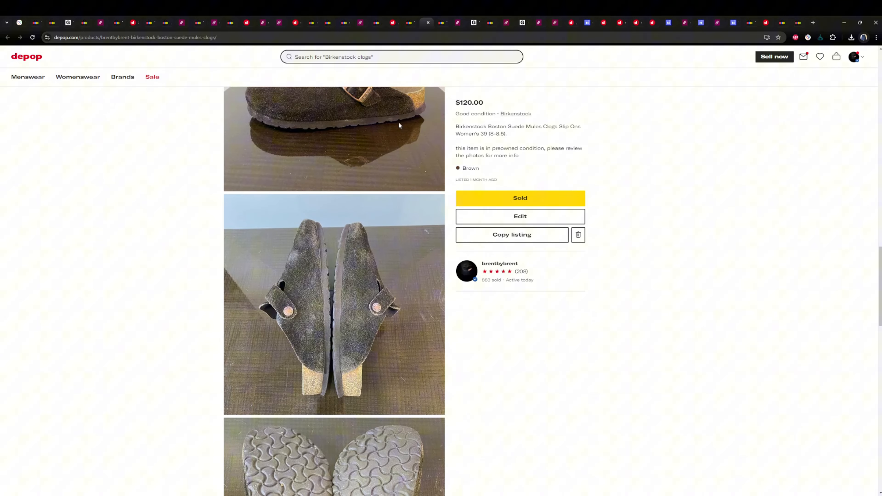
scroll("down", 3)
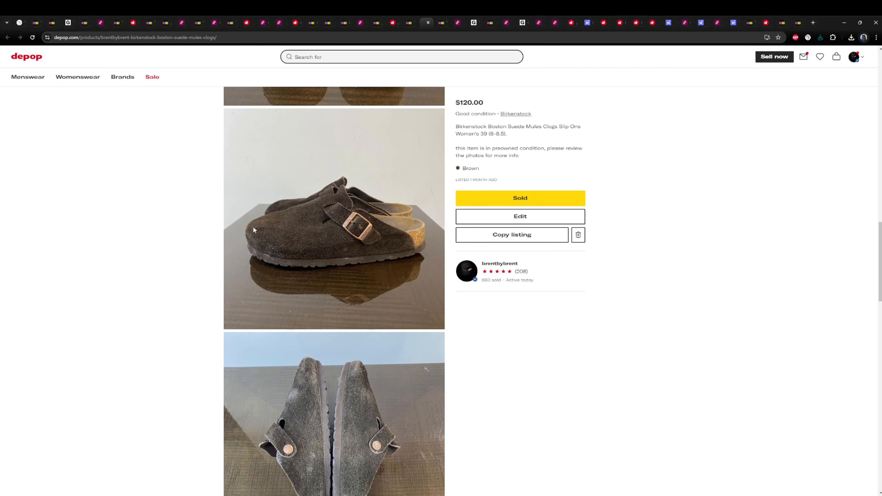
scroll("down", 3)
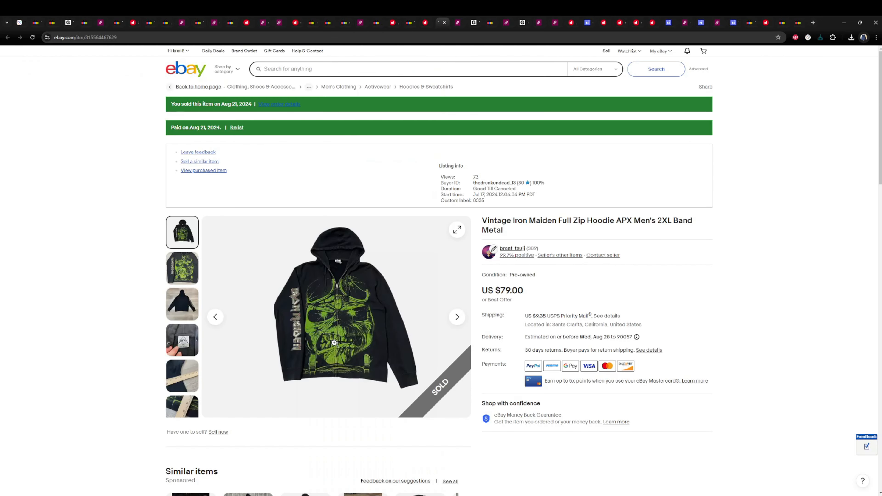
View the Iron Maiden hoodie's APX XXL size tag photo, the main photo, and glance down toward Similar items.
left_click(182, 268)
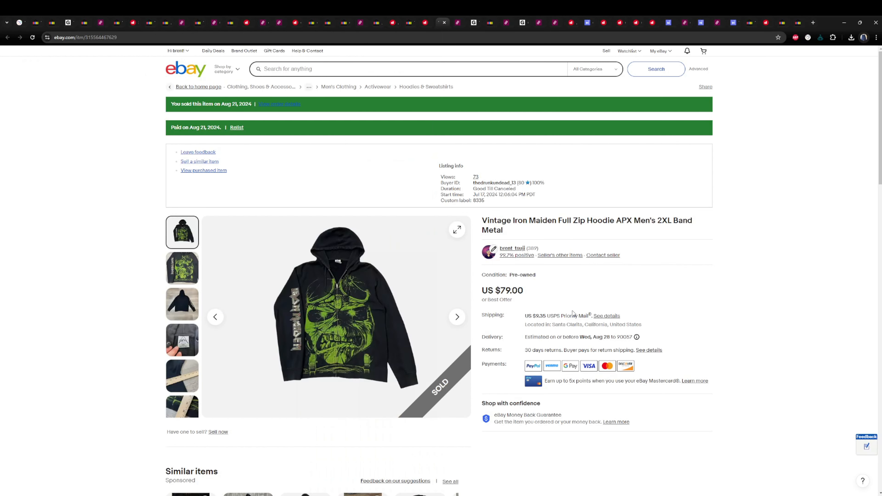
mouse_move(524, 300)
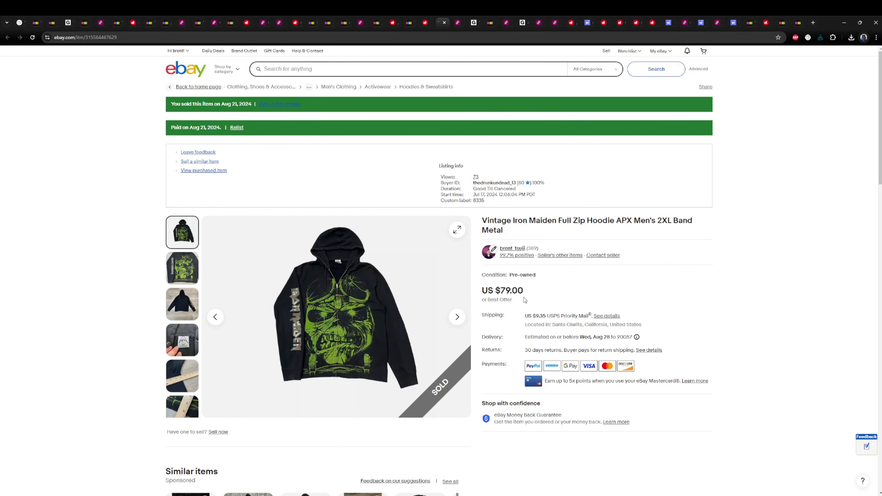
mouse_move(304, 290)
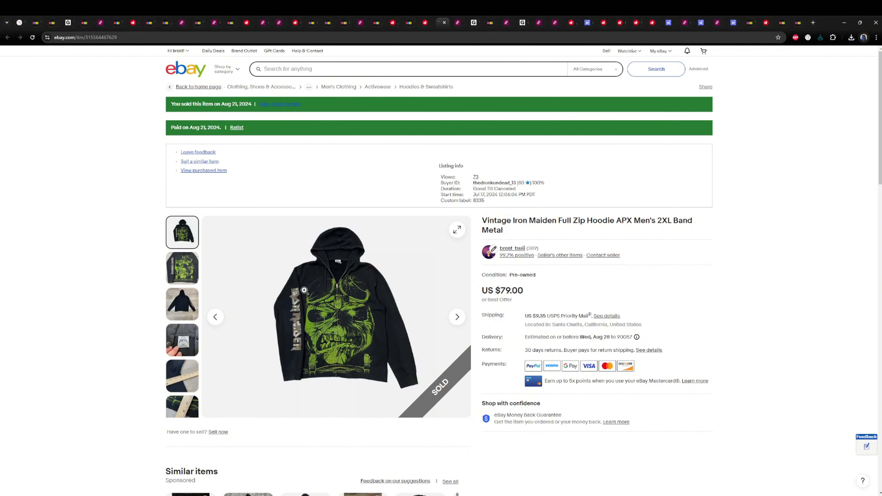
left_click(182, 339)
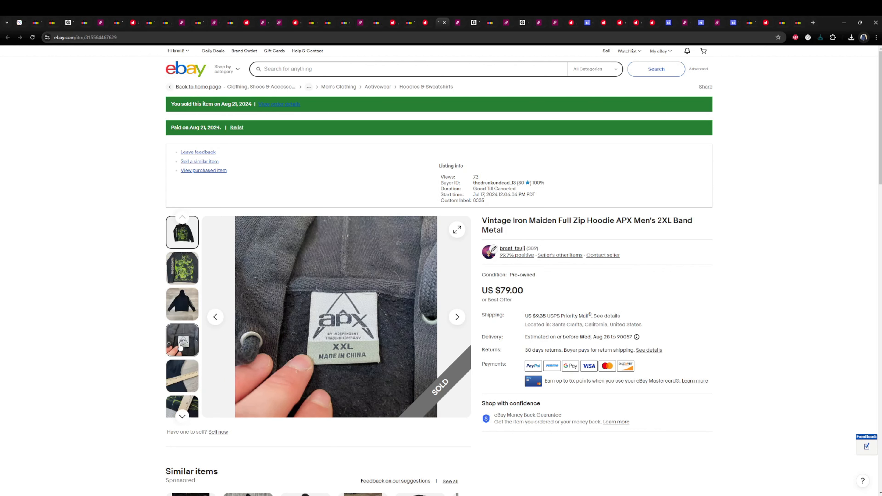
left_click(182, 233)
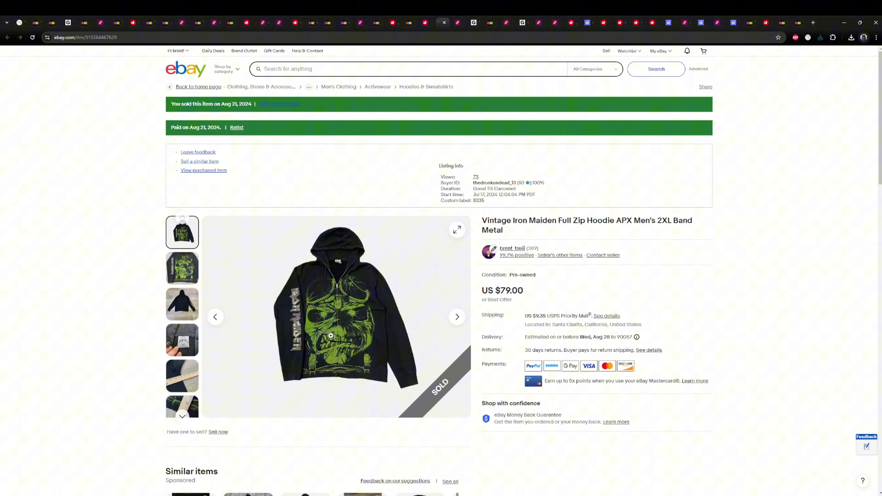
left_click(181, 340)
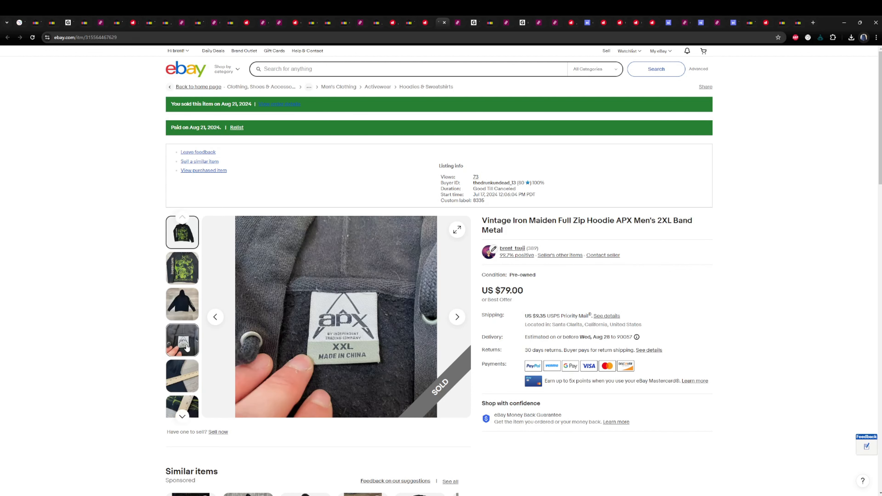
scroll("down", 3)
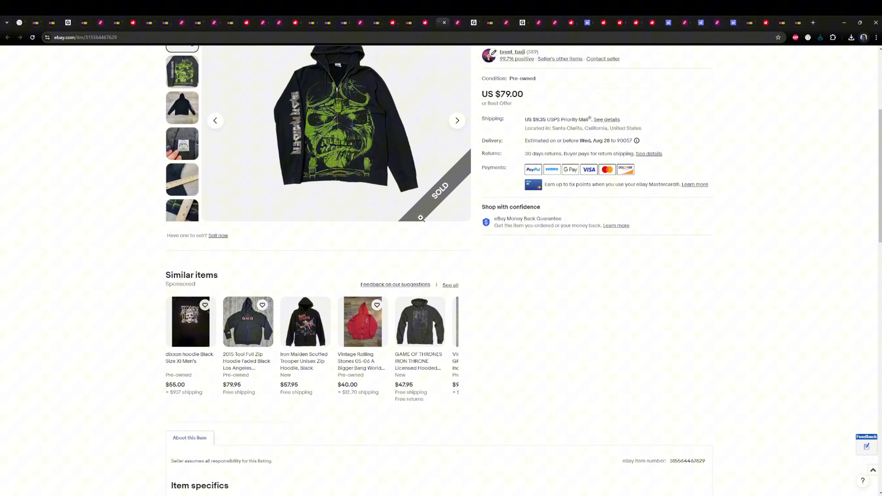
scroll("up", 3)
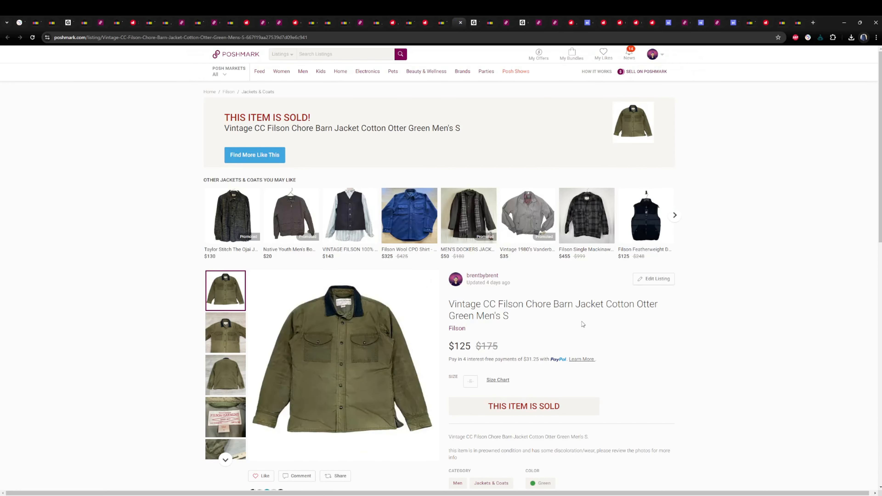
Browse the $125 Filson chore jacket photos: second view, garment label, back, label again and another shot.
scroll("down", 3)
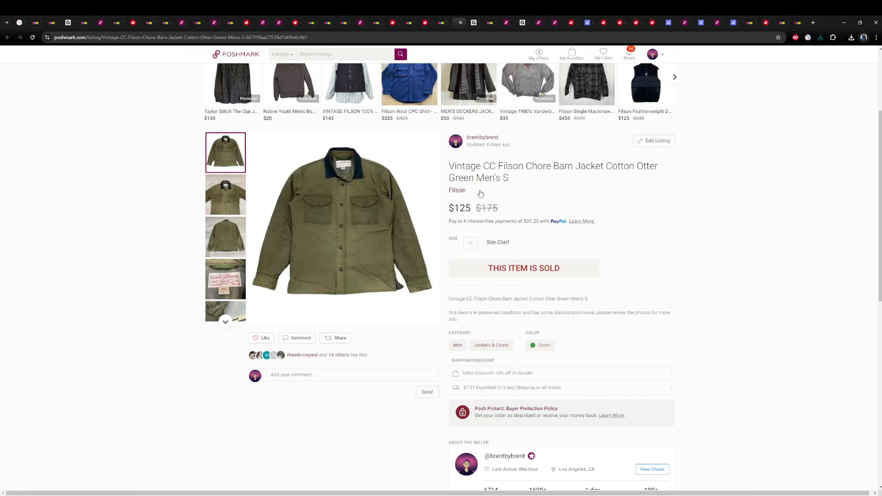
mouse_move(201, 195)
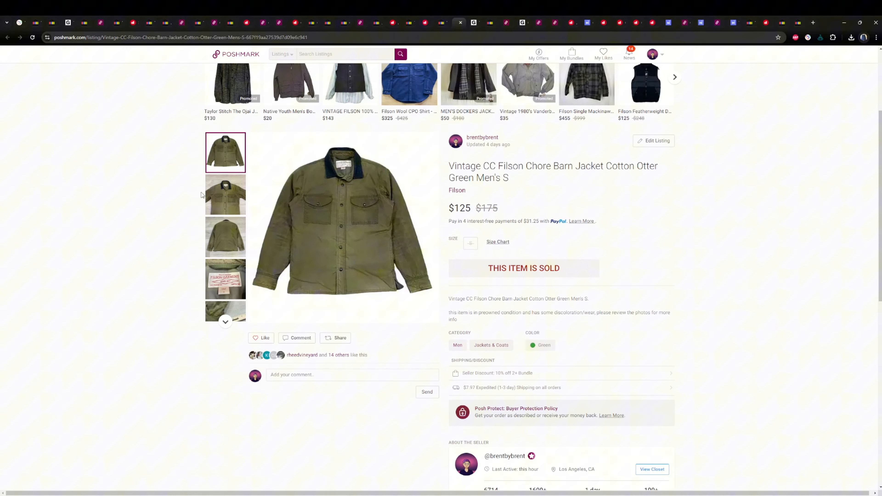
left_click(226, 195)
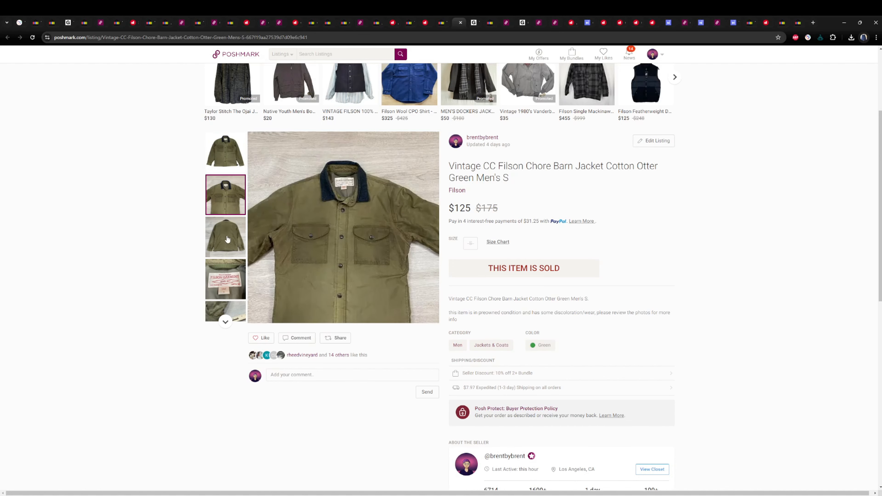
left_click(225, 278)
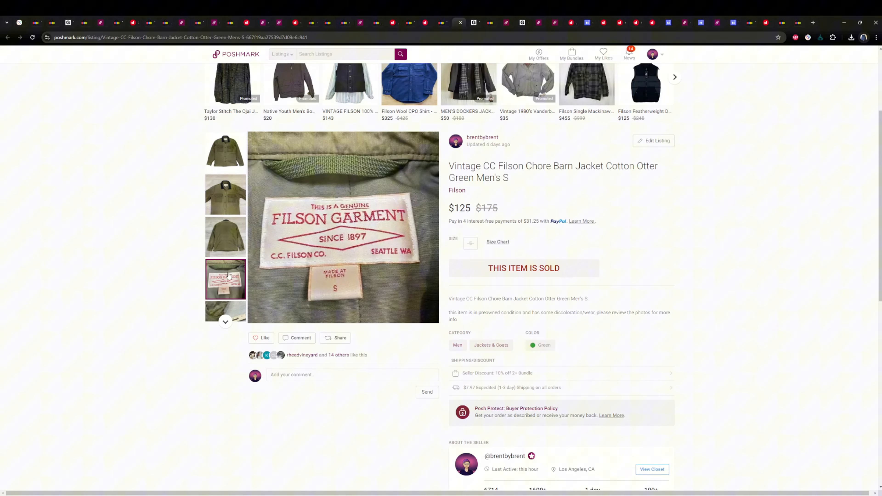
left_click(225, 237)
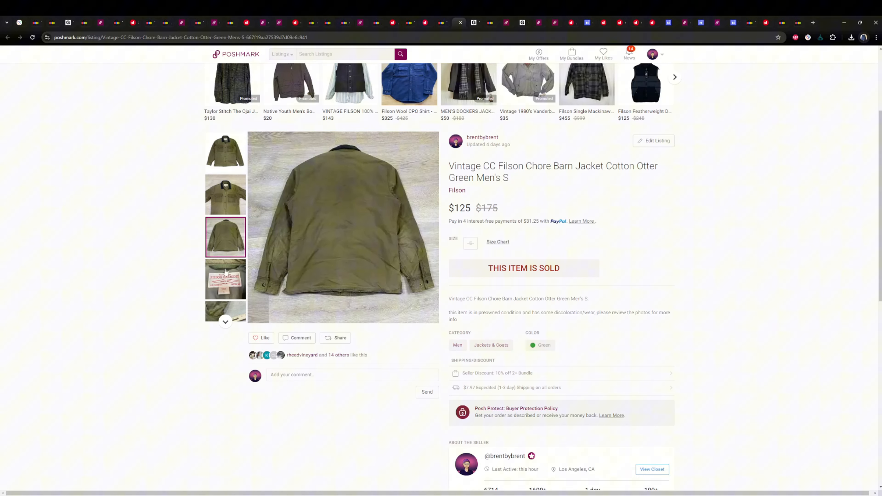
left_click(225, 280)
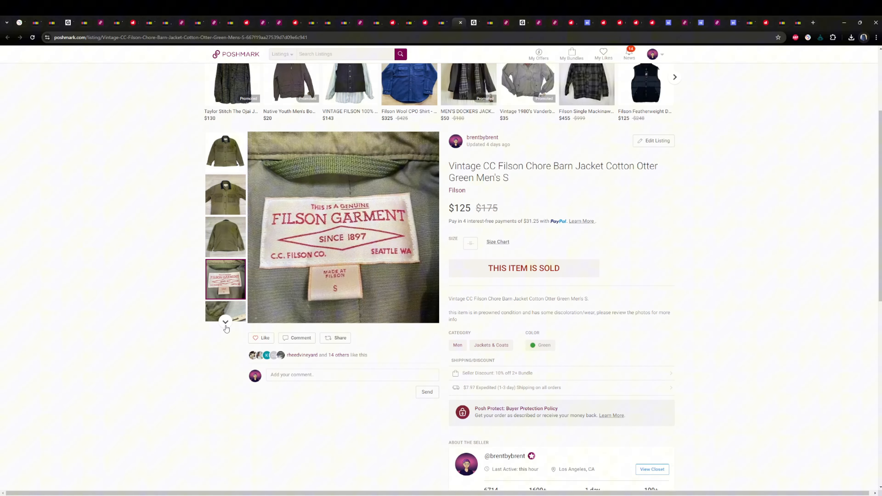
left_click(225, 321)
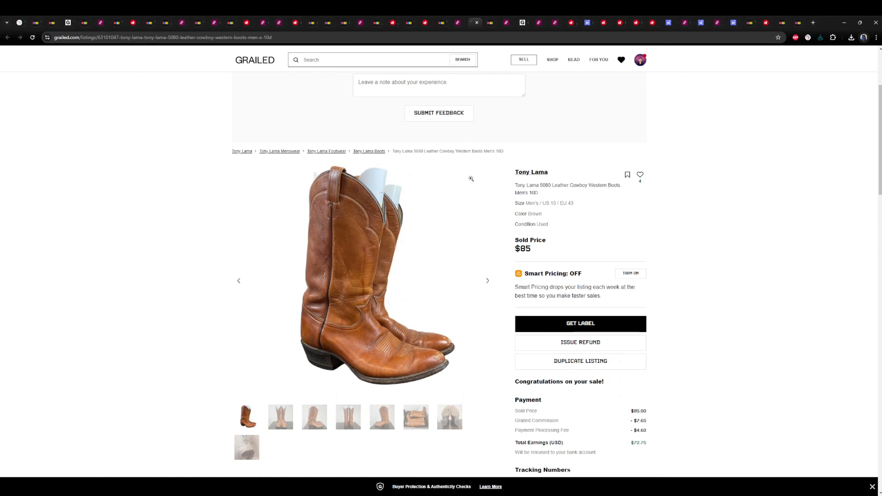
mouse_move(336, 356)
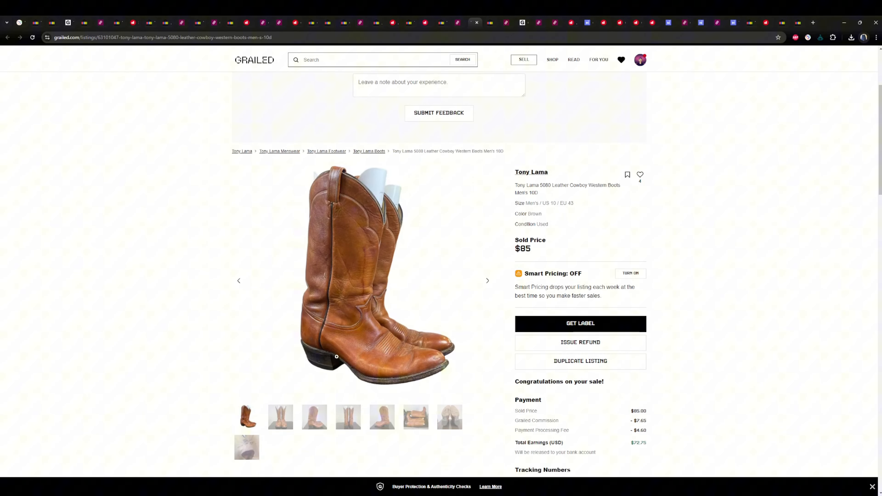
mouse_move(381, 400)
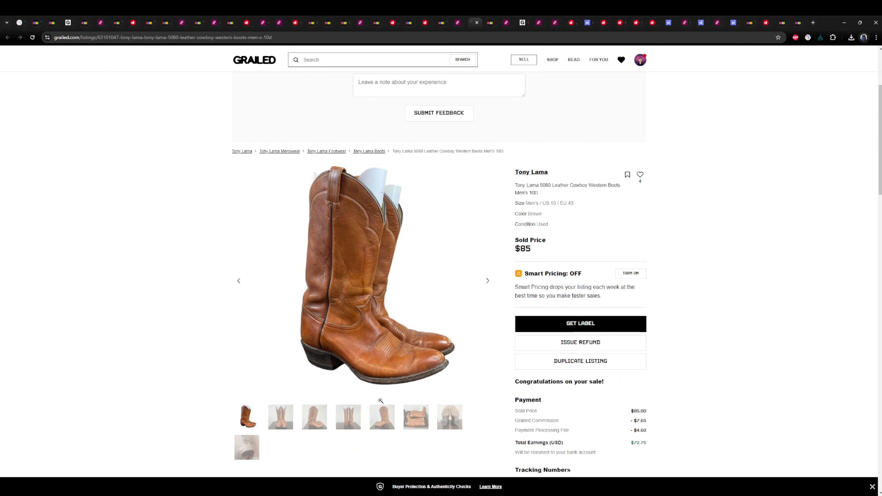
mouse_move(380, 184)
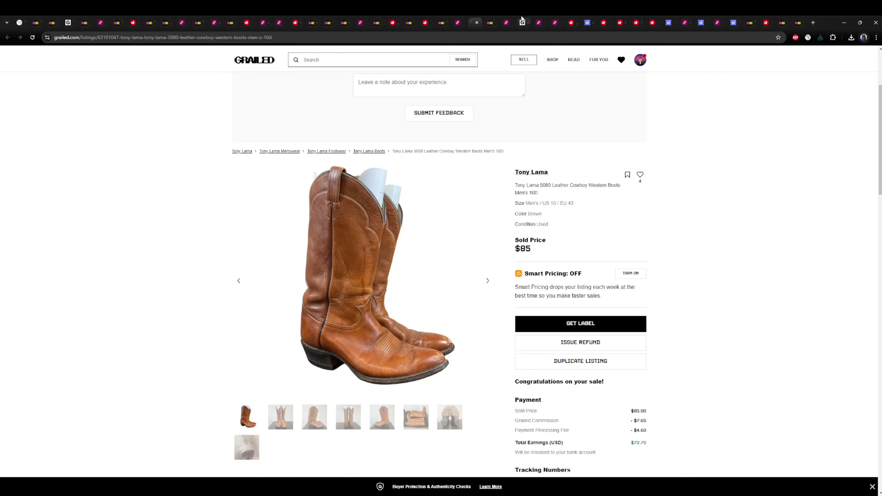
mouse_move(406, 388)
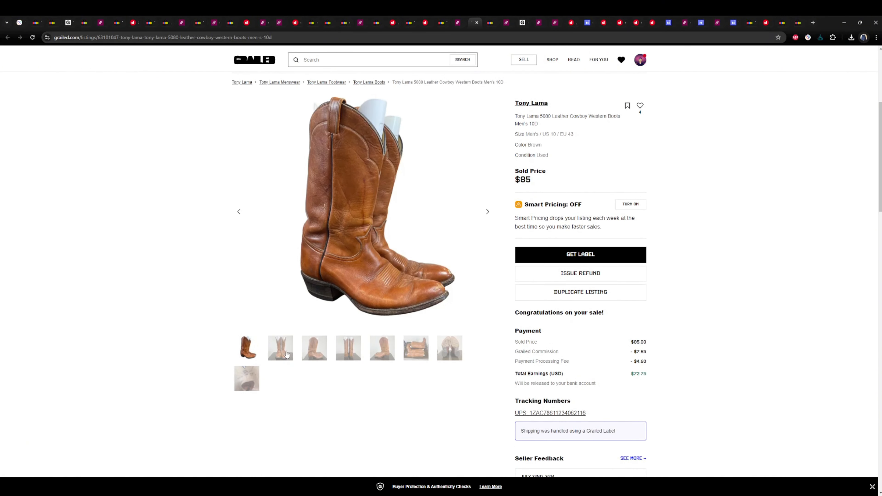
mouse_move(598, 376)
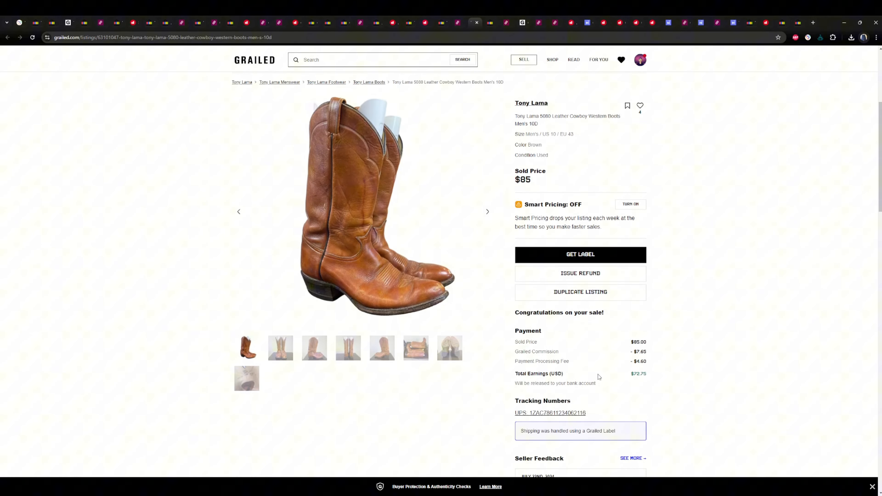
Scroll the Tony Lama boots listing to see the $85 payment breakdown and tracking number.
scroll("up", 3)
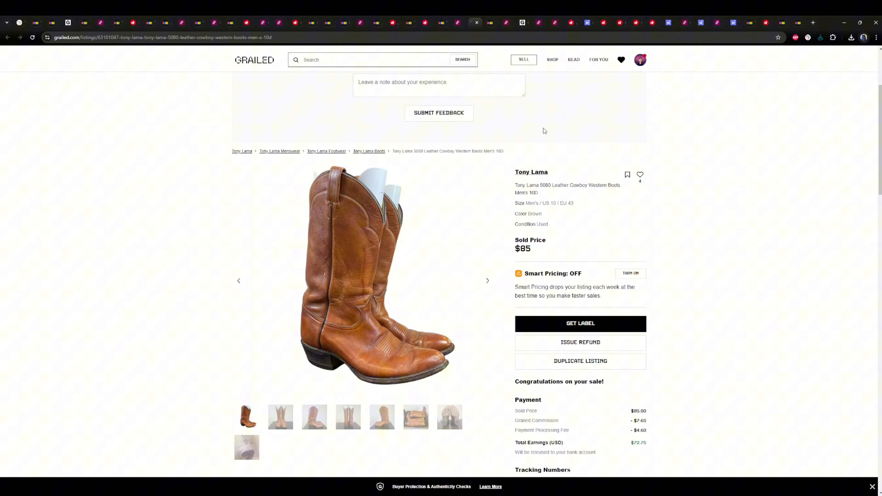
mouse_move(308, 421)
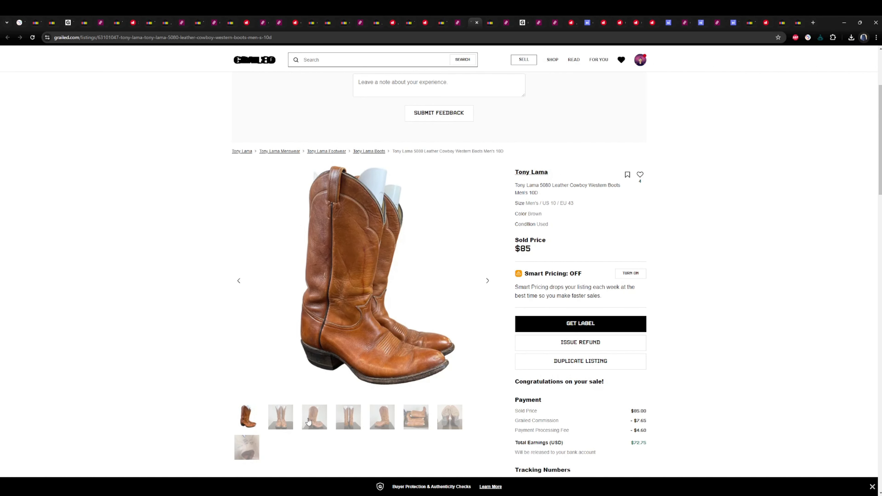
left_click(416, 417)
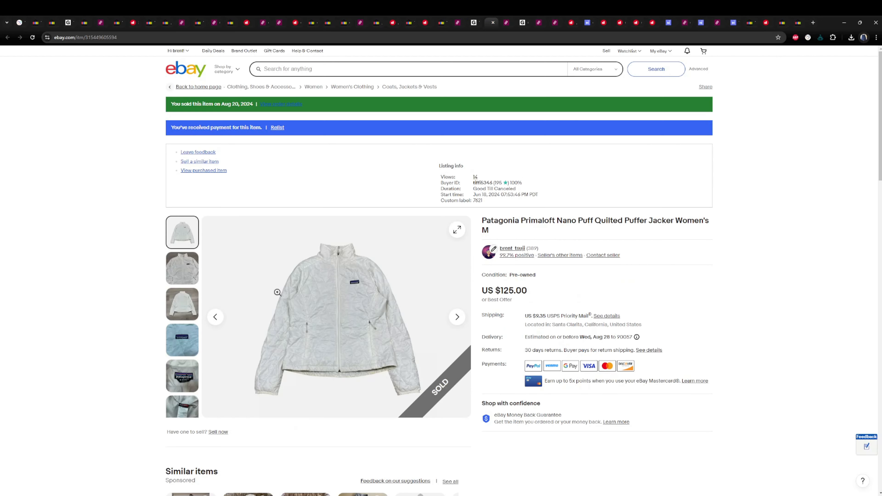
mouse_move(425, 328)
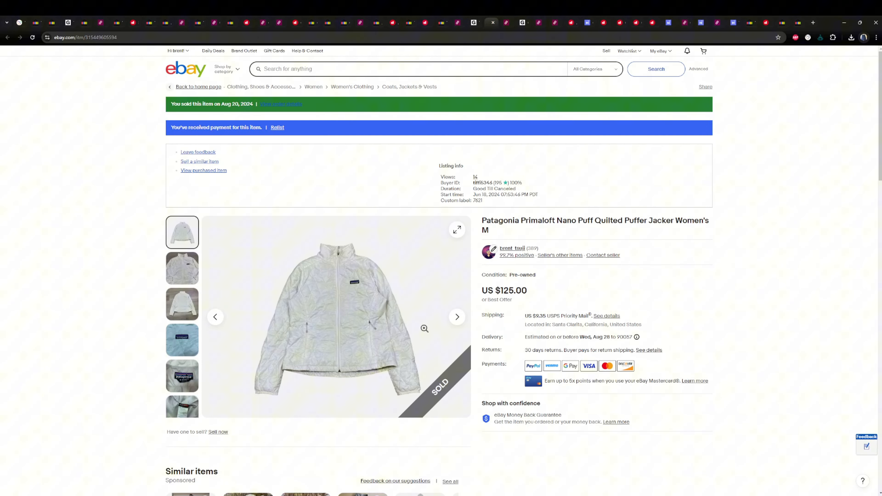
scroll("down", 3)
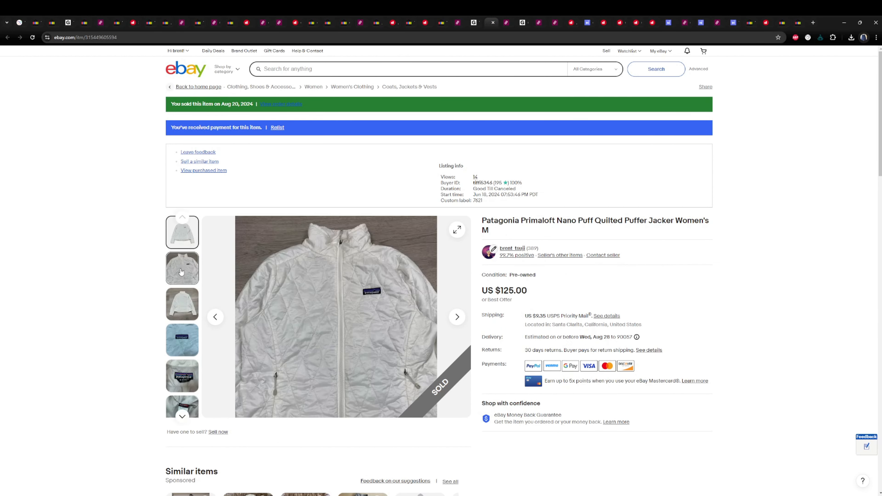
left_click(182, 408)
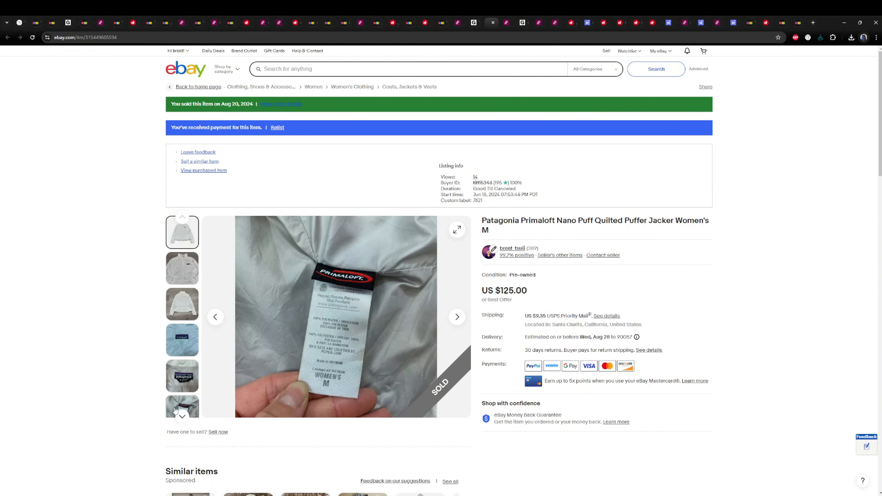
left_click(182, 340)
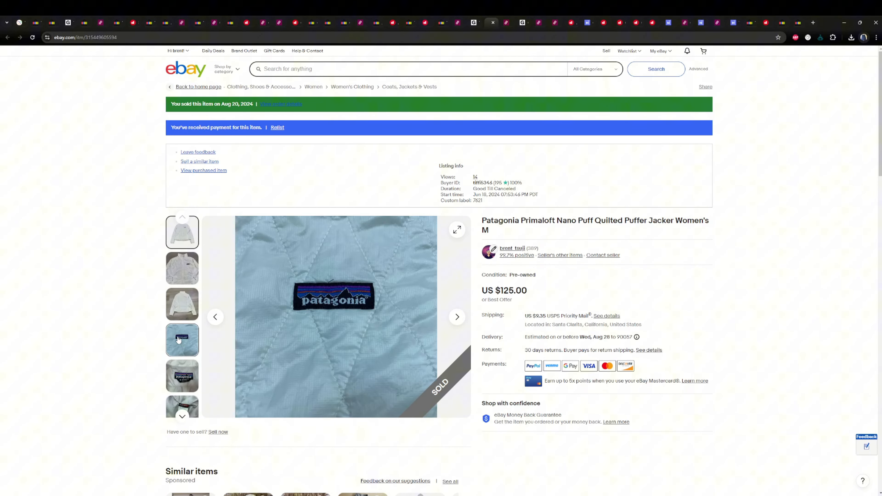
left_click(182, 304)
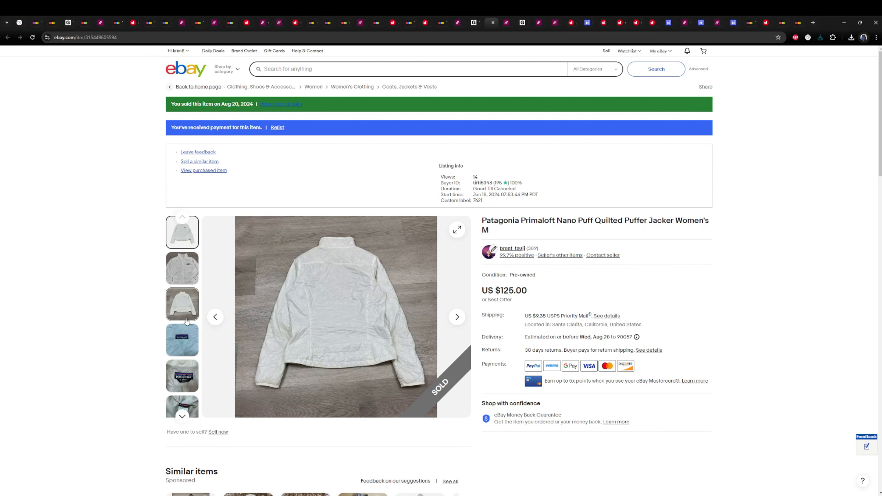
left_click(182, 268)
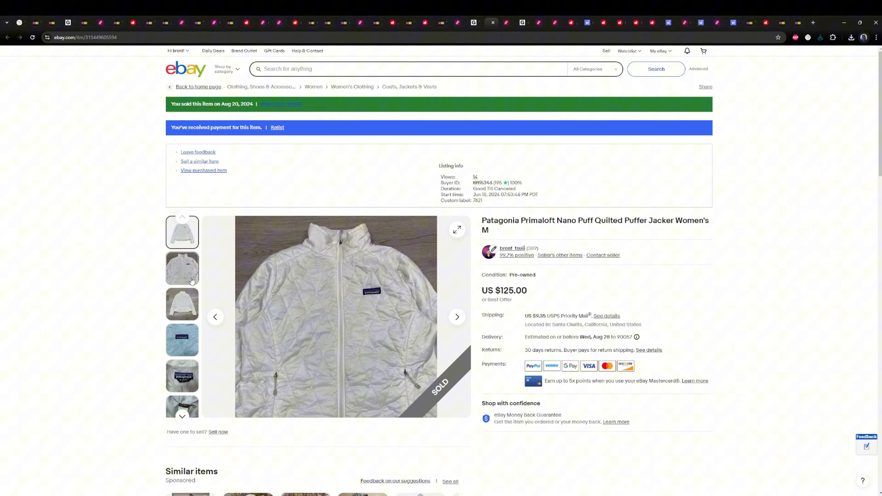
mouse_move(183, 262)
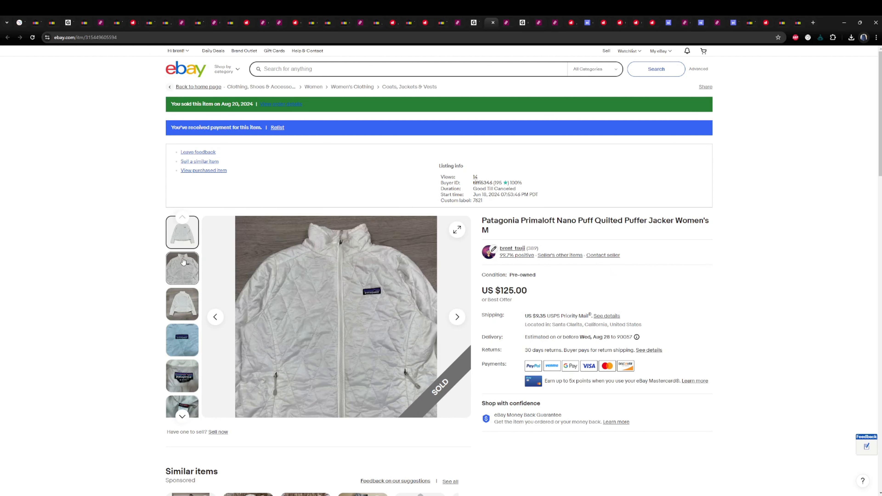
mouse_move(183, 278)
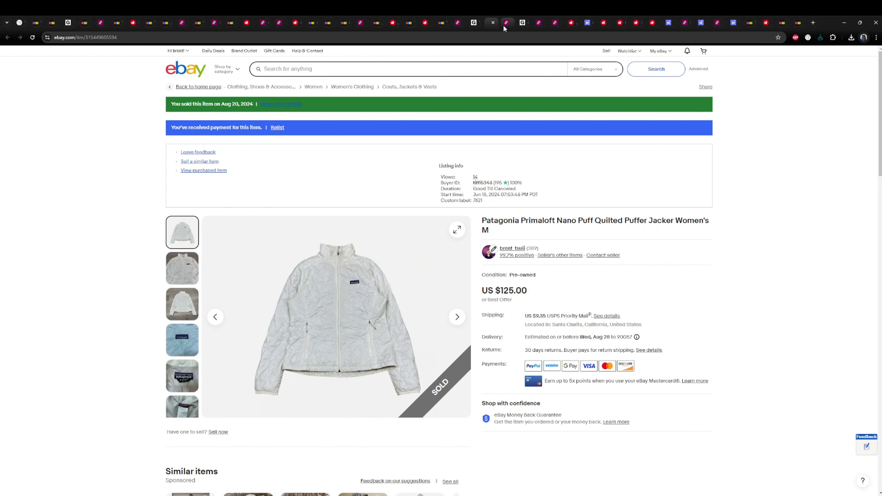
Bring up the $80 Hoka sneakers listing and select 'Clifton 9' in its title.
left_click(523, 22)
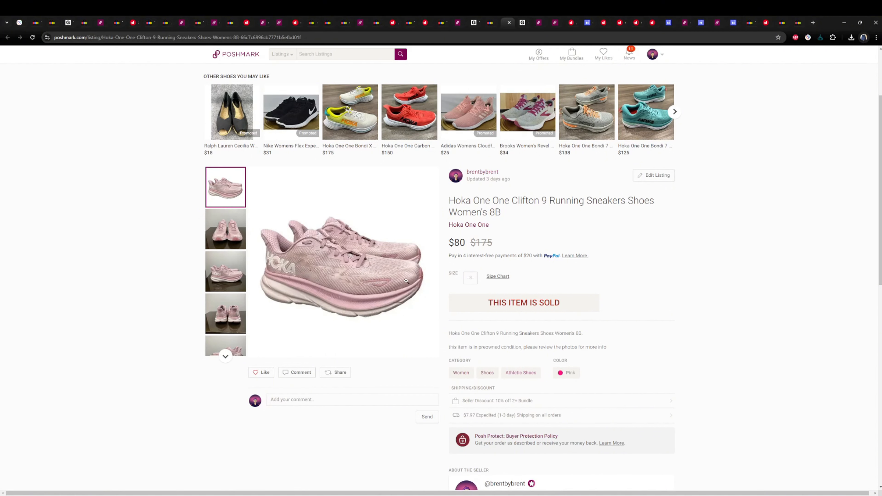
mouse_move(284, 294)
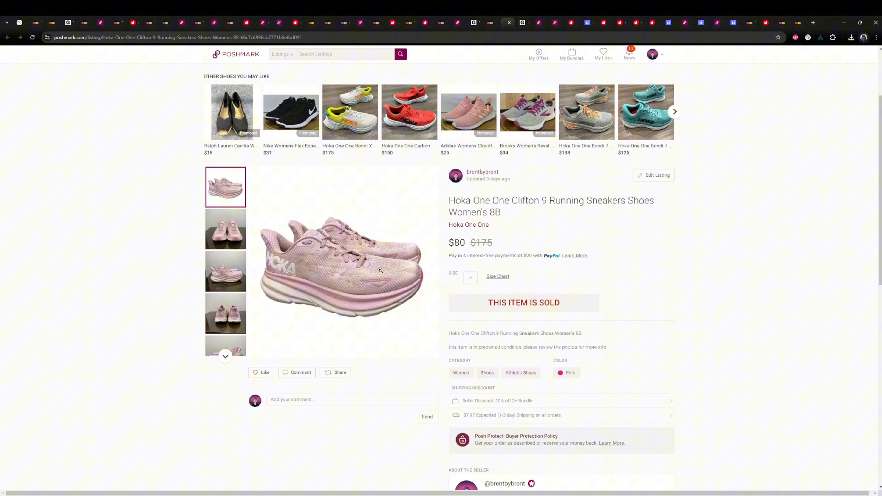
mouse_move(382, 292)
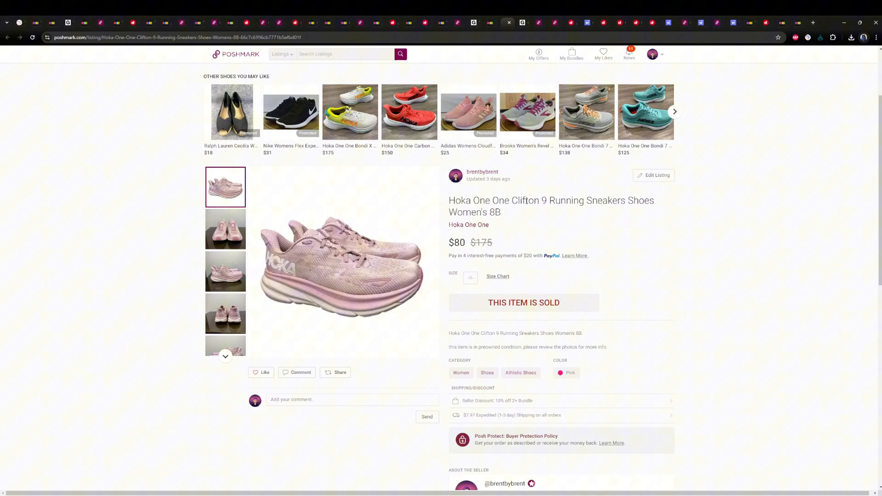
double_click(523, 200)
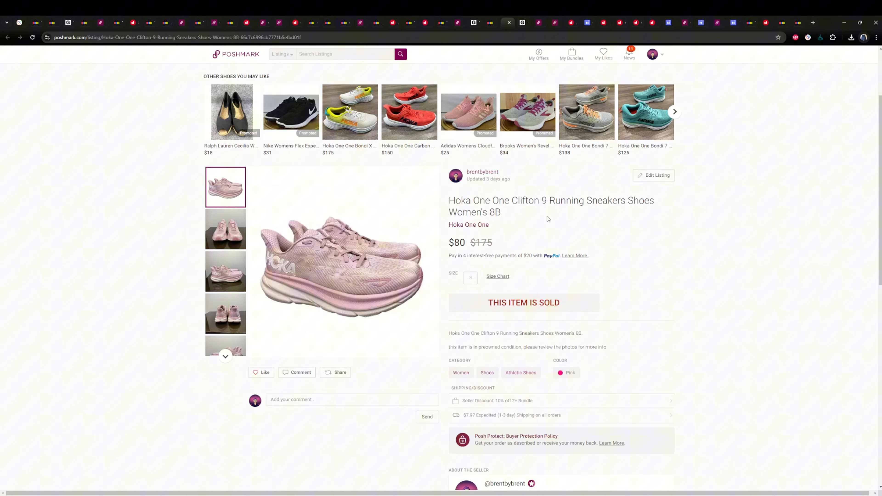
mouse_move(656, 208)
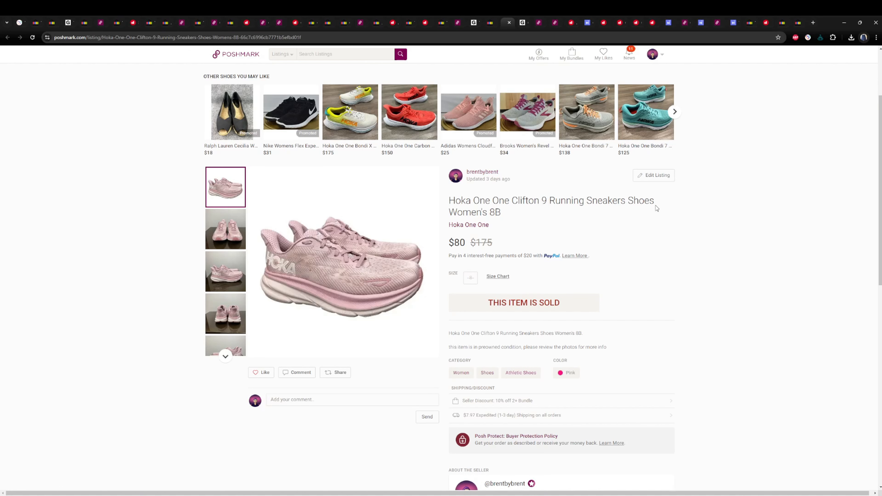
mouse_move(513, 202)
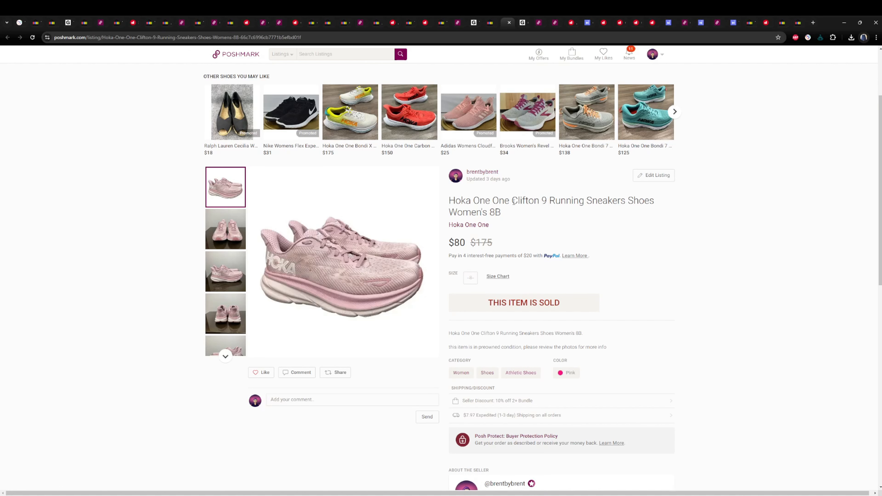
double_click(525, 200)
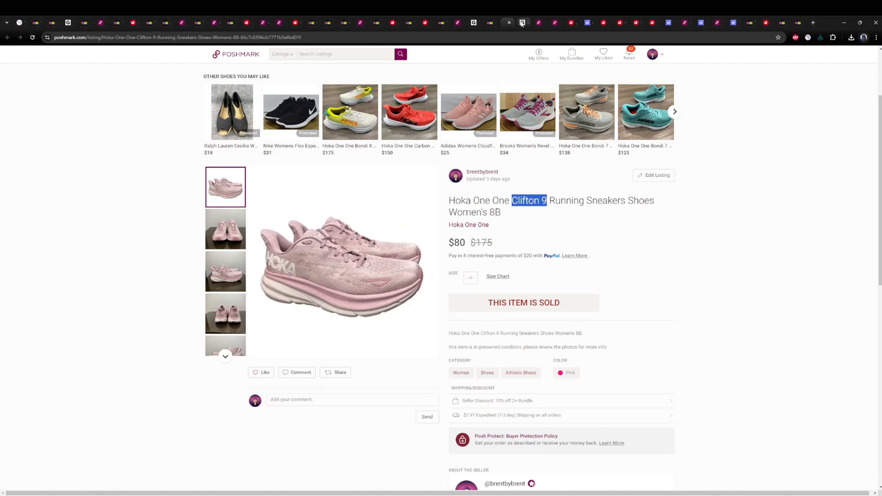
Bring up the $90 Online Ceramics World Peace tee listing and view its main photo at normal size.
left_click(522, 23)
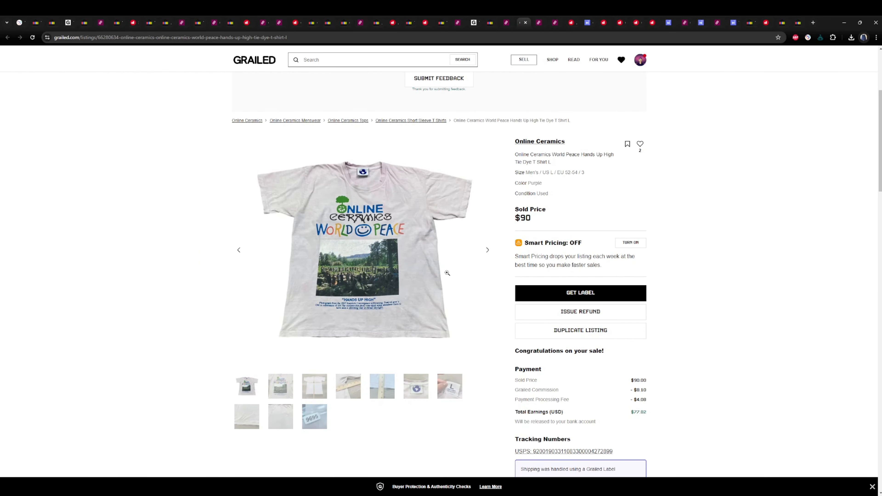
mouse_move(331, 309)
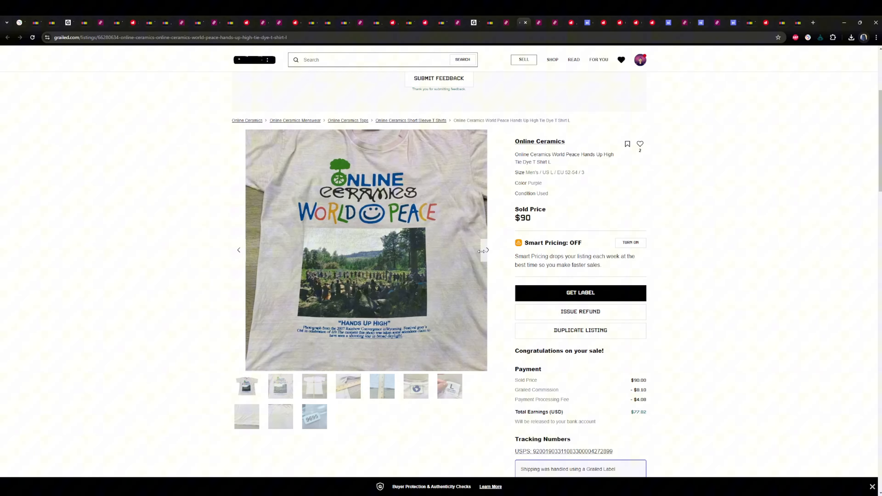
left_click(280, 385)
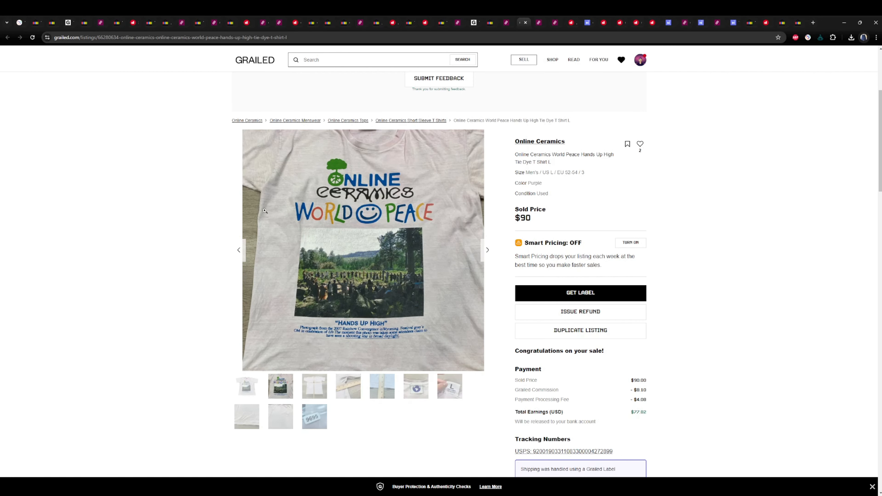
left_click(246, 386)
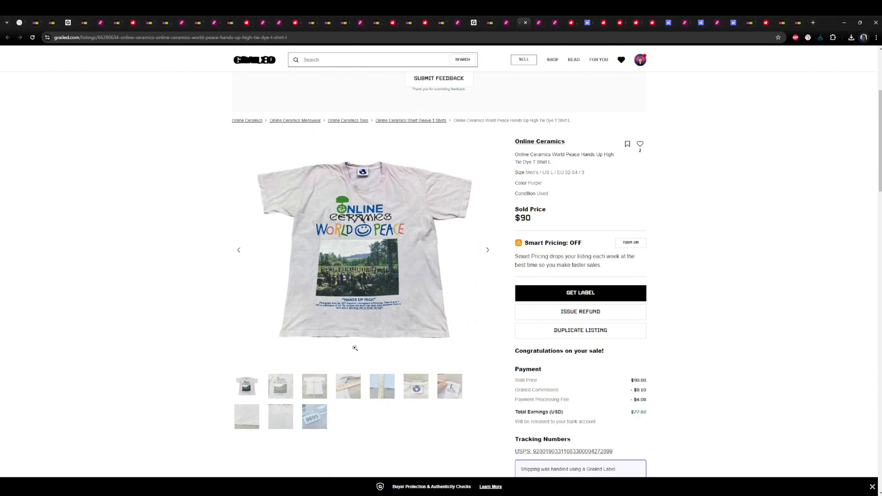
mouse_move(258, 248)
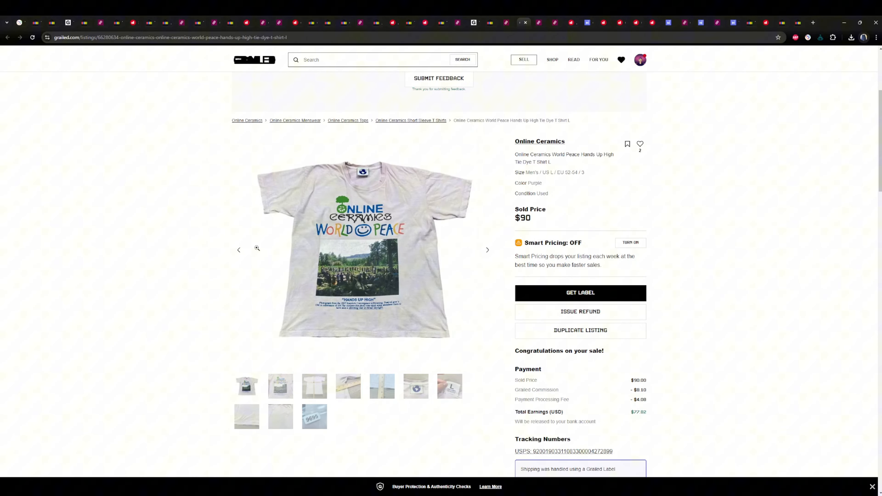
mouse_move(481, 187)
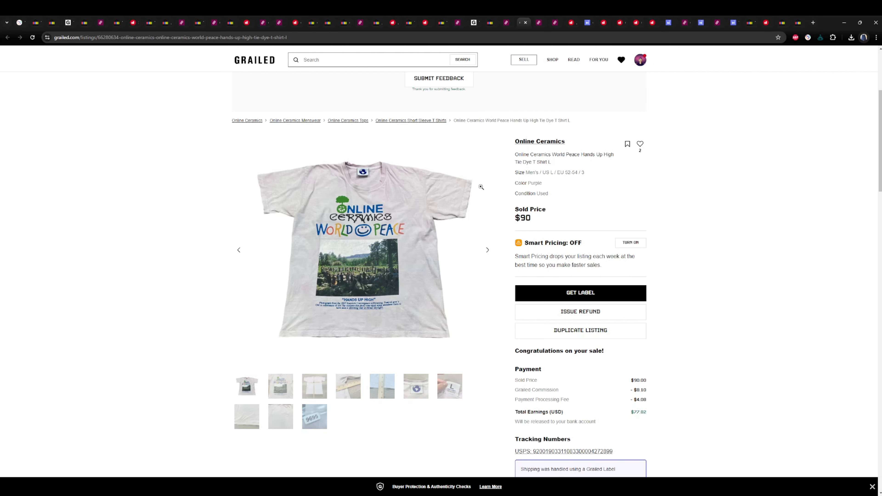
mouse_move(447, 298)
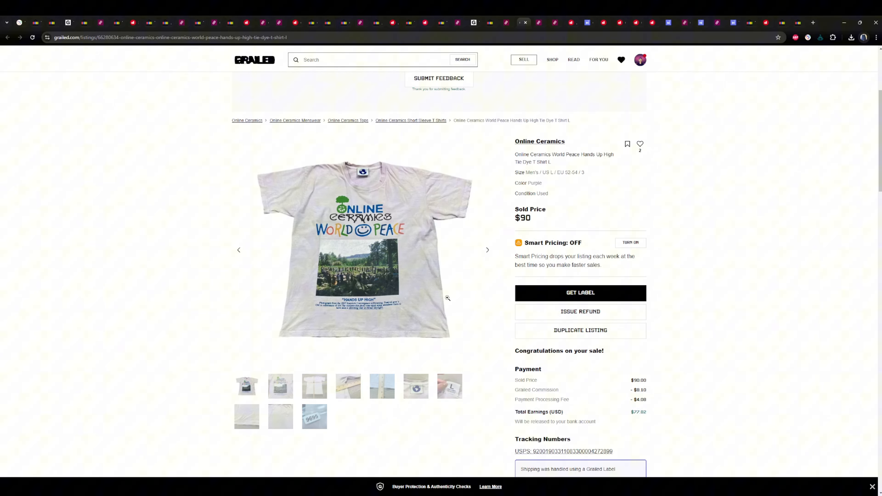
mouse_move(509, 171)
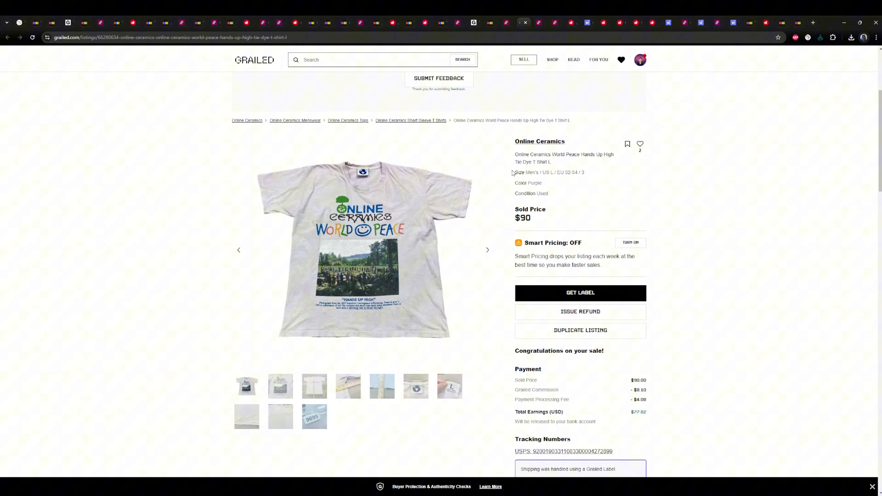
Review the sold Daily Drills oversized crew sweatshirt at $55 and enlarge its green label photo.
left_click(532, 23)
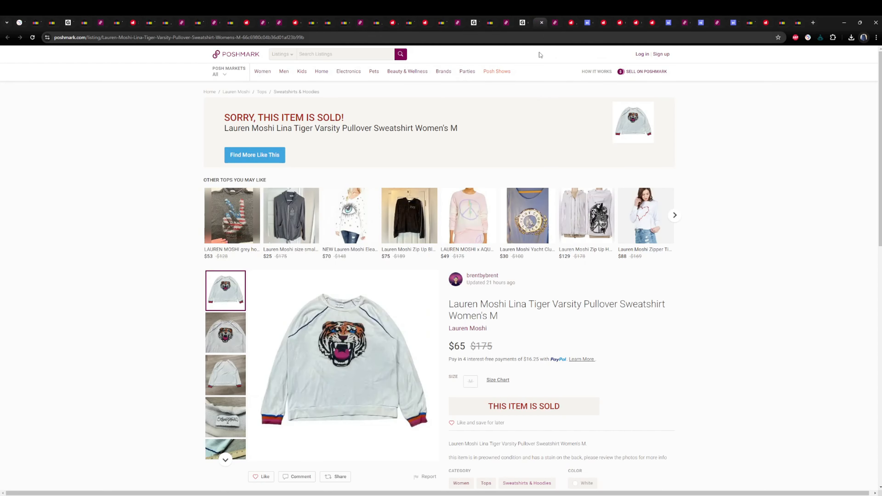
scroll("down", 3)
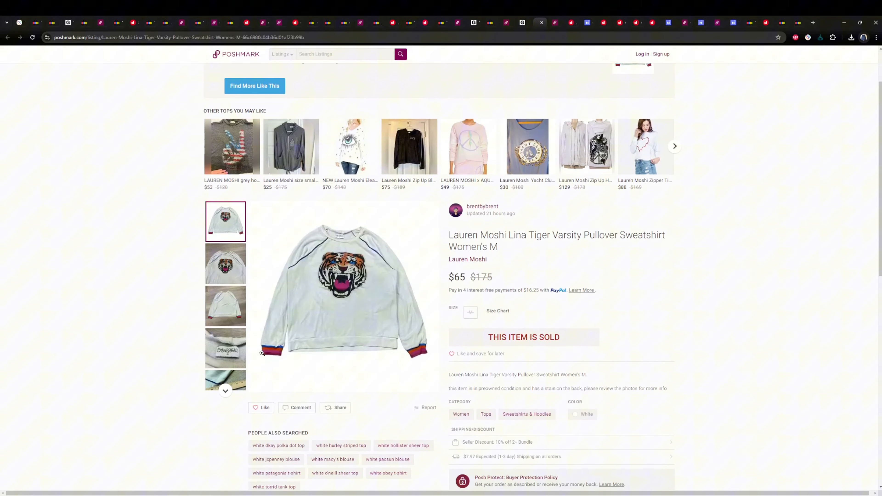
mouse_move(513, 241)
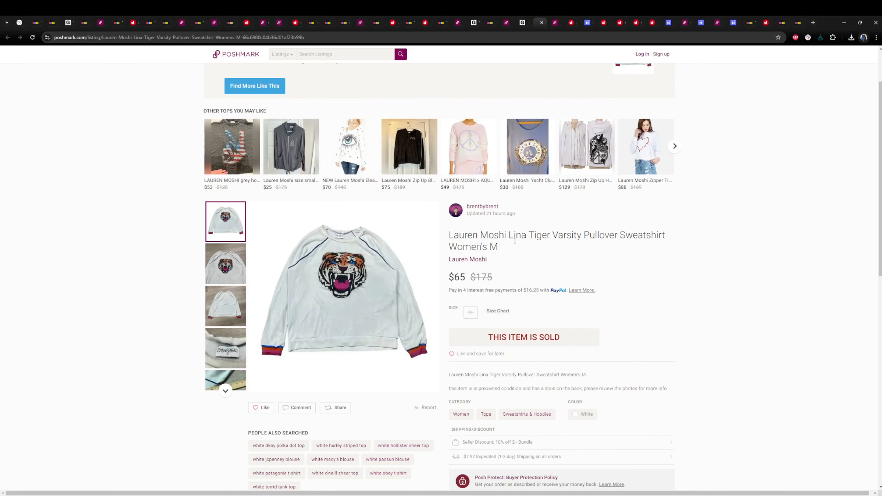
mouse_move(381, 396)
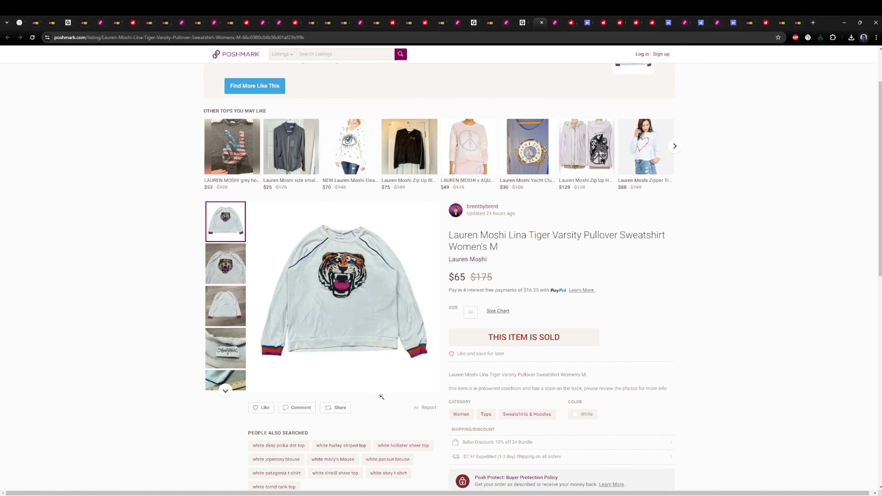
mouse_move(311, 413)
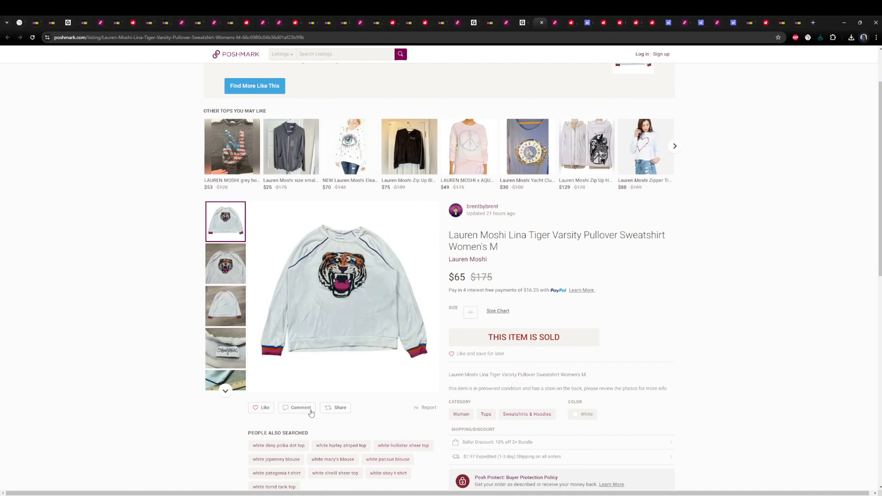
mouse_move(416, 298)
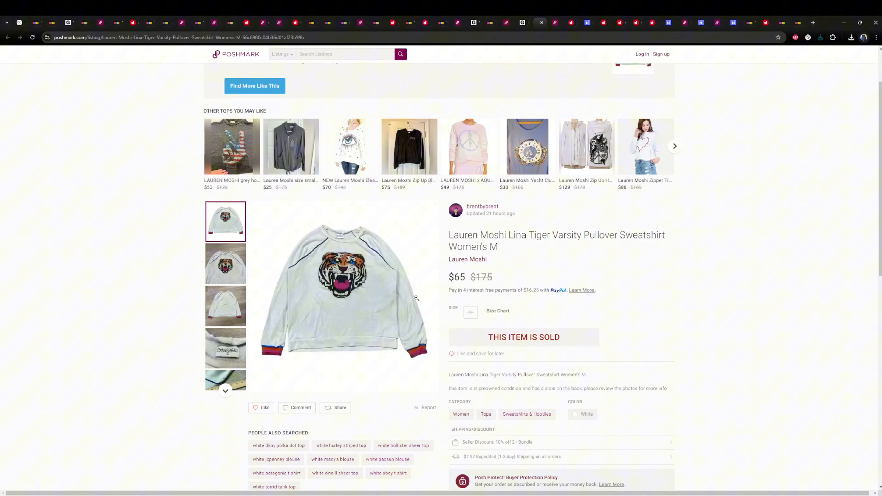
mouse_move(308, 348)
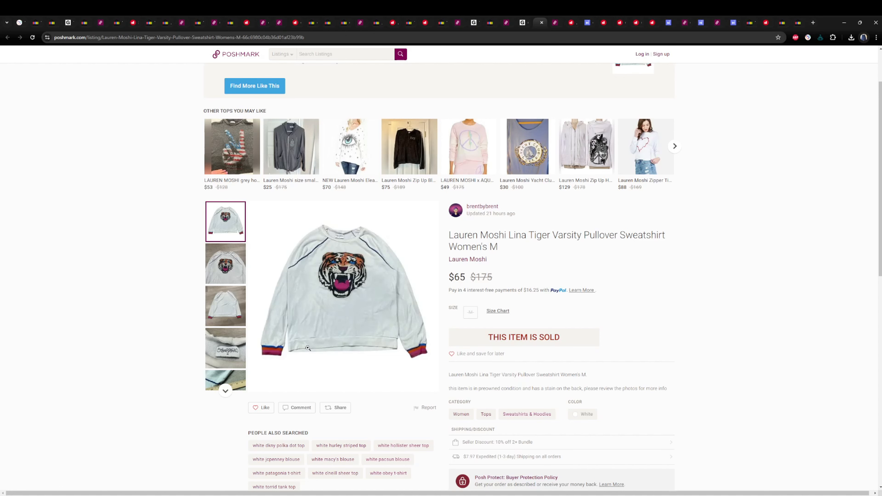
mouse_move(302, 377)
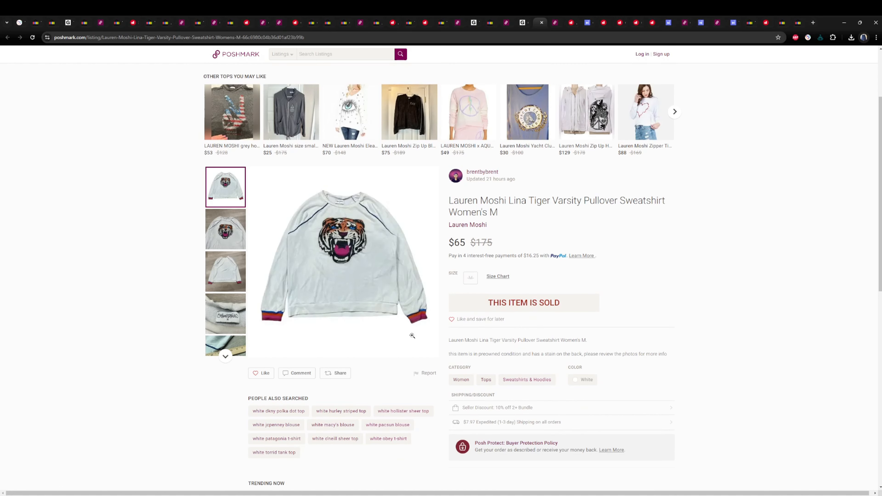
mouse_move(350, 184)
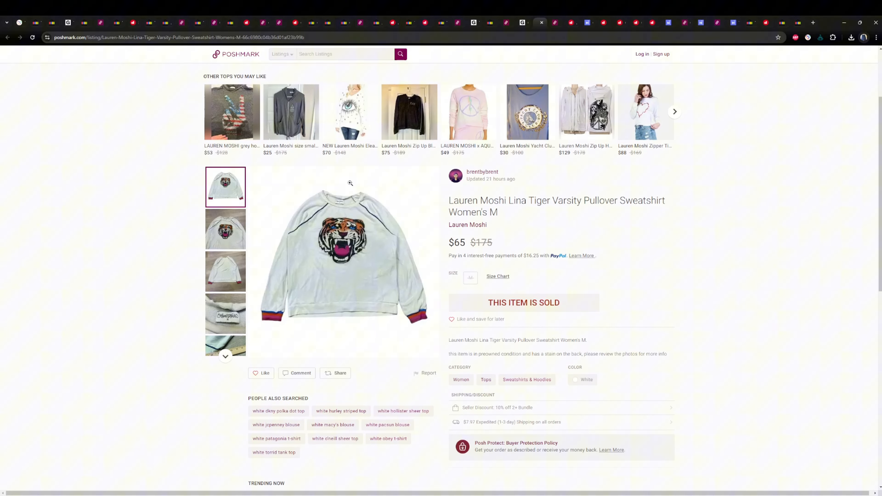
mouse_move(427, 233)
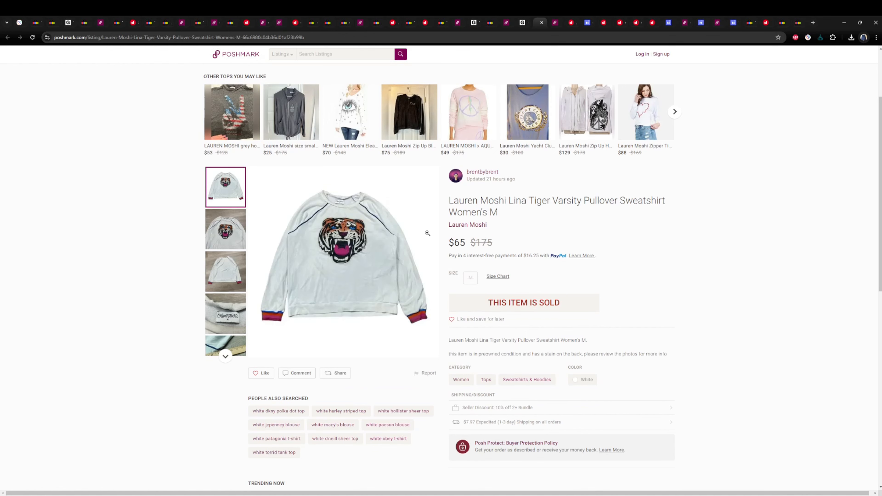
mouse_move(497, 193)
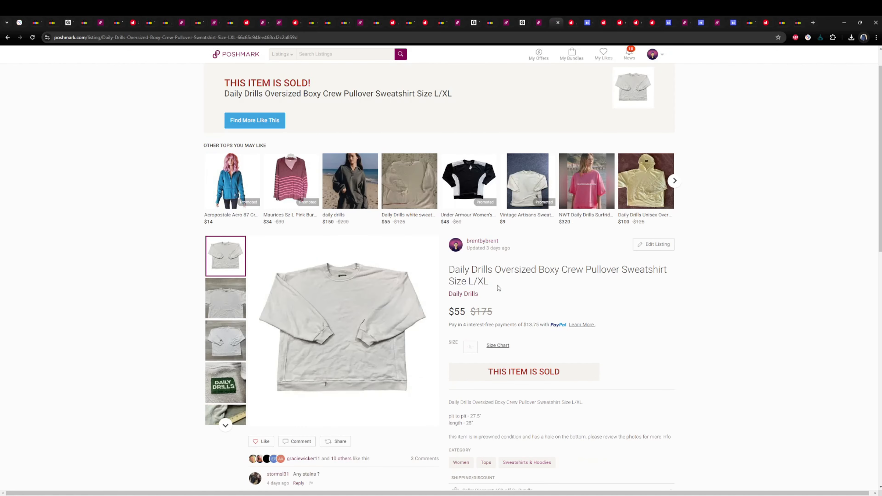
scroll("down", 3)
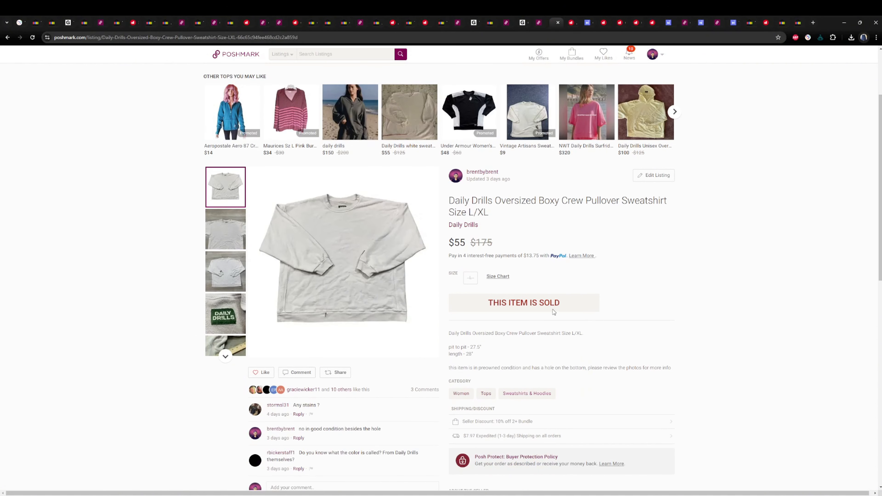
mouse_move(548, 312)
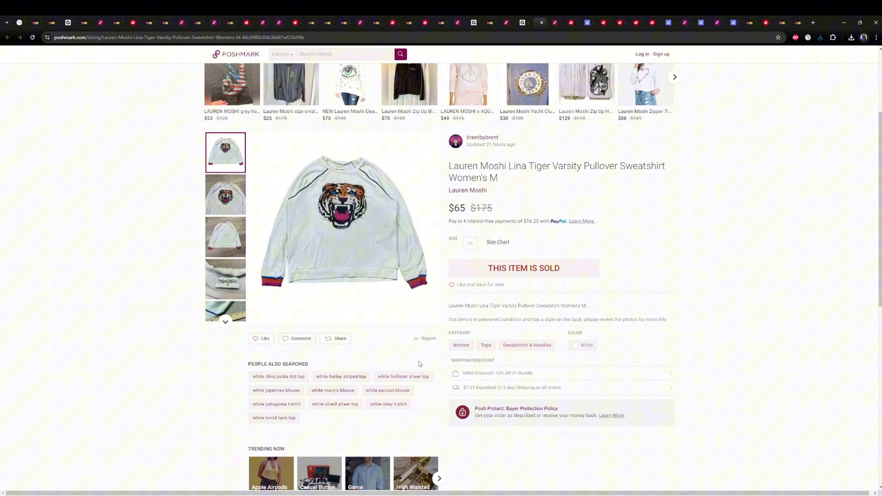
mouse_move(372, 217)
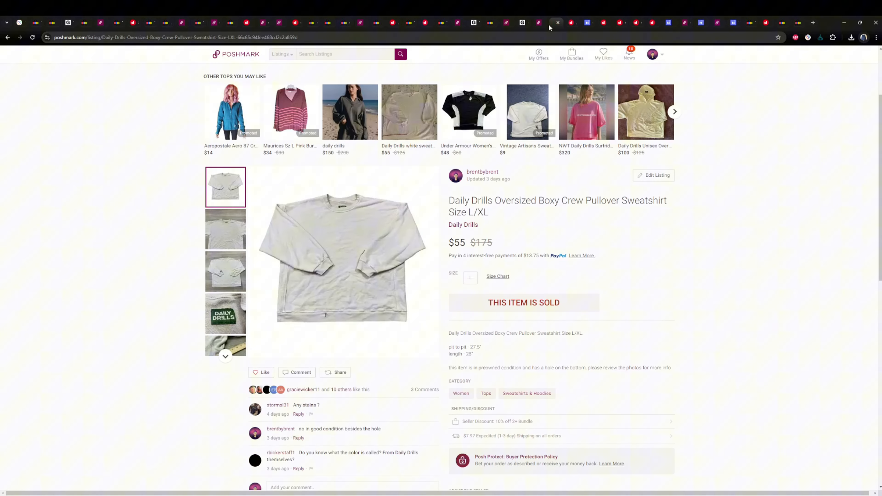
scroll("down", 3)
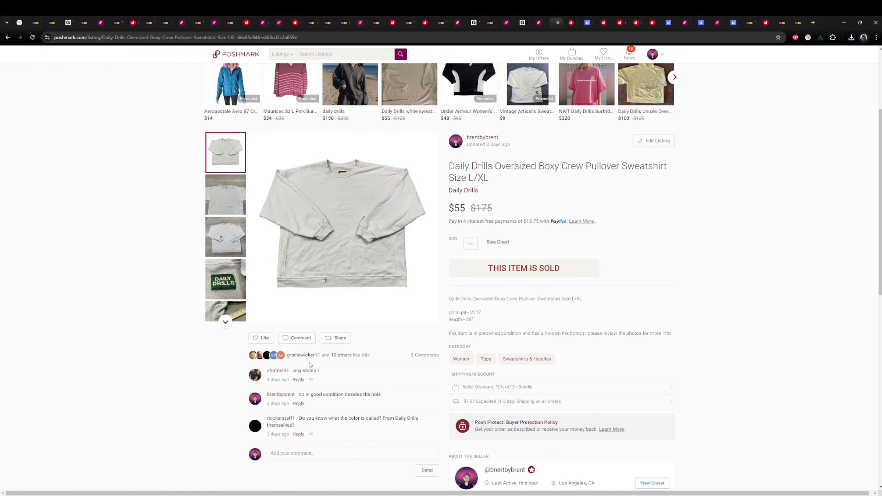
mouse_move(609, 202)
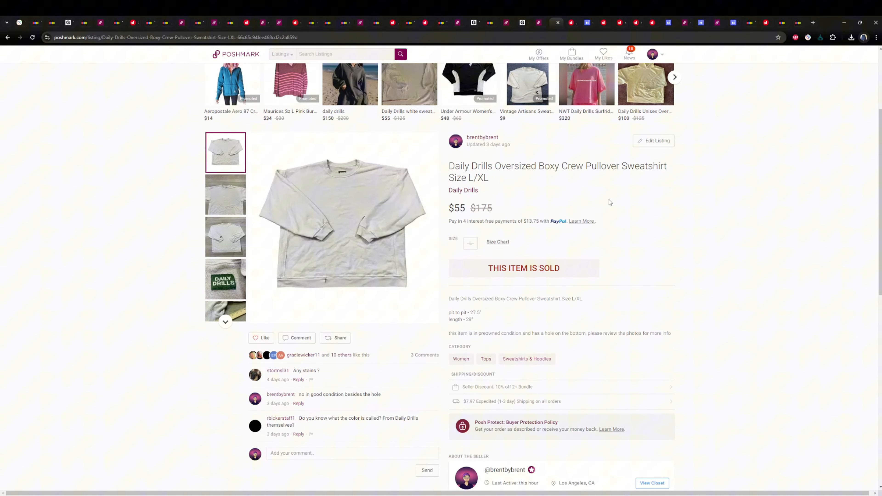
mouse_move(210, 302)
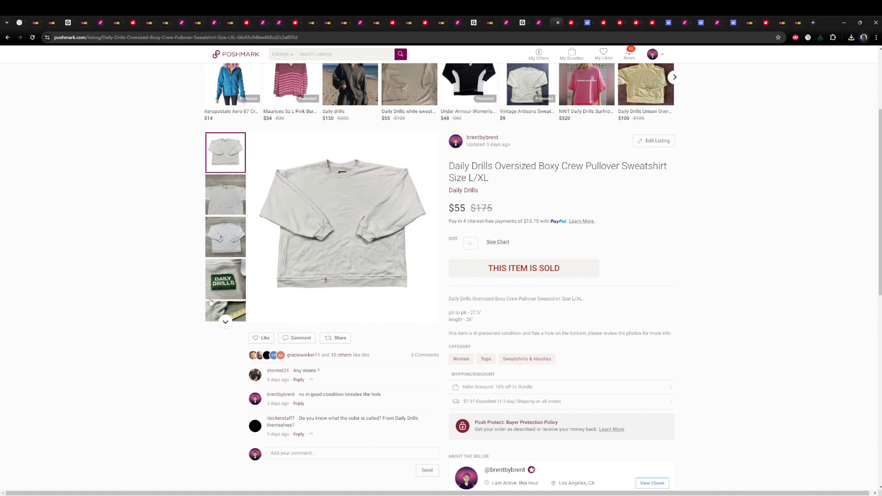
left_click(225, 279)
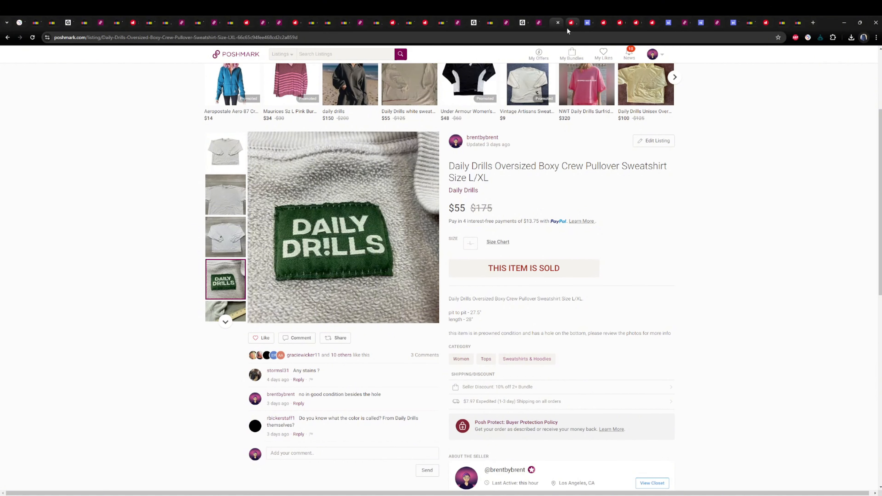
Review the sold Aviator Nation lightning bolt crewneck at $60 down to its Made in California label.
left_click(589, 23)
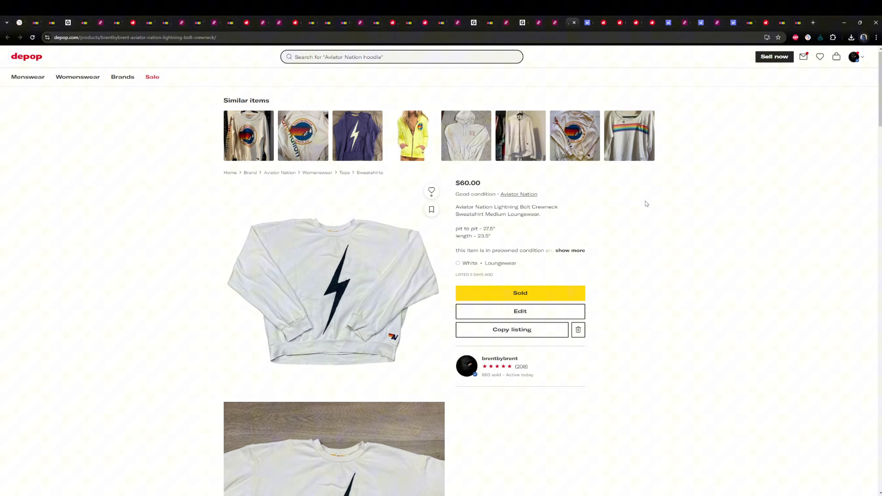
scroll("down", 3)
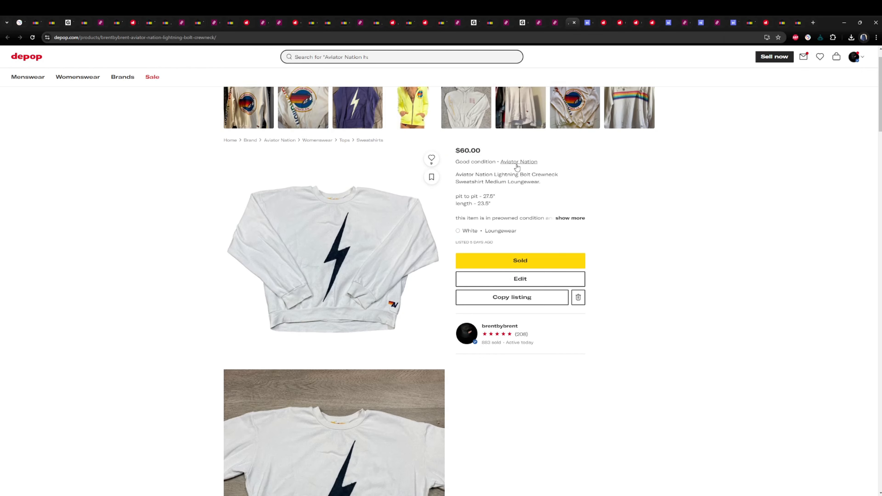
scroll("down", 3)
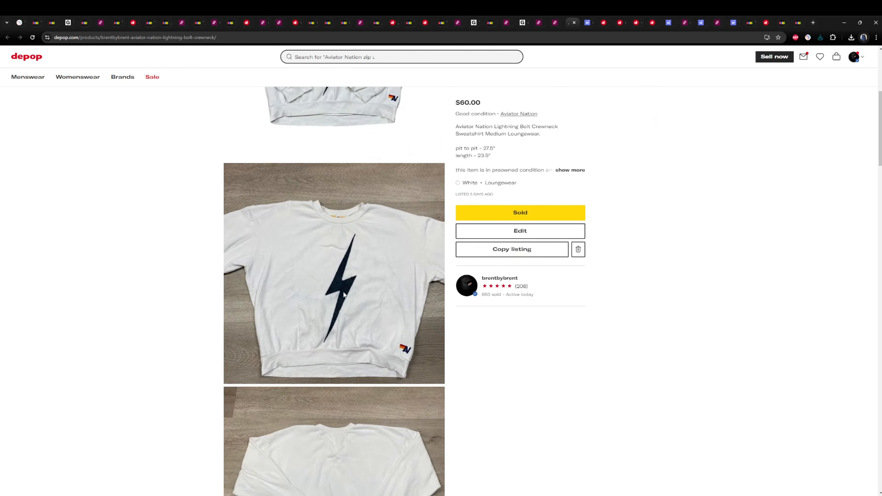
scroll("down", 3)
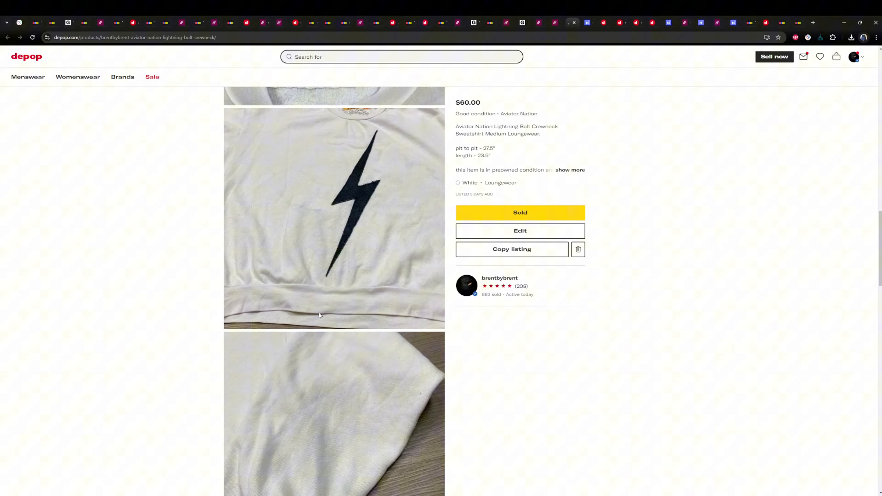
scroll("down", 3)
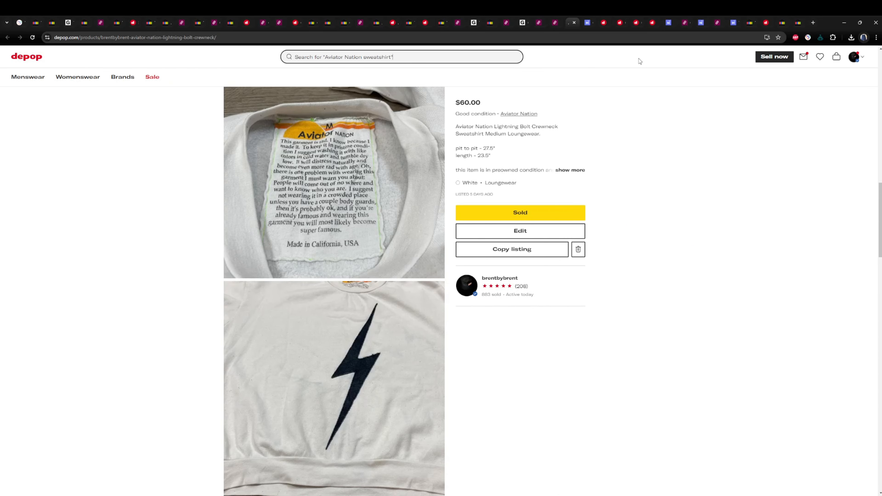
Review the Corral black eagle cowboy boots sold for $70, flipping to the measurement photo.
left_click(572, 23)
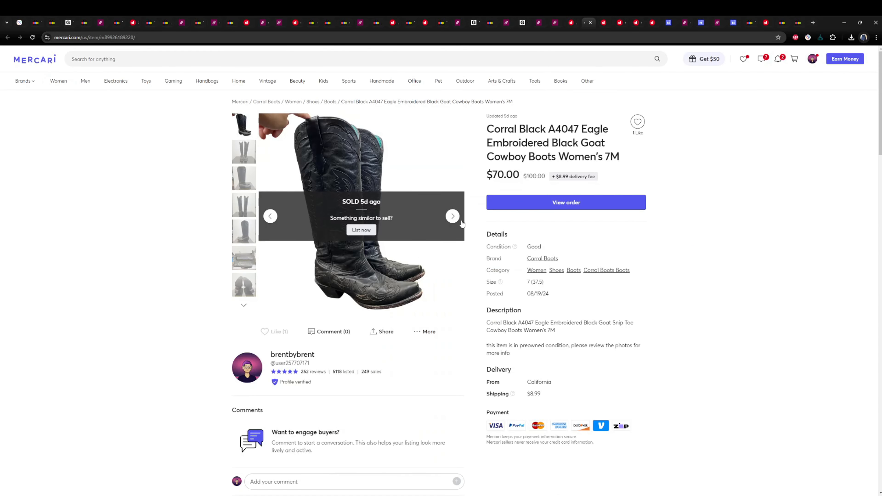
mouse_move(294, 389)
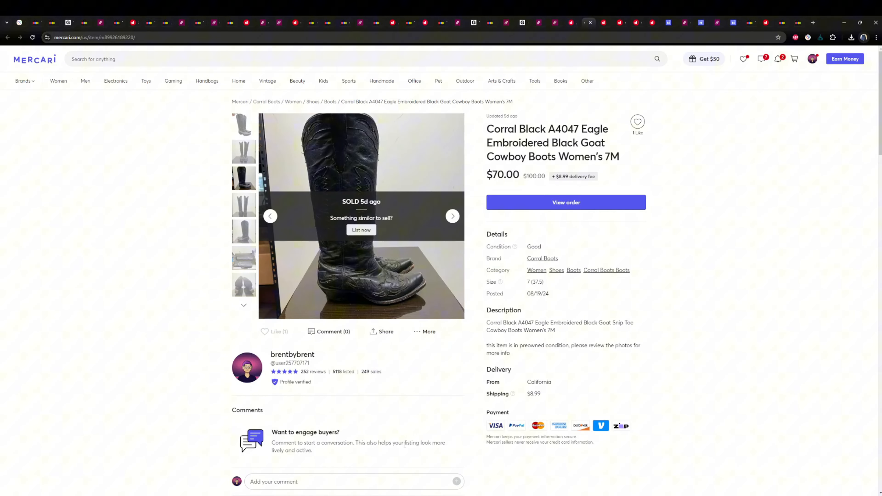
mouse_move(463, 242)
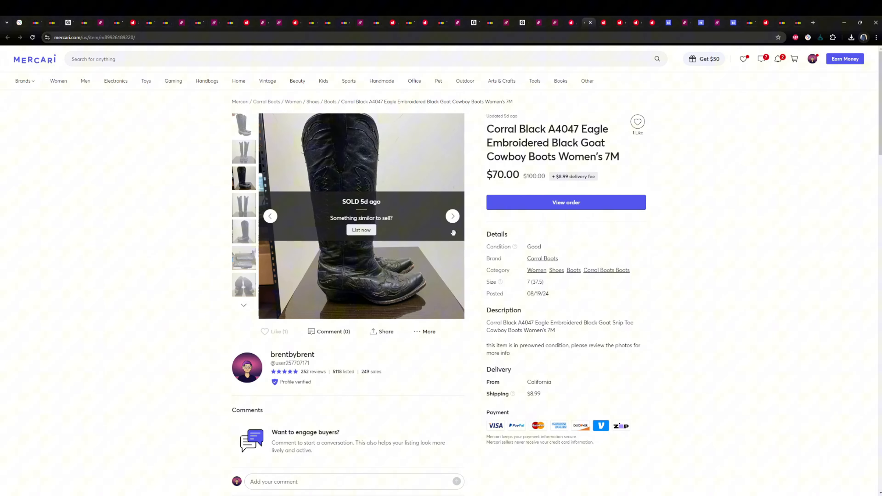
left_click(453, 216)
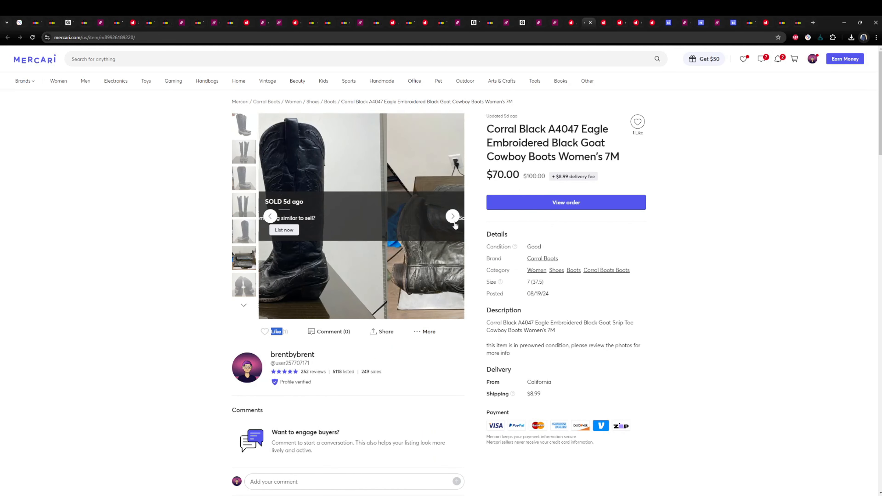
left_click(452, 216)
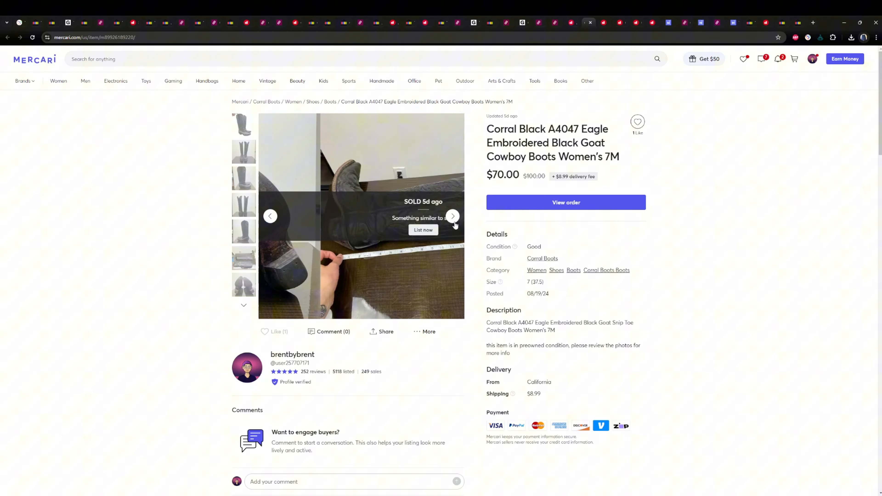
left_click(453, 216)
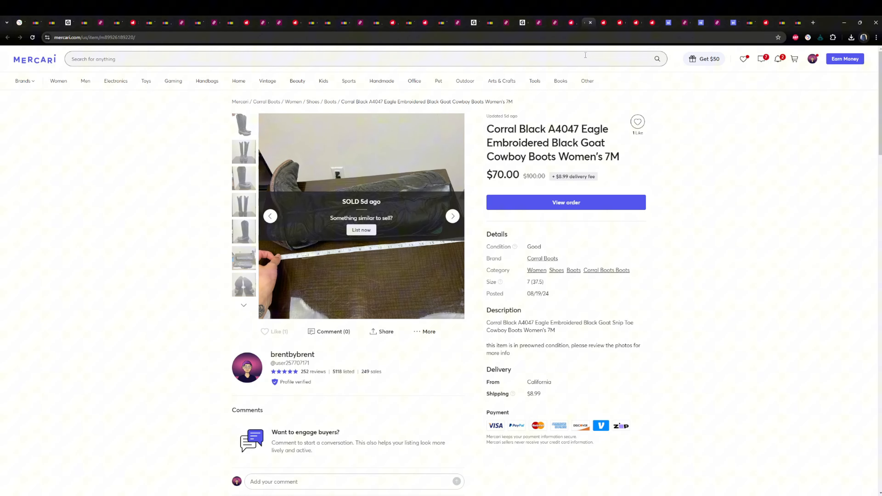
Skim the neighbouring sold Depop shoe listing at $65 and its first photos.
left_click(605, 22)
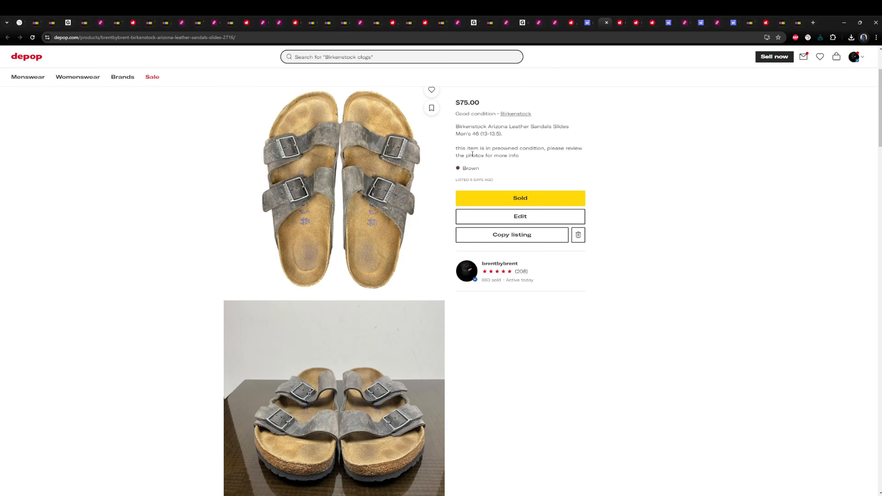
scroll("down", 3)
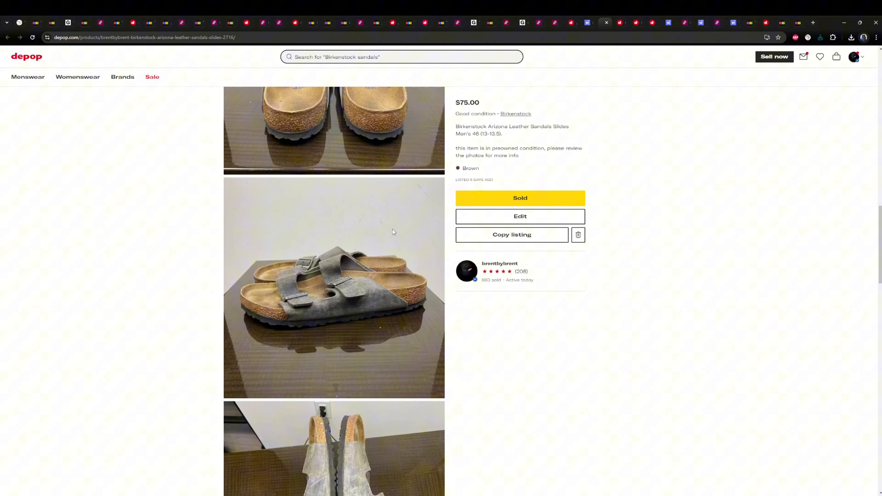
scroll("down", 3)
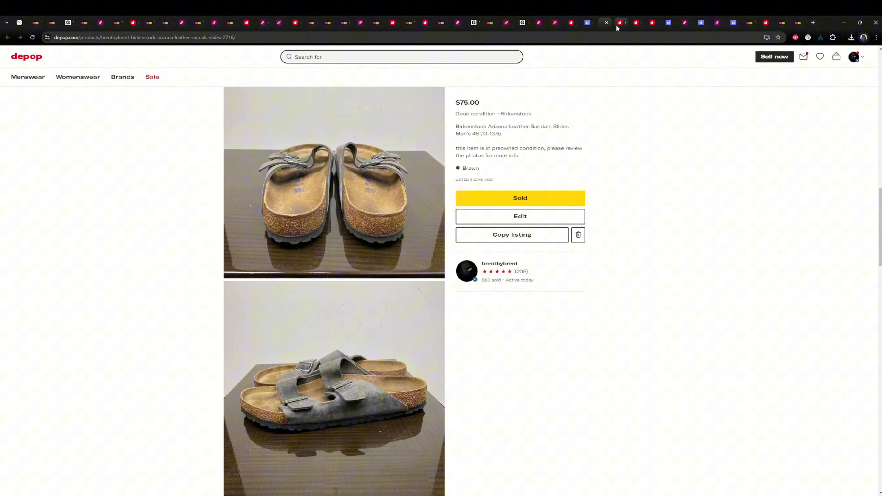
Browse the sold Hoka One One Clifton 9 Wide running shoes at $65 through the whole photo column.
left_click(619, 23)
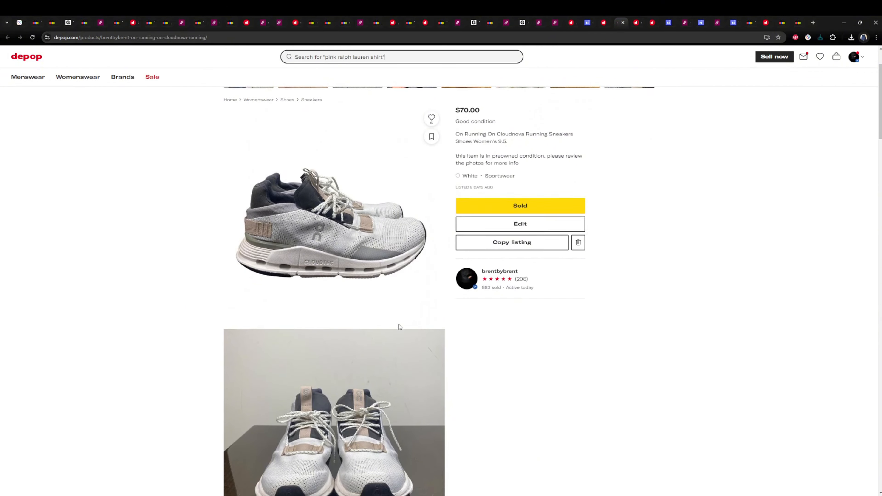
scroll("down", 3)
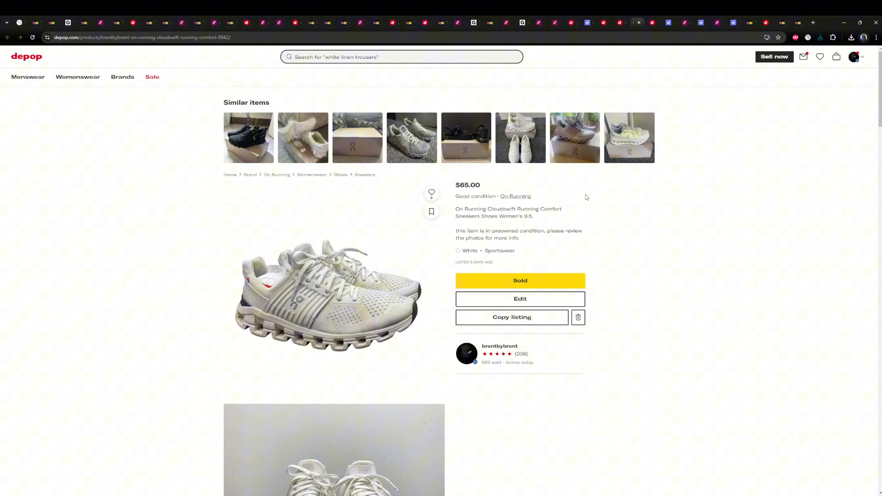
scroll("down", 3)
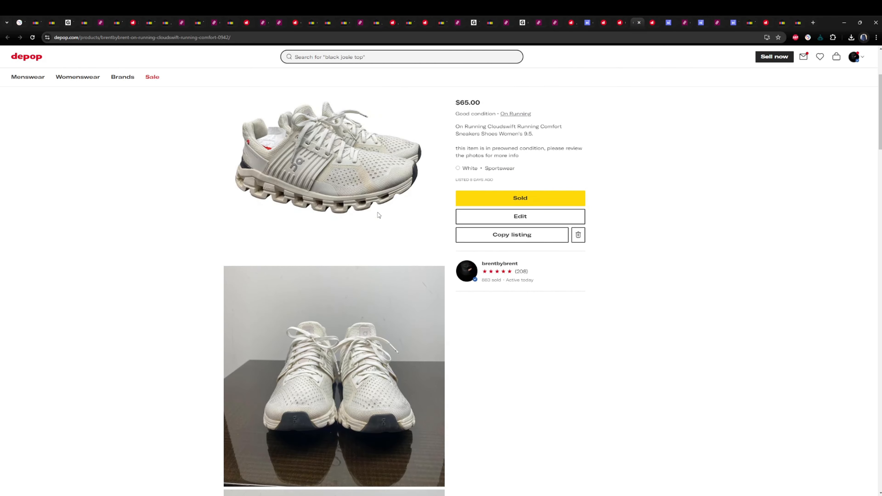
scroll("down", 3)
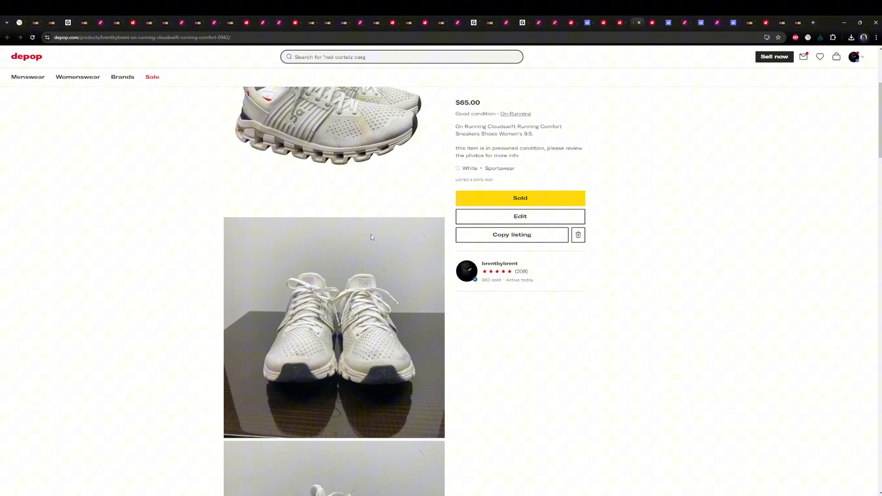
scroll("down", 3)
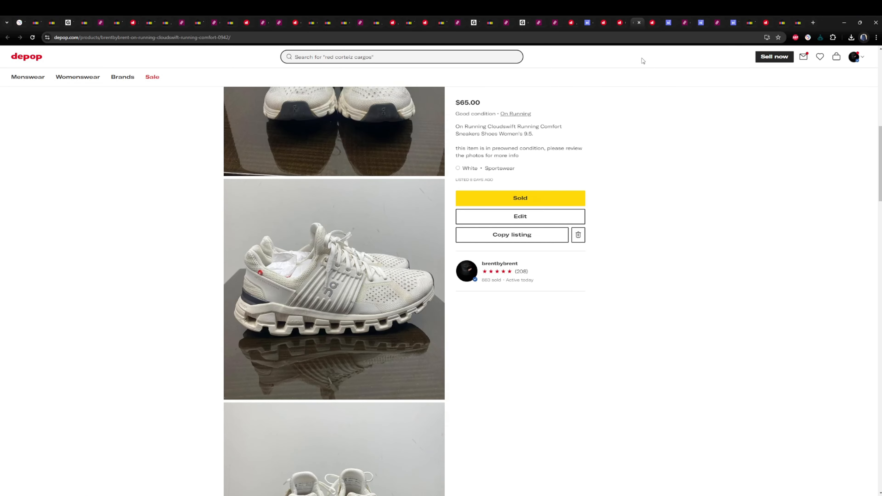
scroll("down", 3)
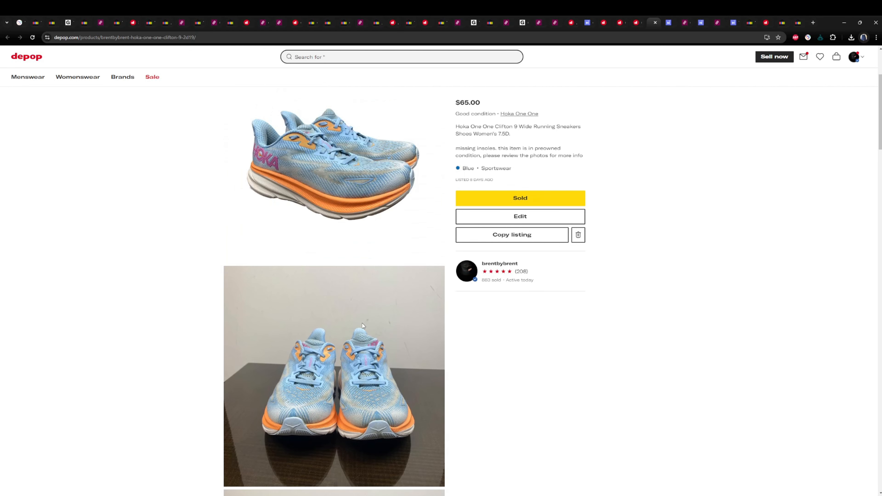
scroll("down", 3)
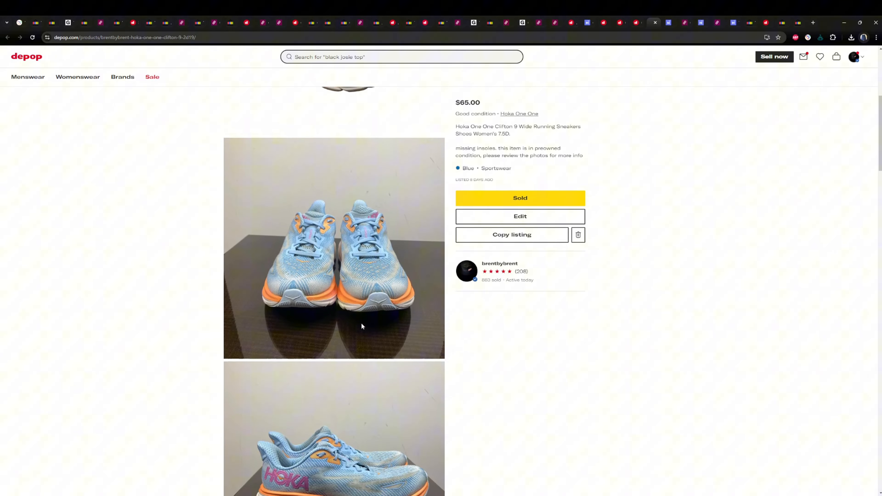
scroll("down", 3)
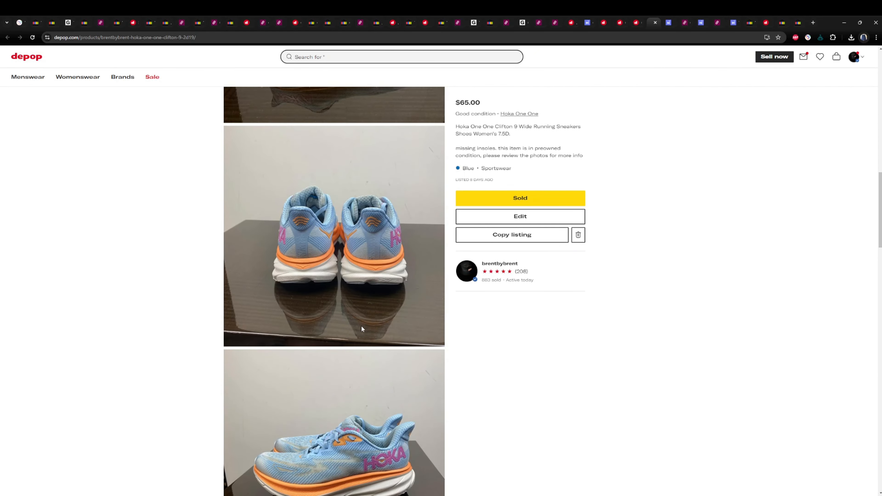
scroll("down", 3)
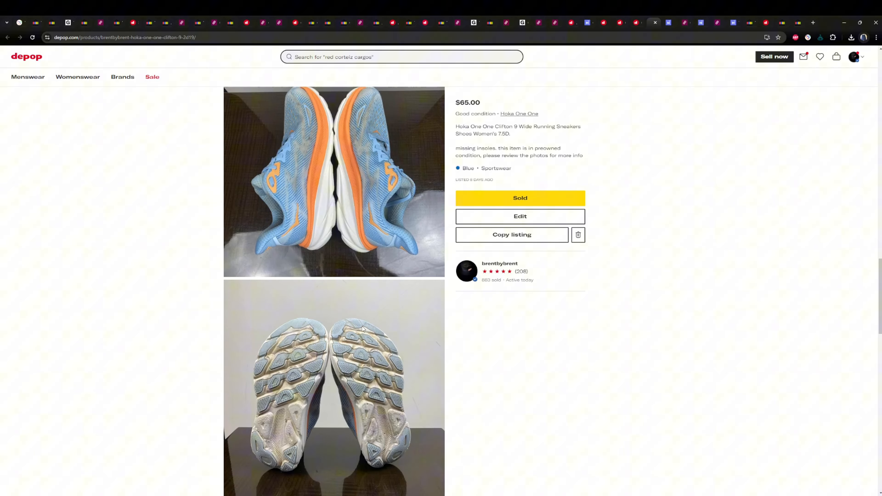
scroll("down", 3)
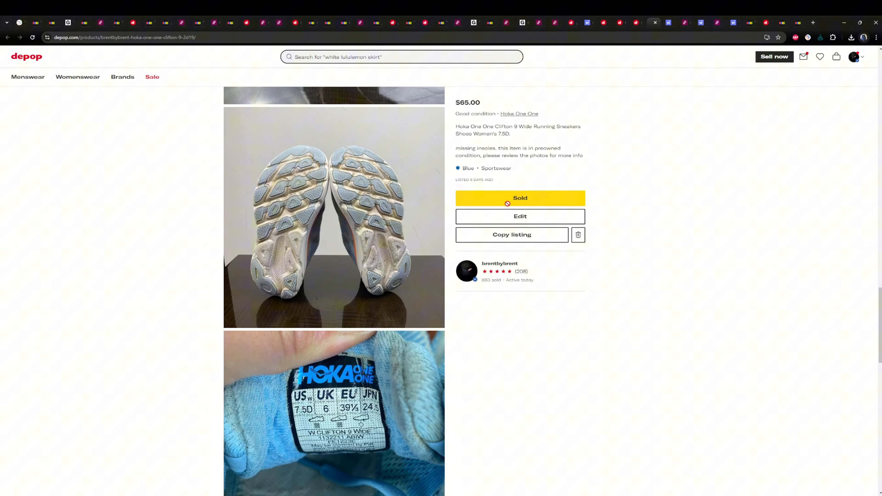
scroll("up", 3)
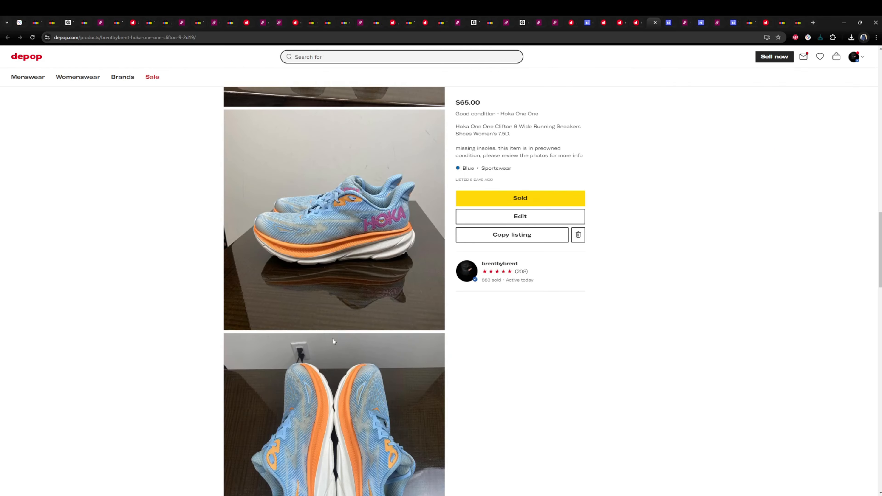
scroll("down", 3)
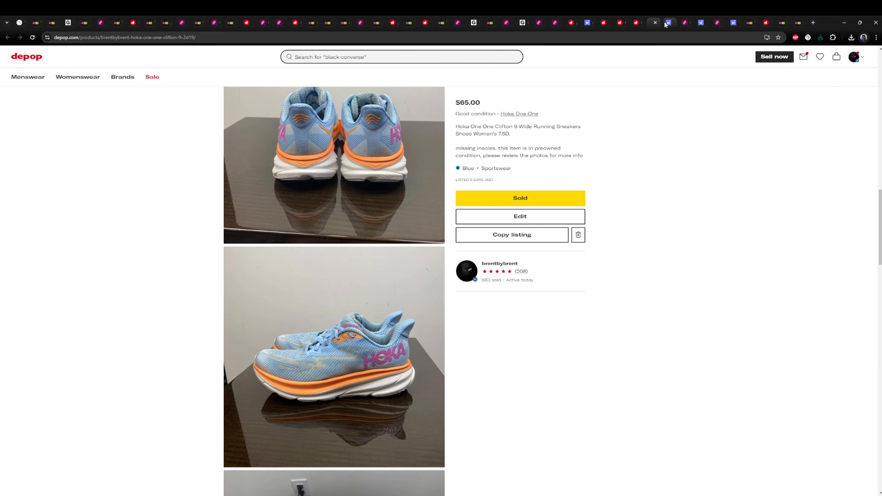
Review the sold Rothy's lace-up knit sneakers at $59.50, stepping through photos to the sole shots.
left_click(669, 23)
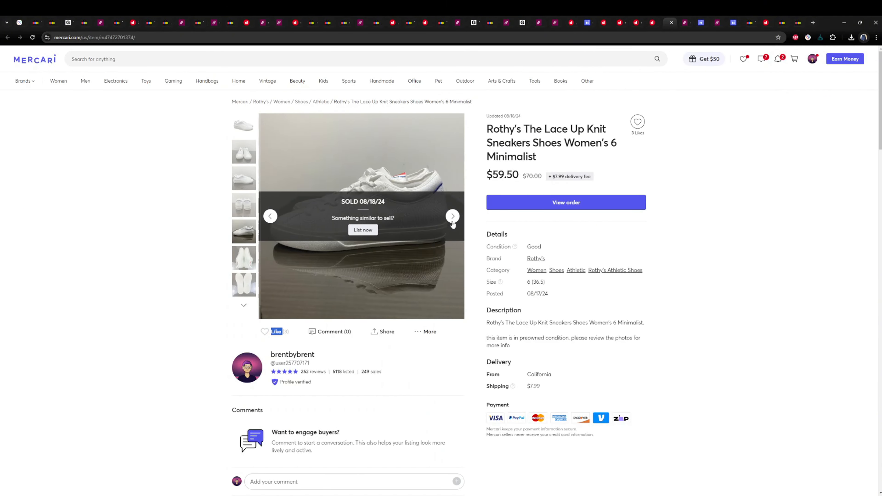
left_click(453, 216)
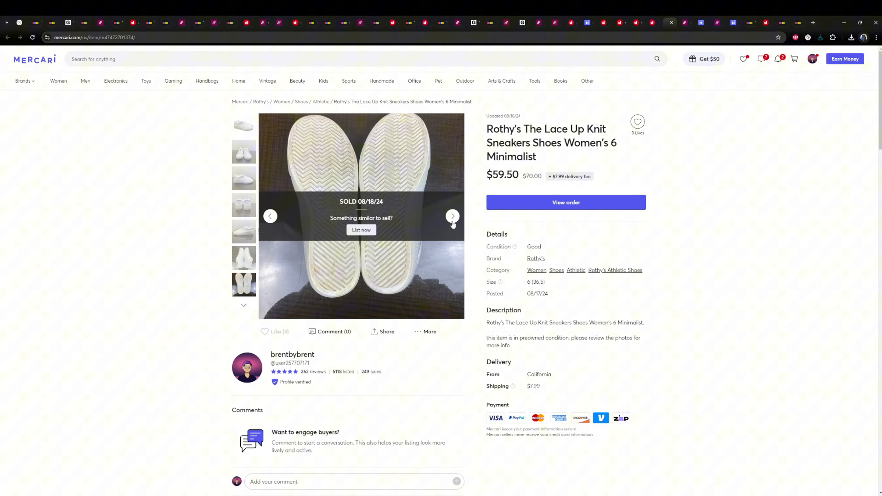
left_click(453, 216)
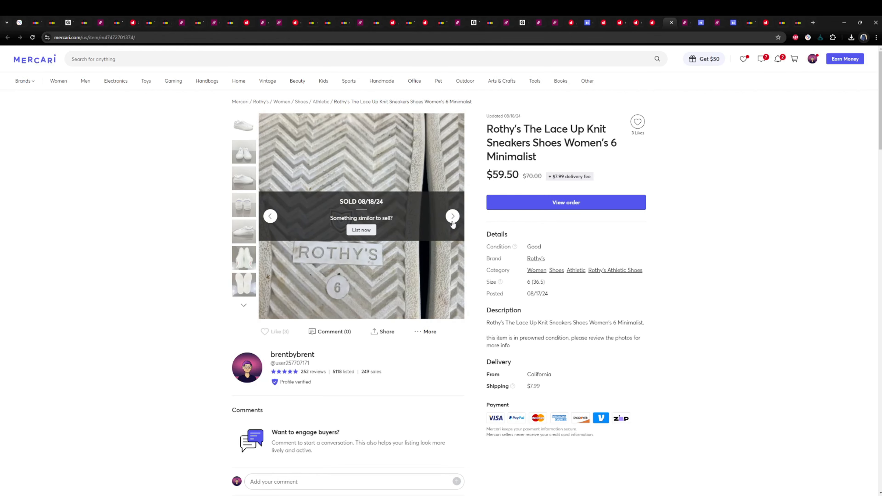
left_click(453, 216)
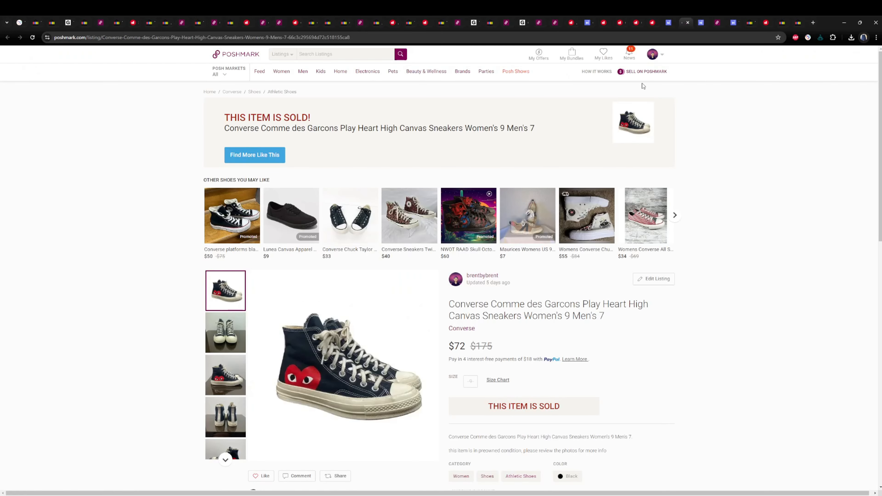
View a side-on photo of the sold Converse Comme des Garcons Play Heart high-tops at $72.
scroll("down", 3)
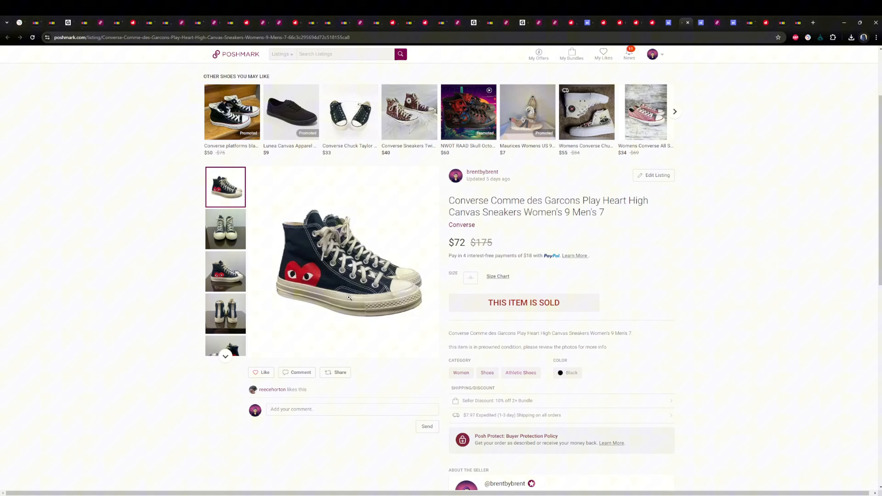
mouse_move(293, 305)
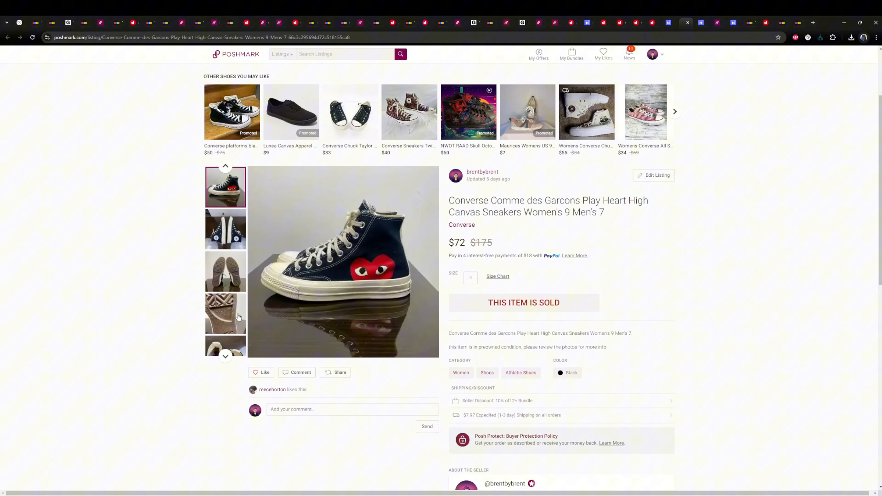
left_click(225, 272)
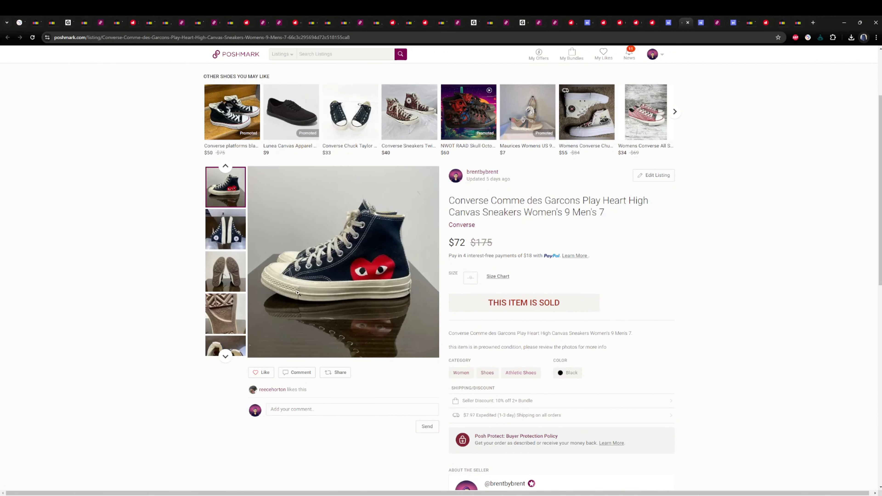
Review the sold Nike Air Carnivore Comme des Garcons sneakers at $157.50 with two more photos, ending on a side view.
left_click(701, 23)
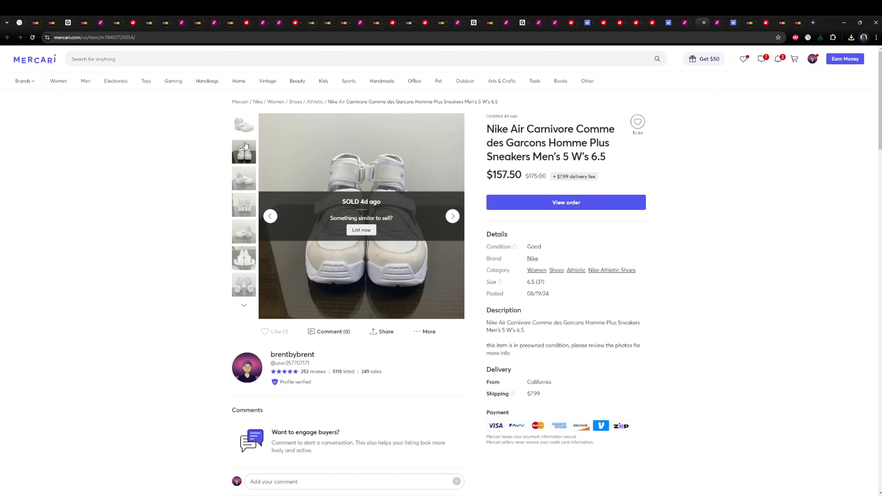
left_click(243, 231)
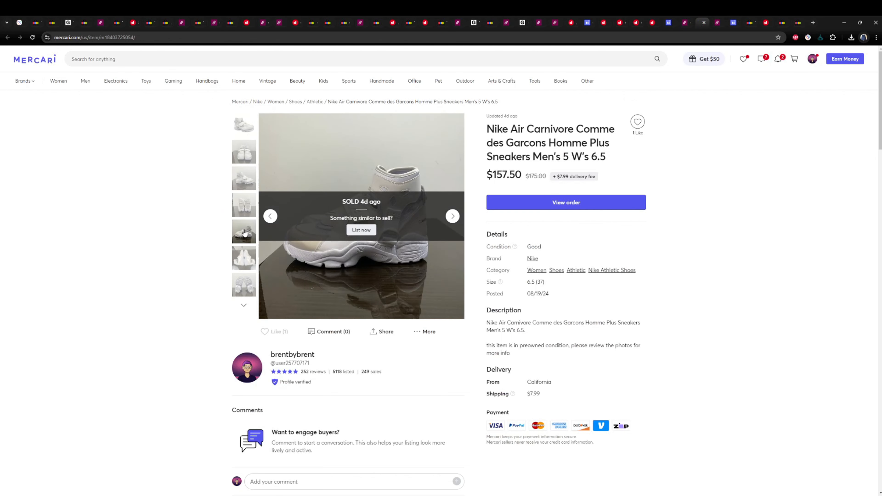
left_click(451, 216)
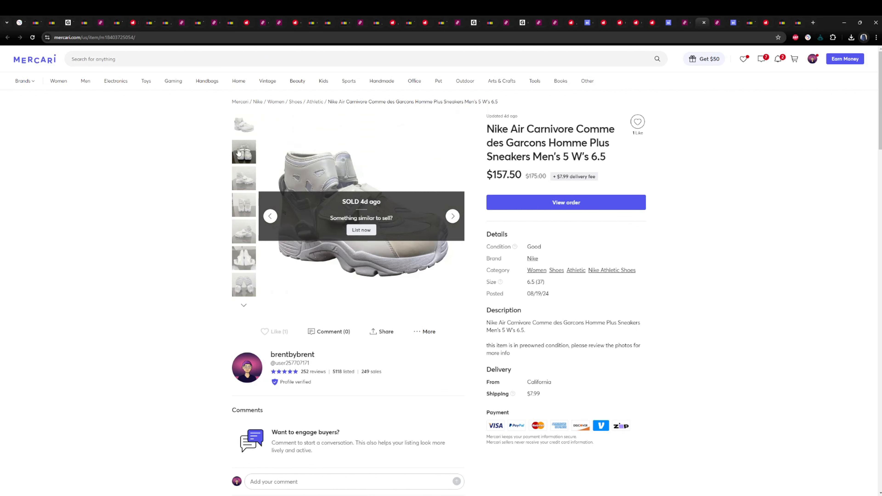
Review the sold Nike Air VaporMax Flyknit 3 men's 12 at $90 down to its description and seller details.
left_click(719, 23)
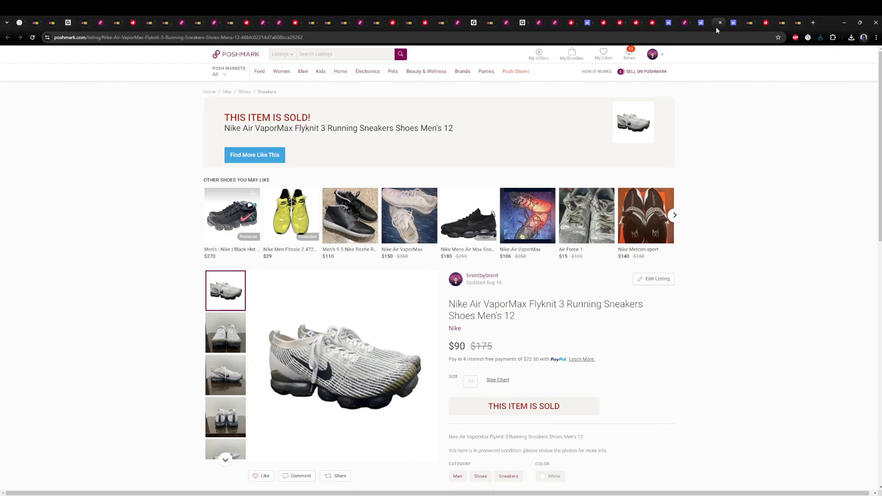
scroll("down", 3)
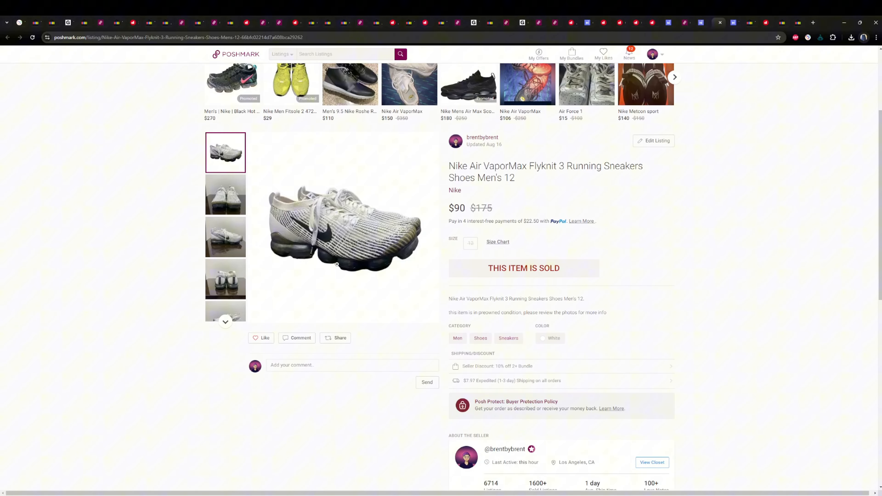
mouse_move(314, 258)
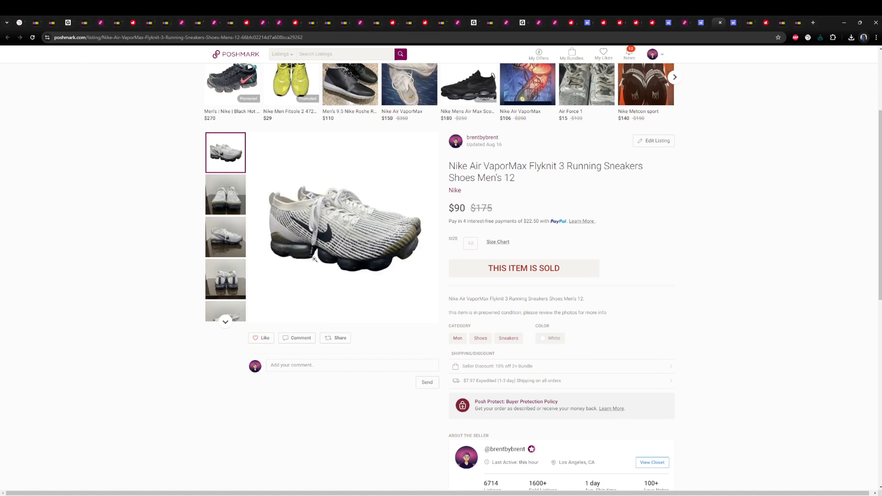
mouse_move(692, 201)
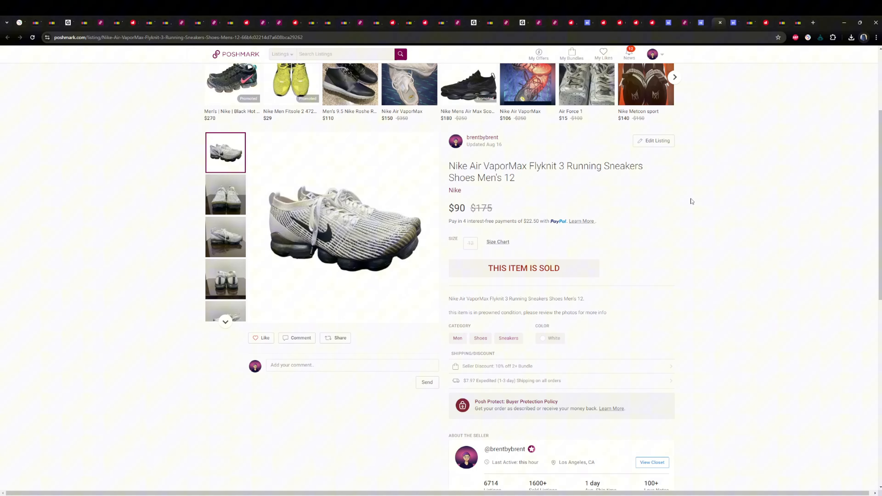
mouse_move(280, 303)
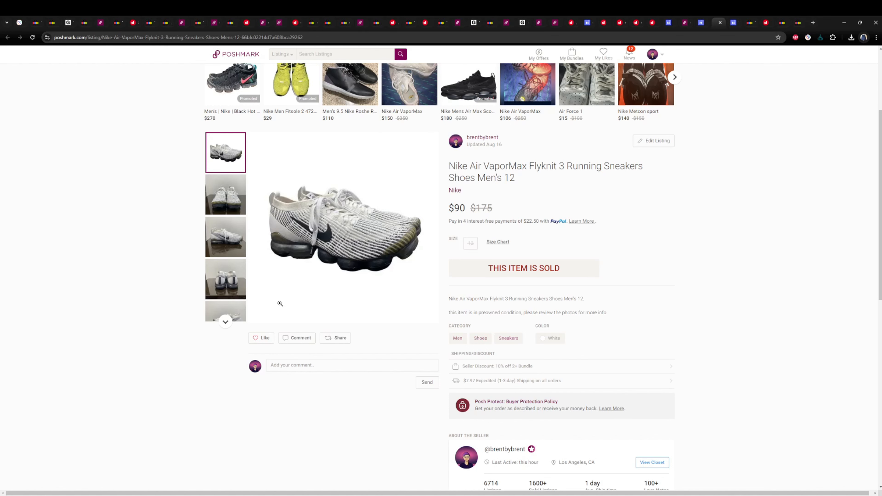
mouse_move(261, 276)
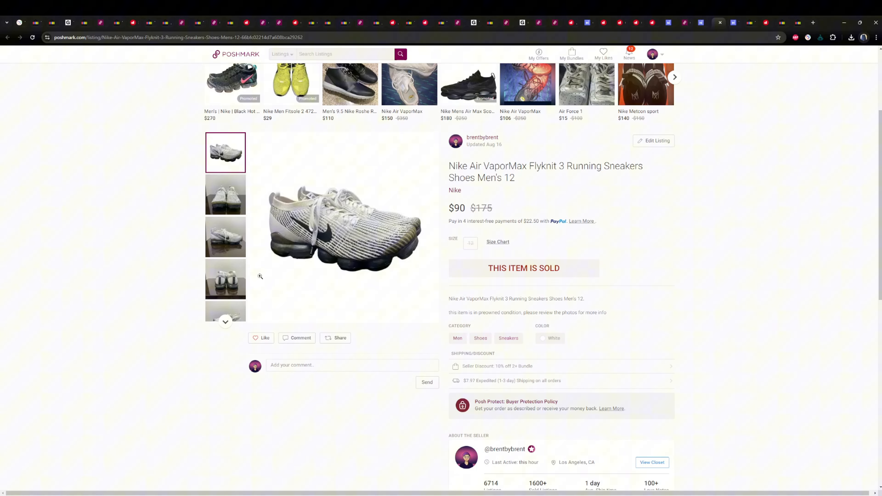
scroll("down", 3)
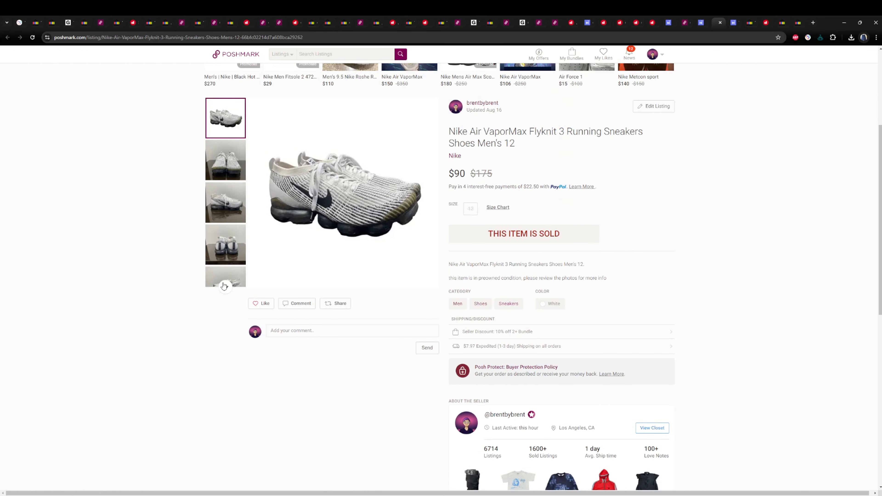
scroll("down", 3)
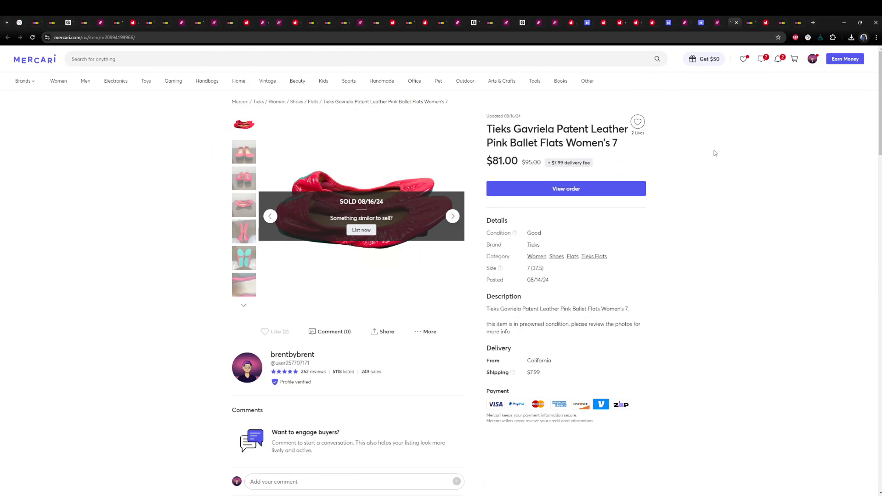
Select a photo thumbnail on the sold Tieks Gavriela pink ballet flats listing at $81.
left_click(243, 284)
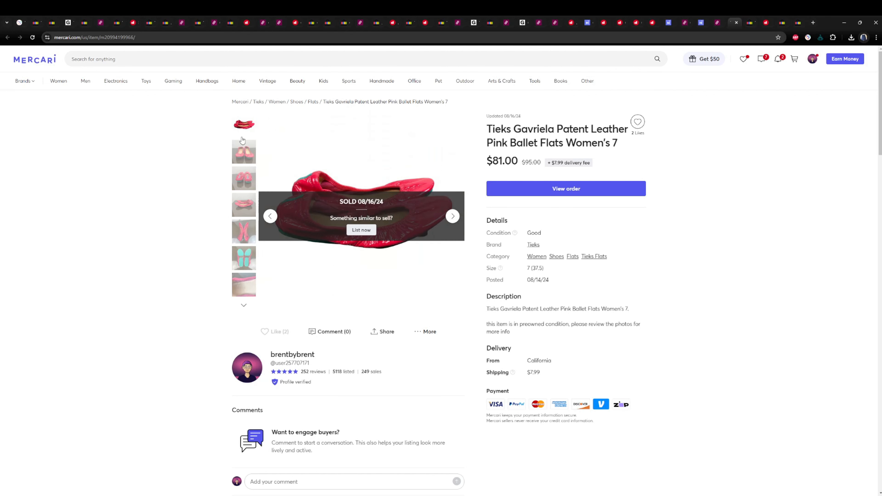
mouse_move(653, 85)
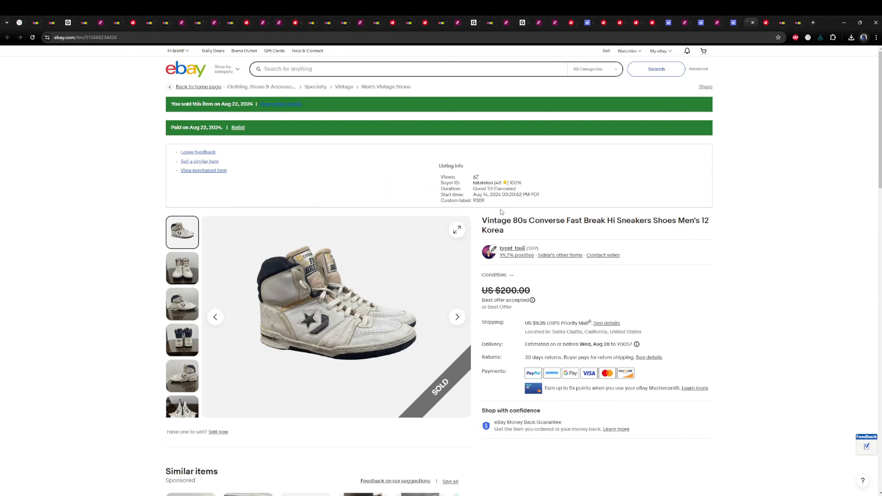
Look through the vintage 80s Converse Fast Break Hi photos, from the front view to the soles.
scroll("down", 3)
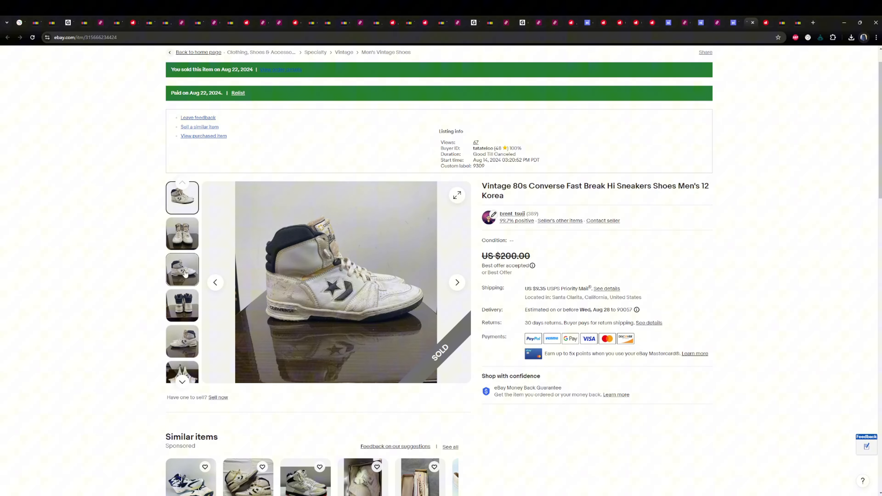
left_click(181, 233)
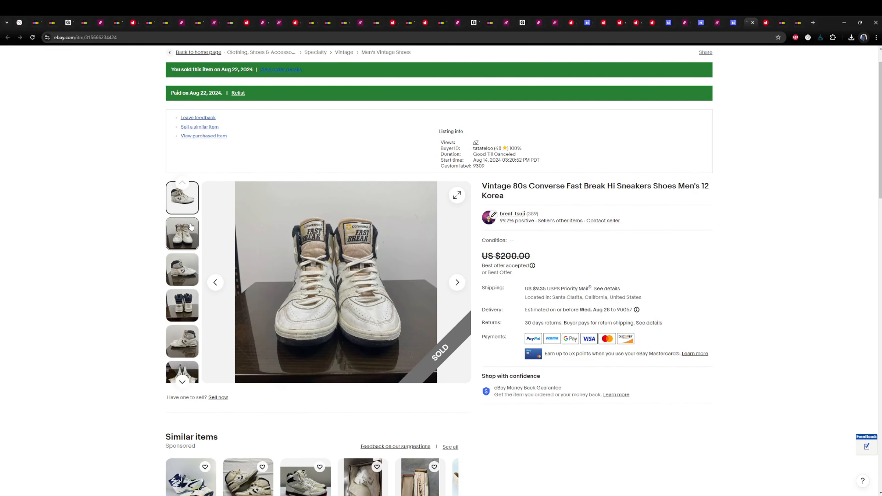
mouse_move(192, 227)
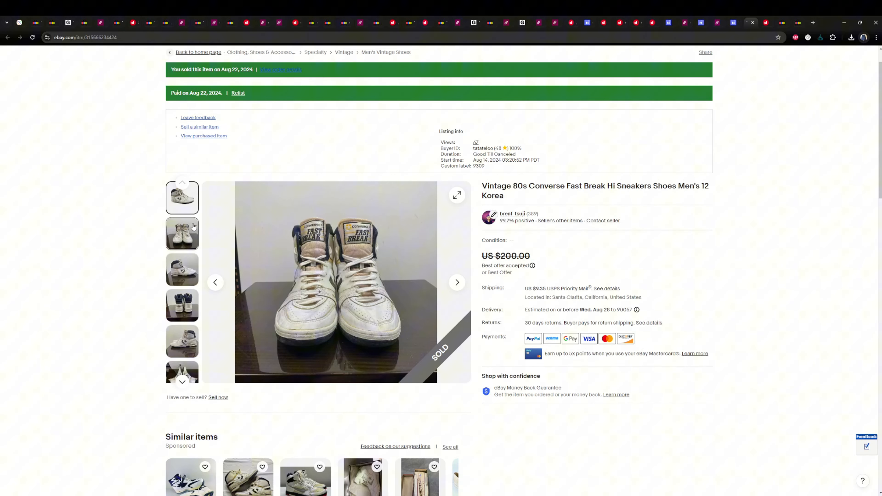
mouse_move(193, 228)
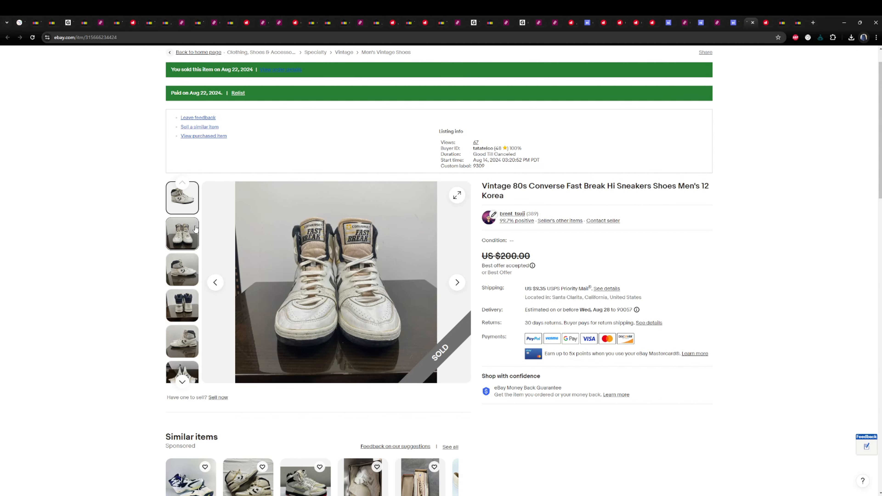
left_click(182, 341)
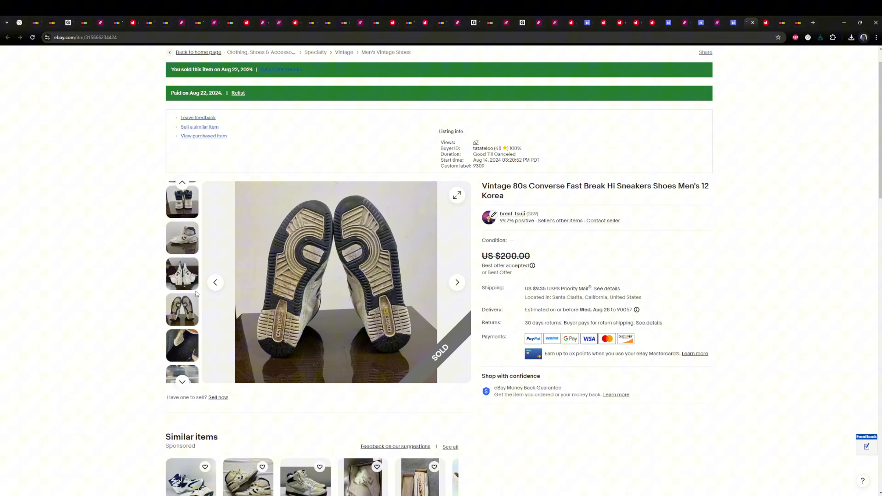
left_click(182, 345)
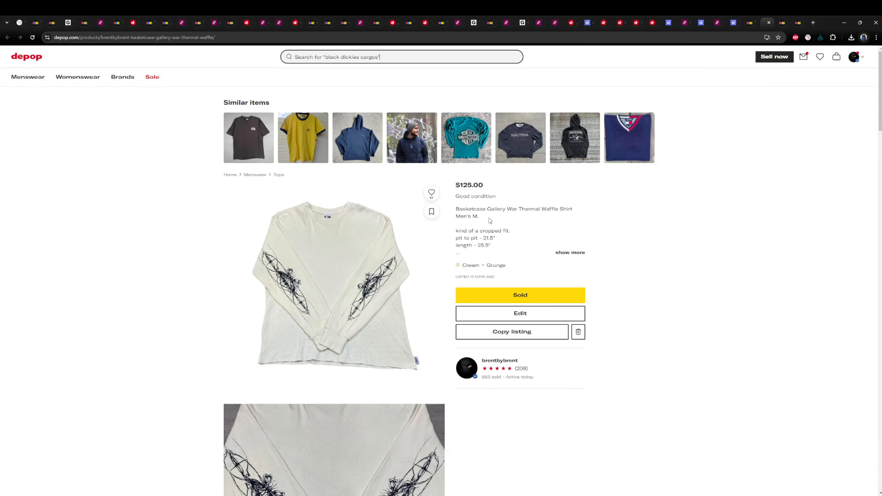
mouse_move(586, 243)
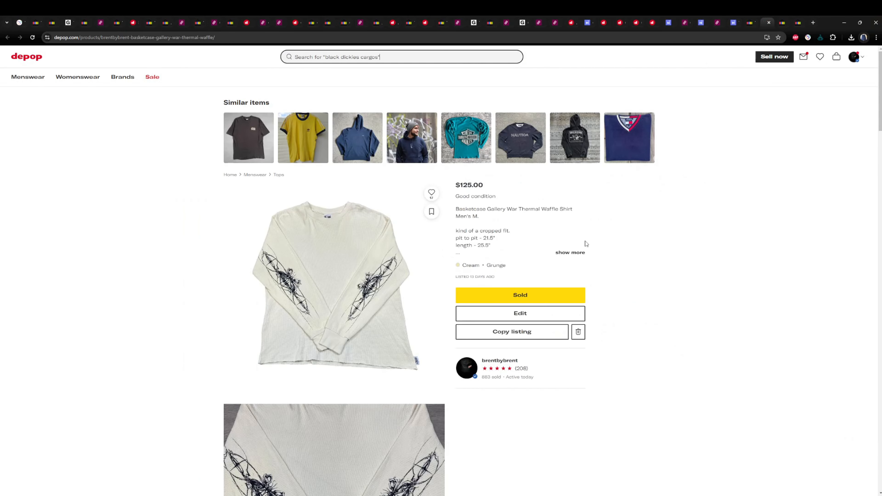
Scroll through the Basketcase thermal shirt's label, ruler measurement and back photos.
scroll("down", 3)
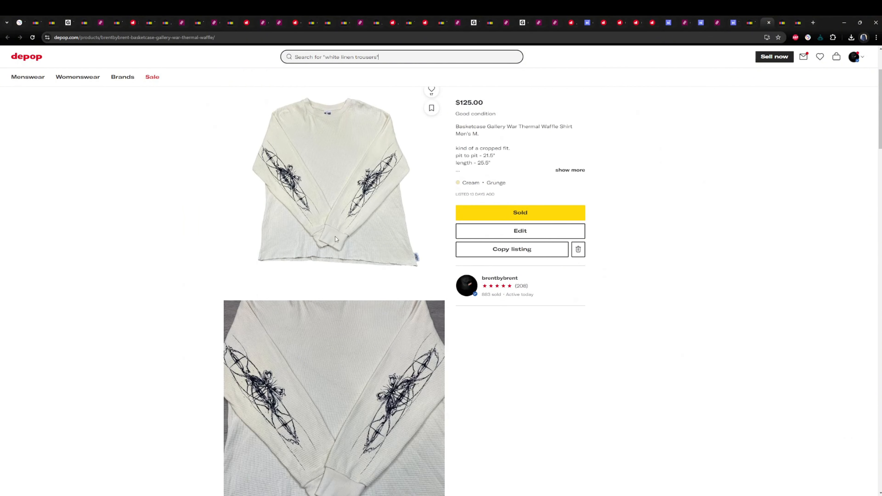
scroll("up", 3)
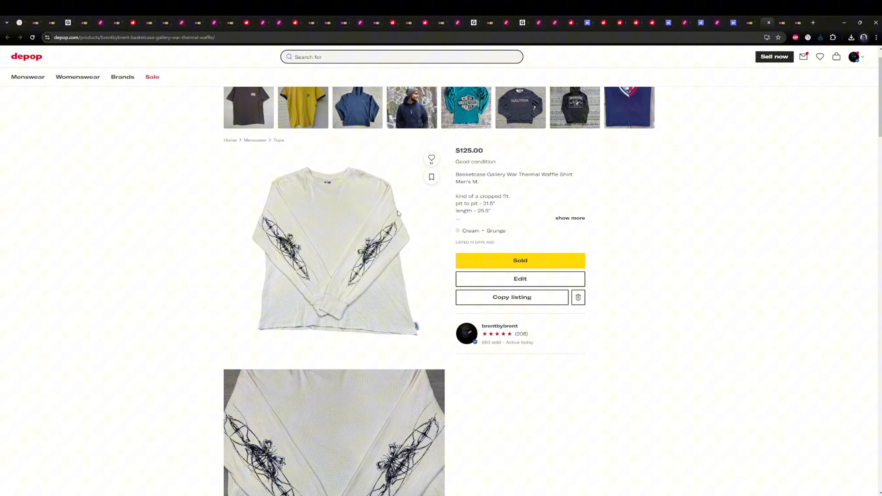
scroll("down", 3)
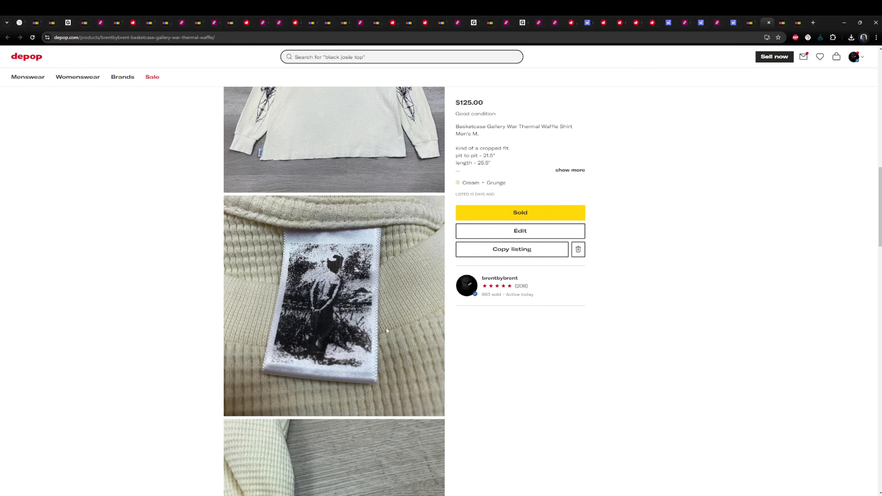
scroll("down", 3)
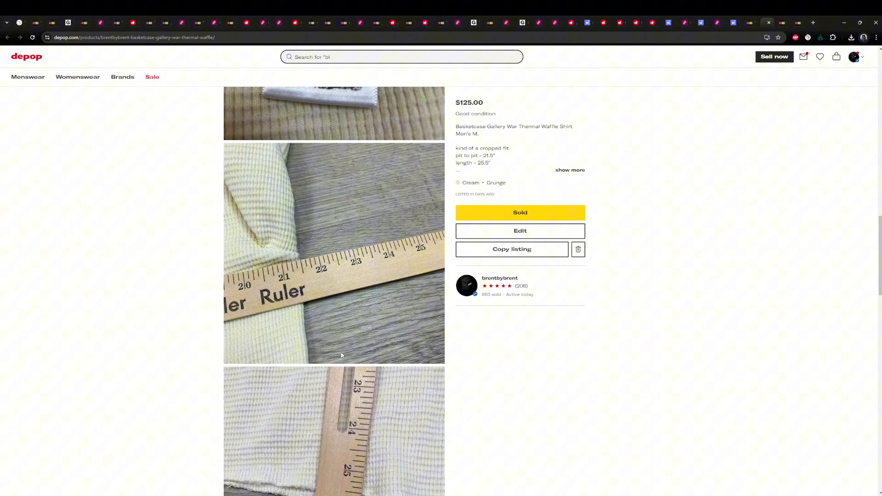
scroll("down", 3)
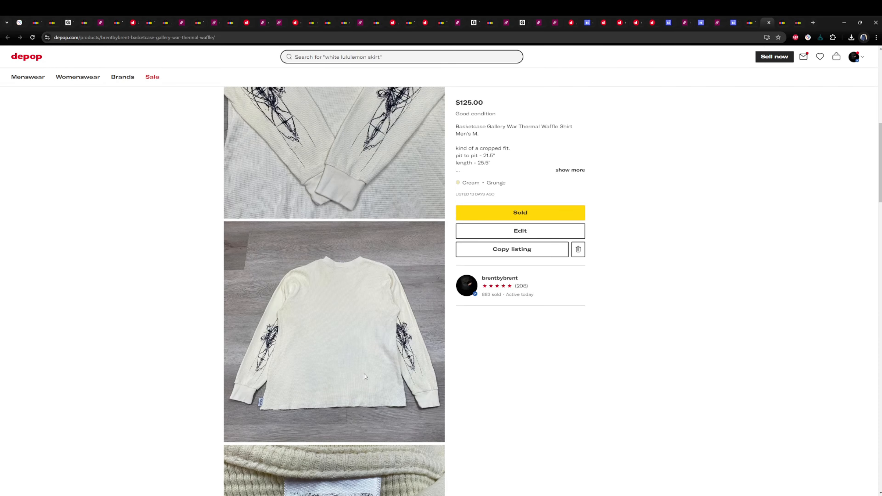
scroll("up", 3)
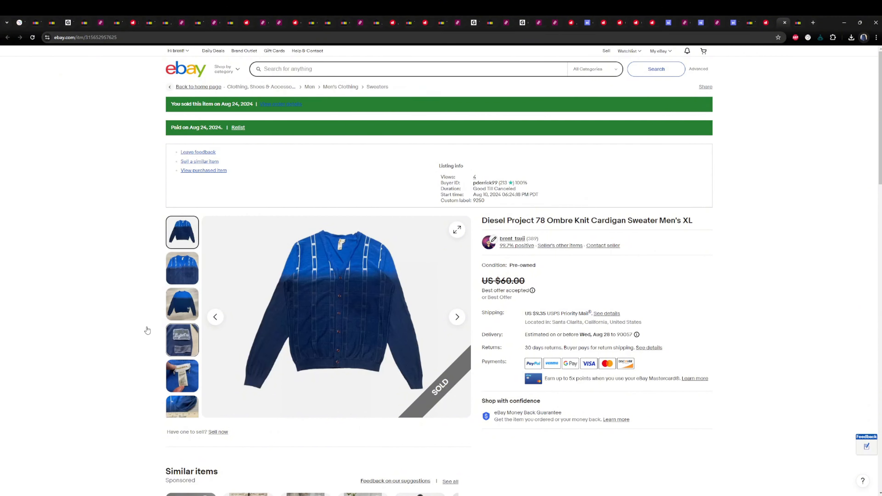
View the Diesel cardigan's back, size XL tag and front close-up photos.
left_click(182, 303)
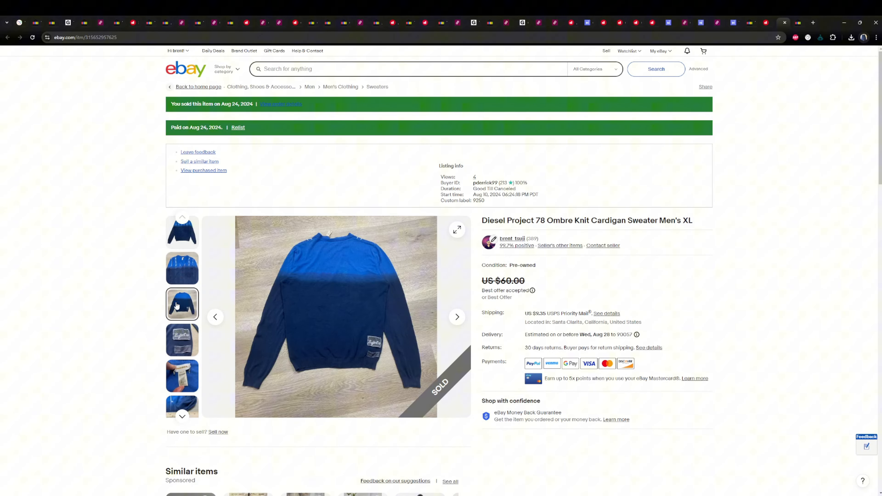
left_click(182, 376)
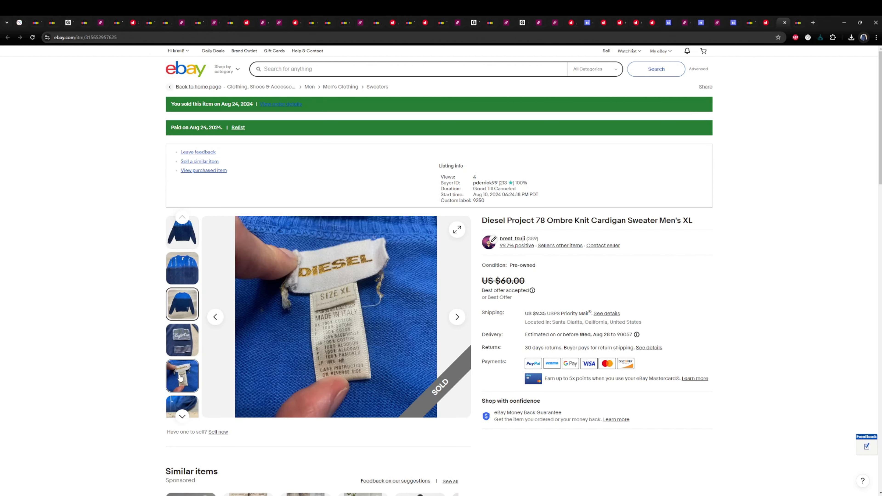
left_click(182, 340)
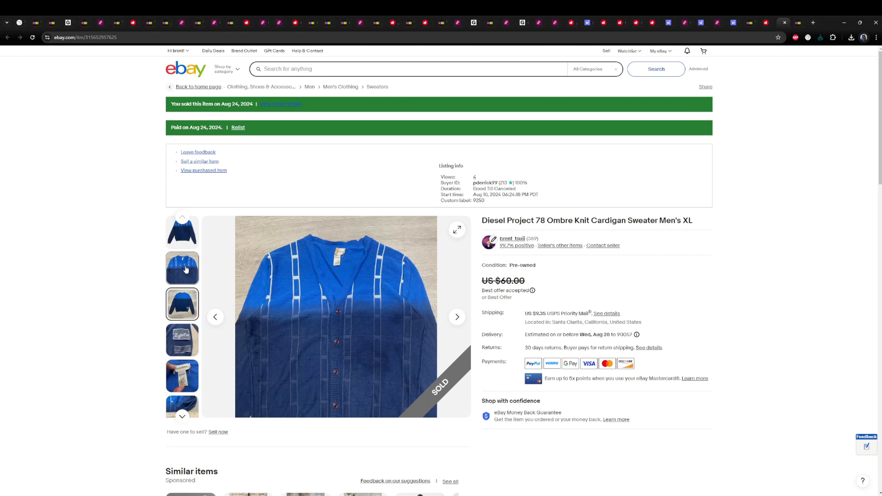
left_click(182, 233)
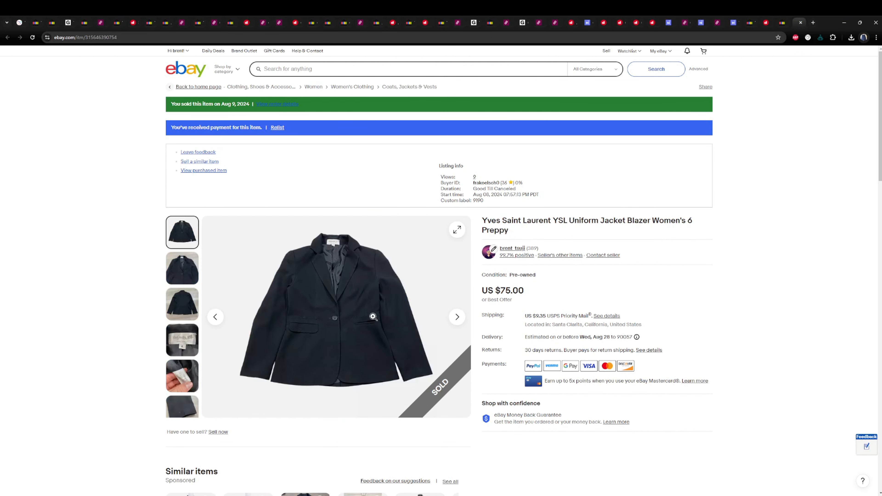
View the YSL blazer's size 6 label, front close-up and back photos, ending on the front.
left_click(181, 340)
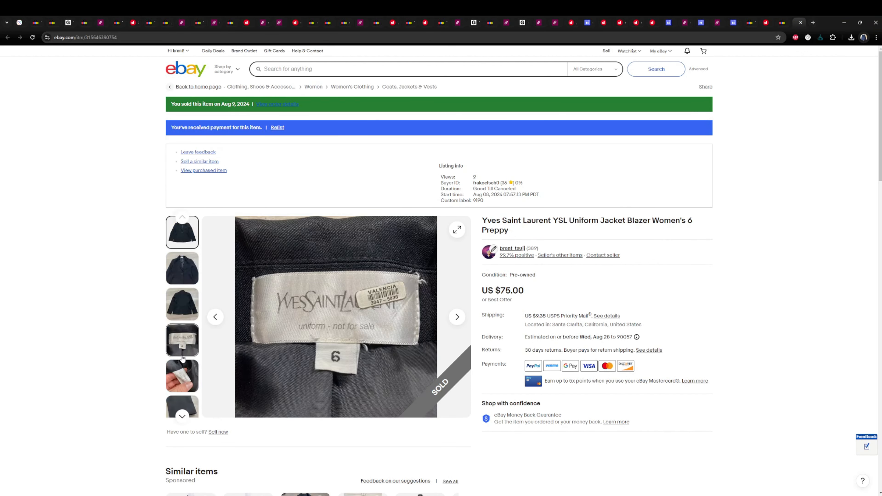
left_click(182, 232)
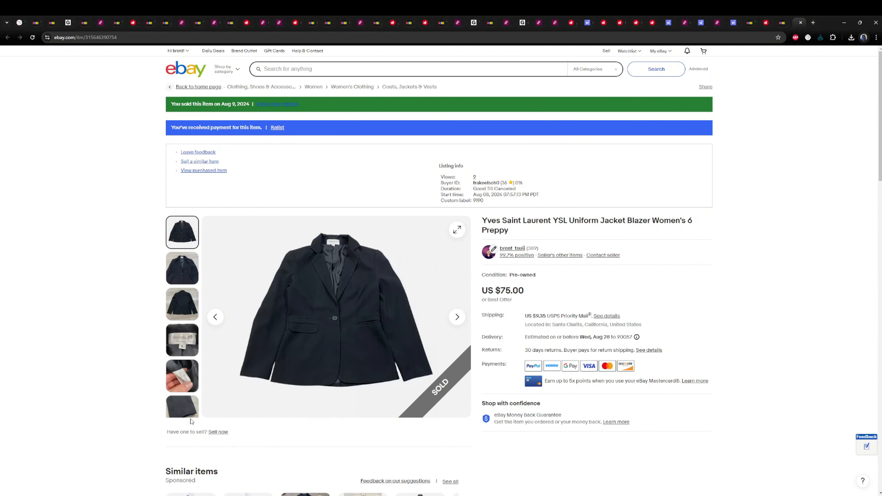
left_click(182, 268)
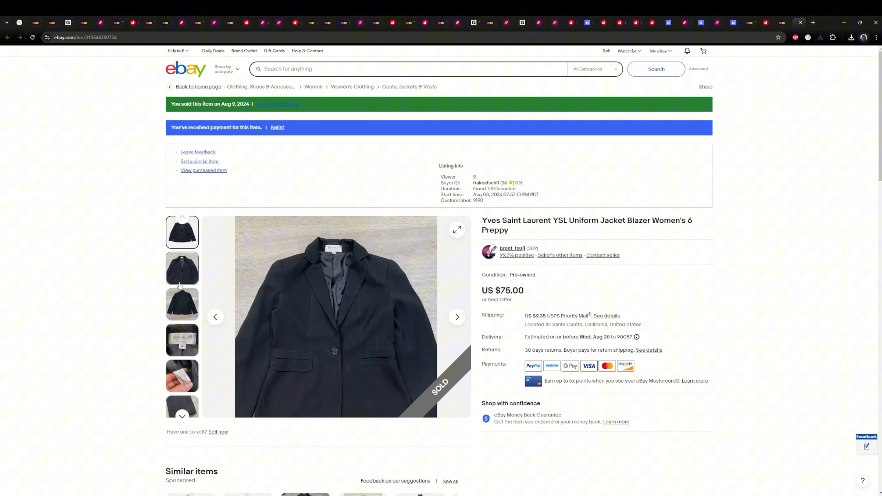
left_click(182, 304)
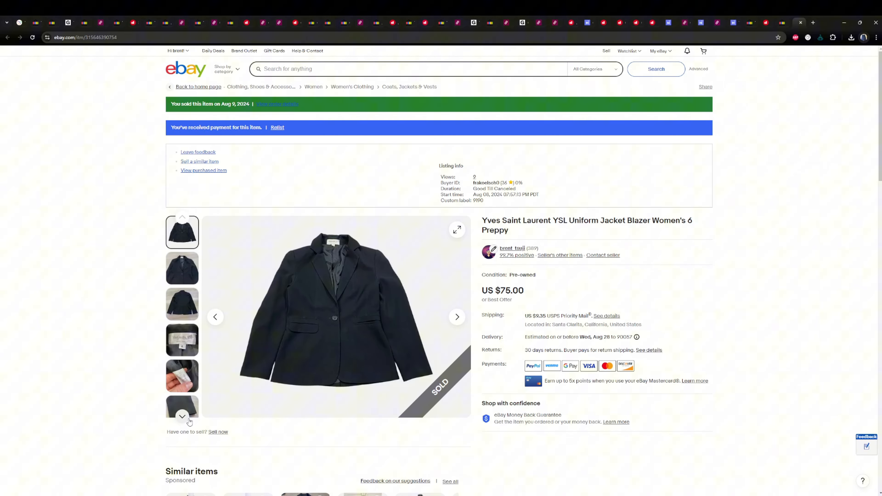
left_click(182, 304)
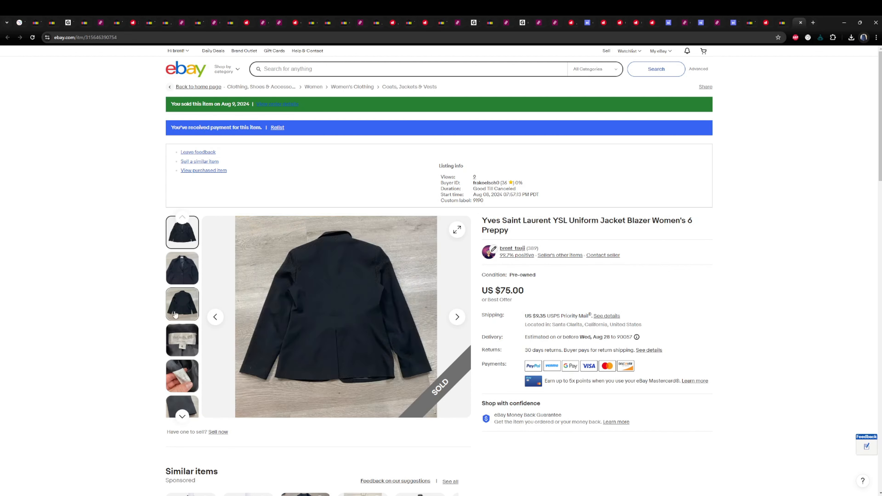
left_click(182, 268)
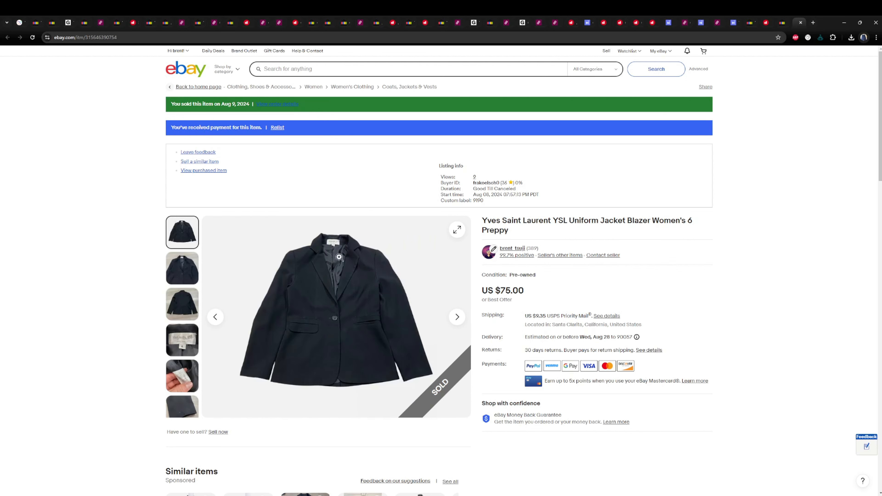
mouse_move(700, 225)
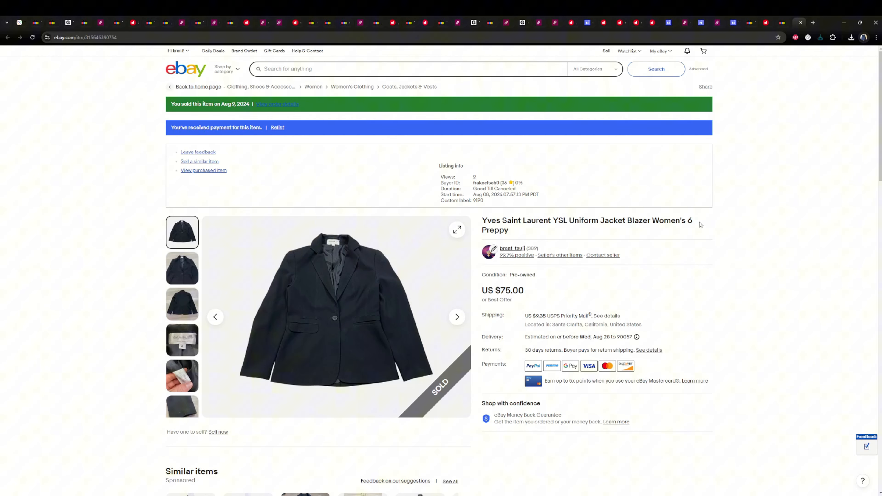
mouse_move(599, 313)
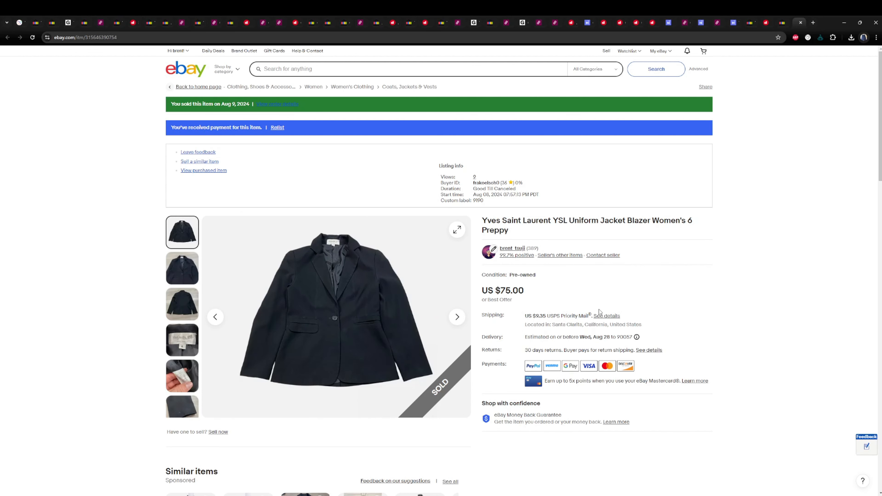
mouse_move(532, 323)
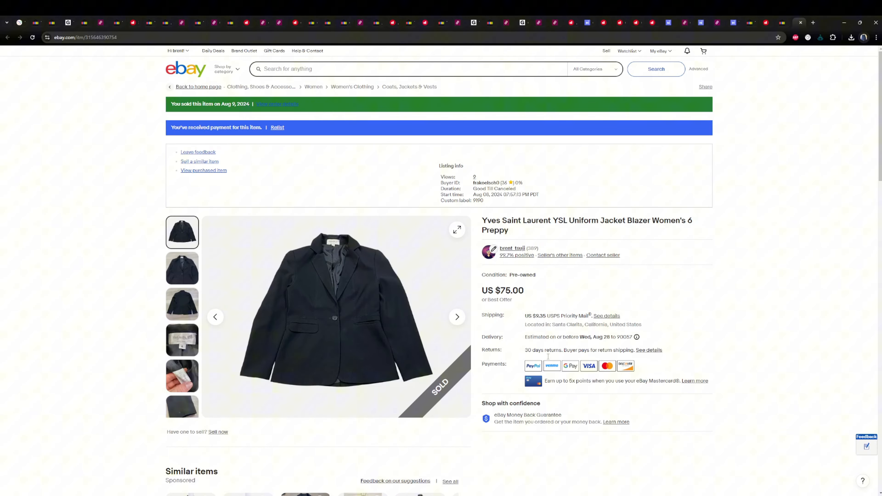
mouse_move(535, 483)
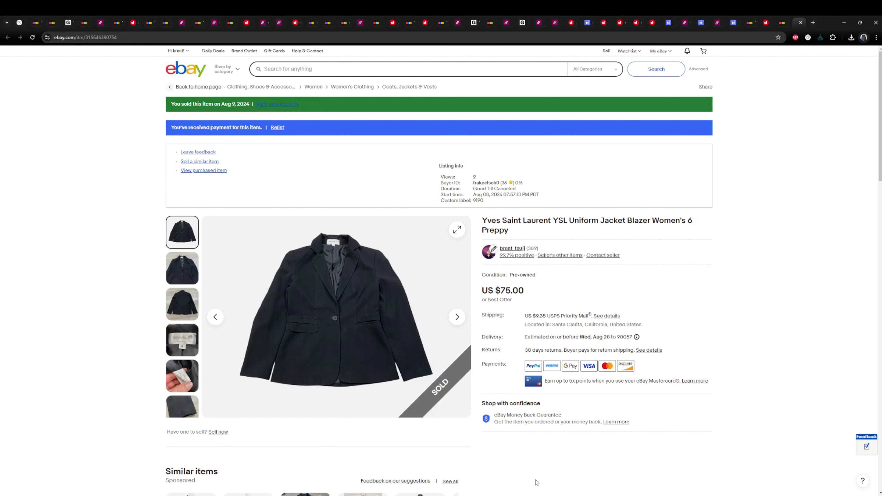